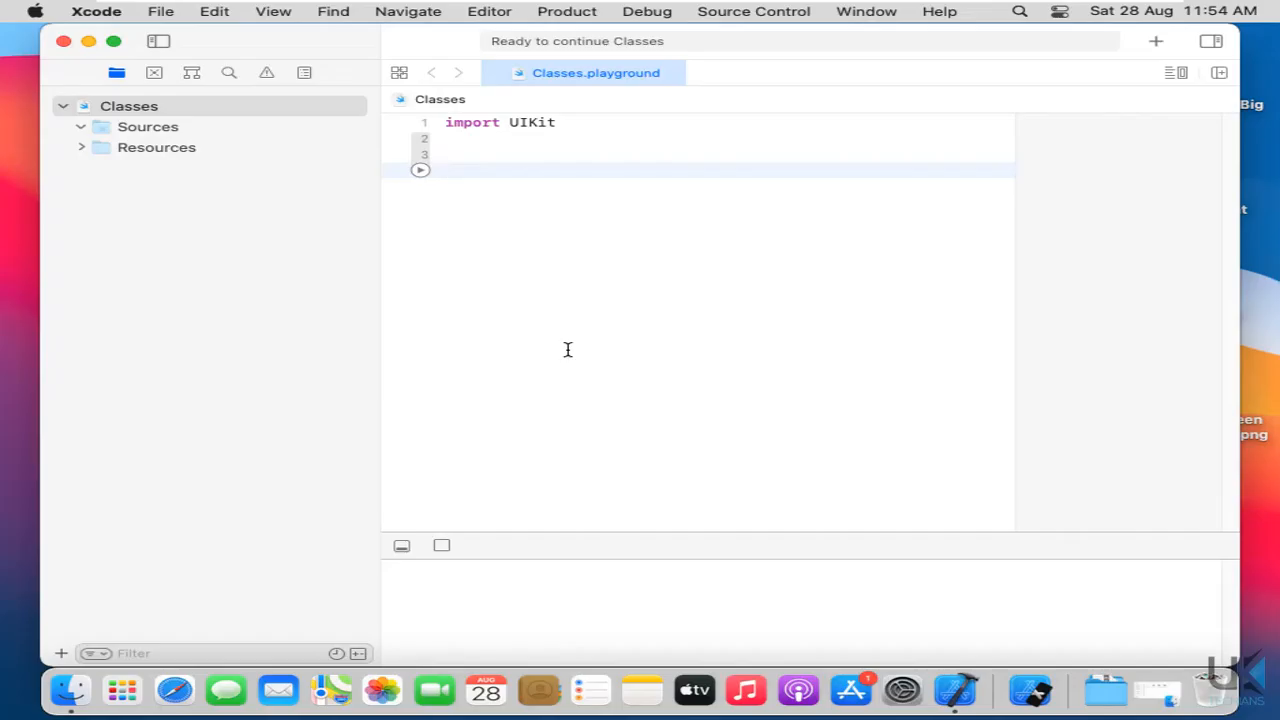
- Declare a new class Person with an empty body in the playground editor
{"action": "left_click", "coordinate": [444, 168]}
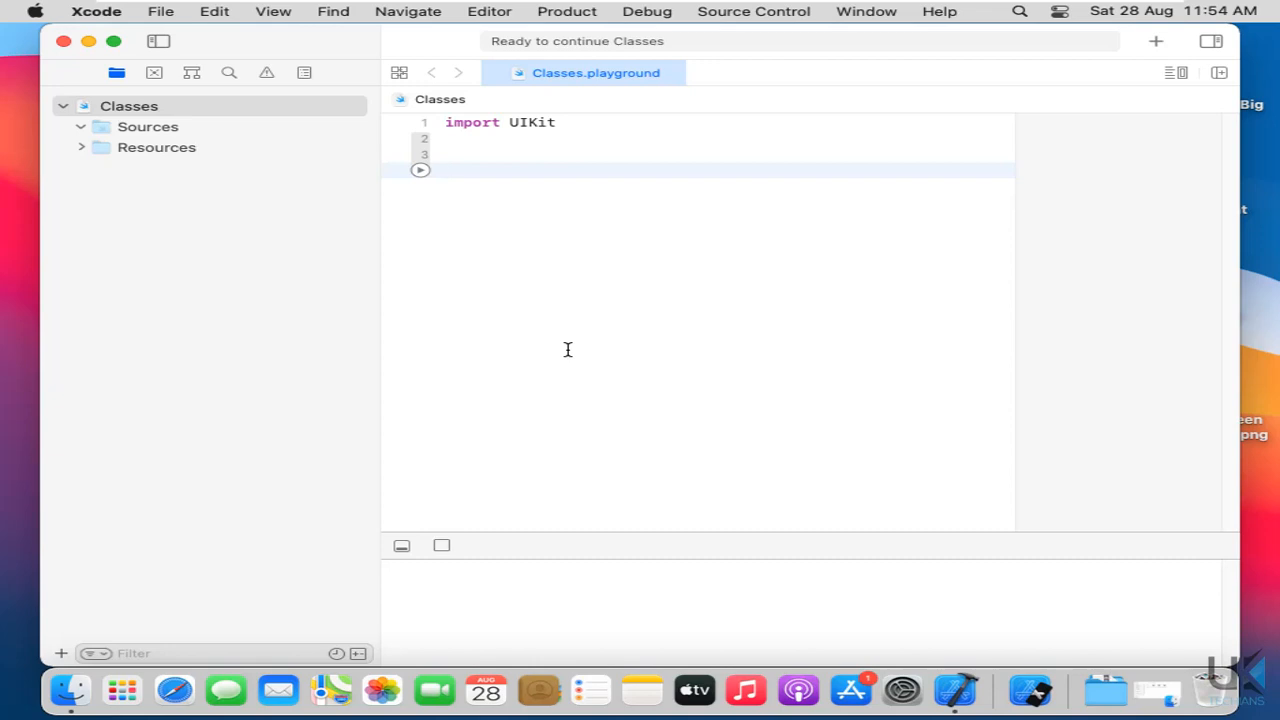
{"action": "left_click", "coordinate": [444, 168]}
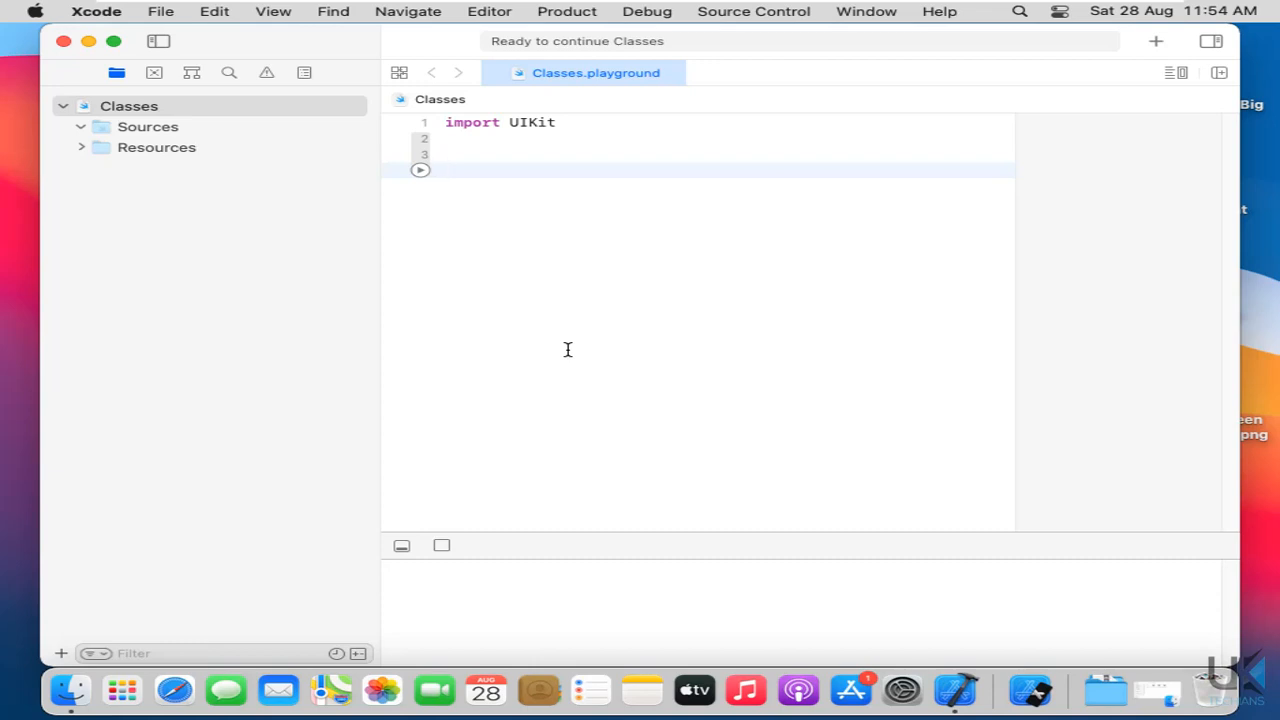
{"action": "left_click", "coordinate": [446, 168]}
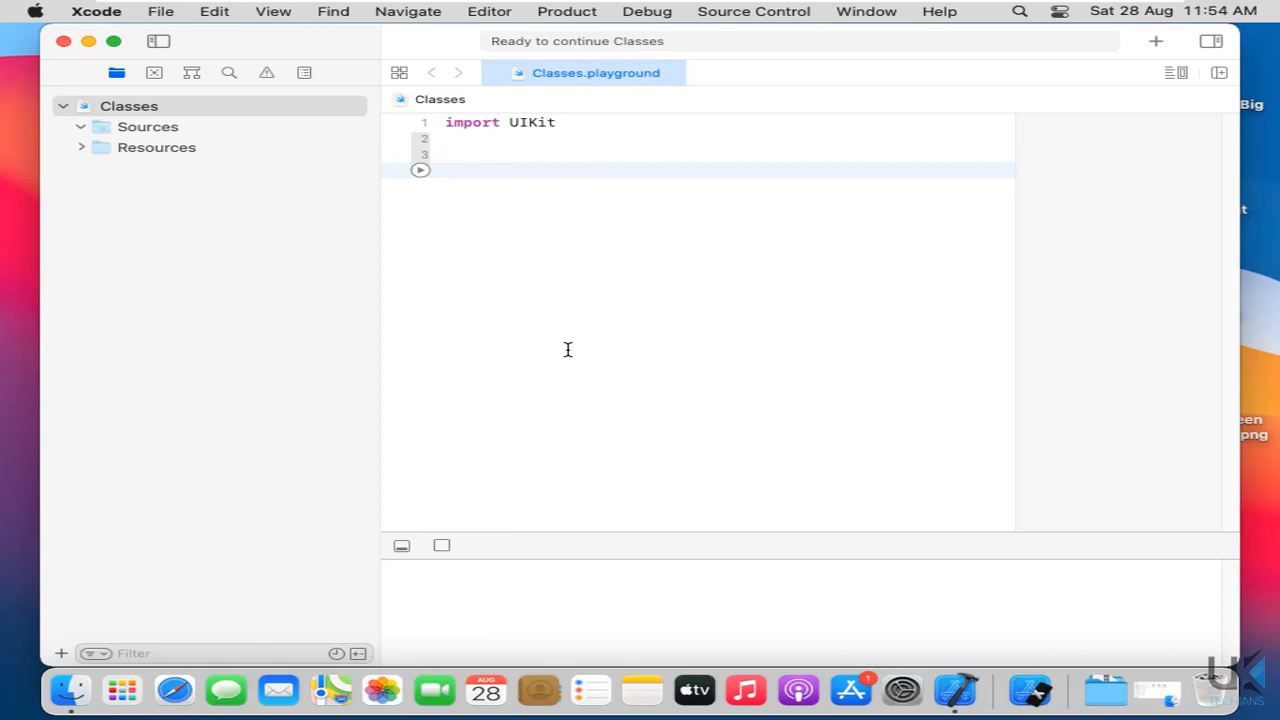
{"action": "left_click", "coordinate": [444, 168]}
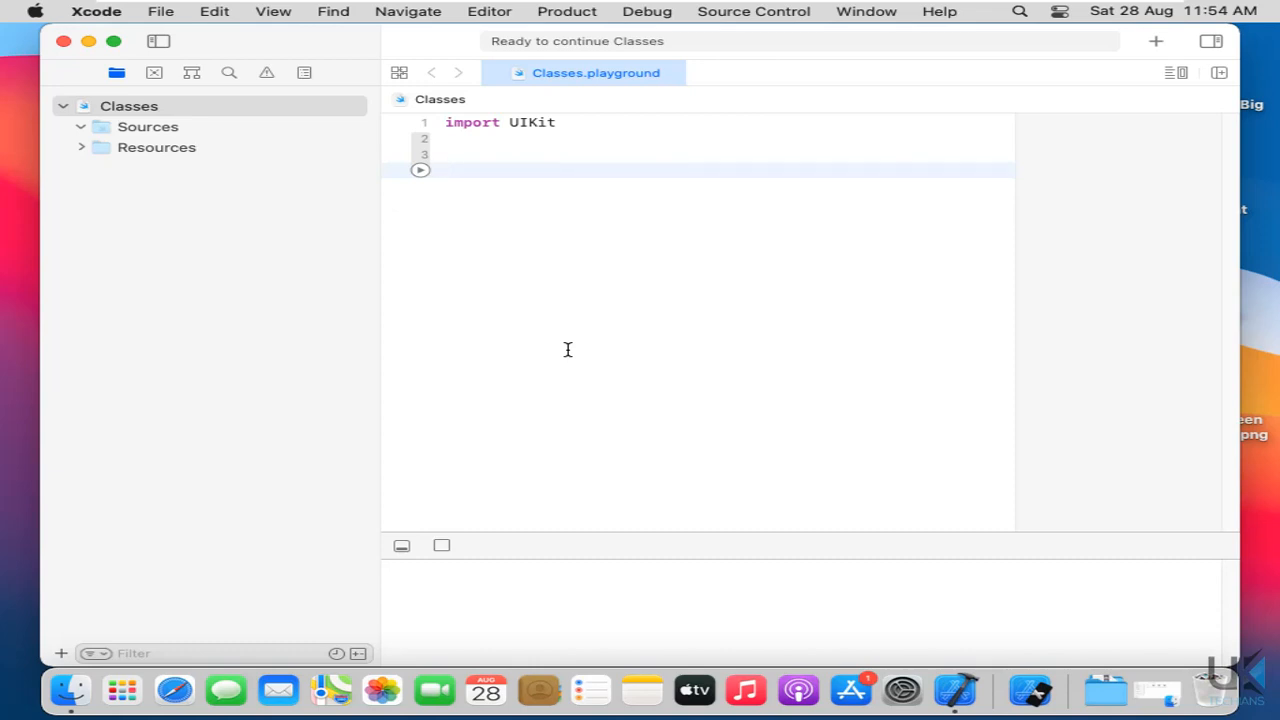
{"action": "type", "text": "class Person {"}
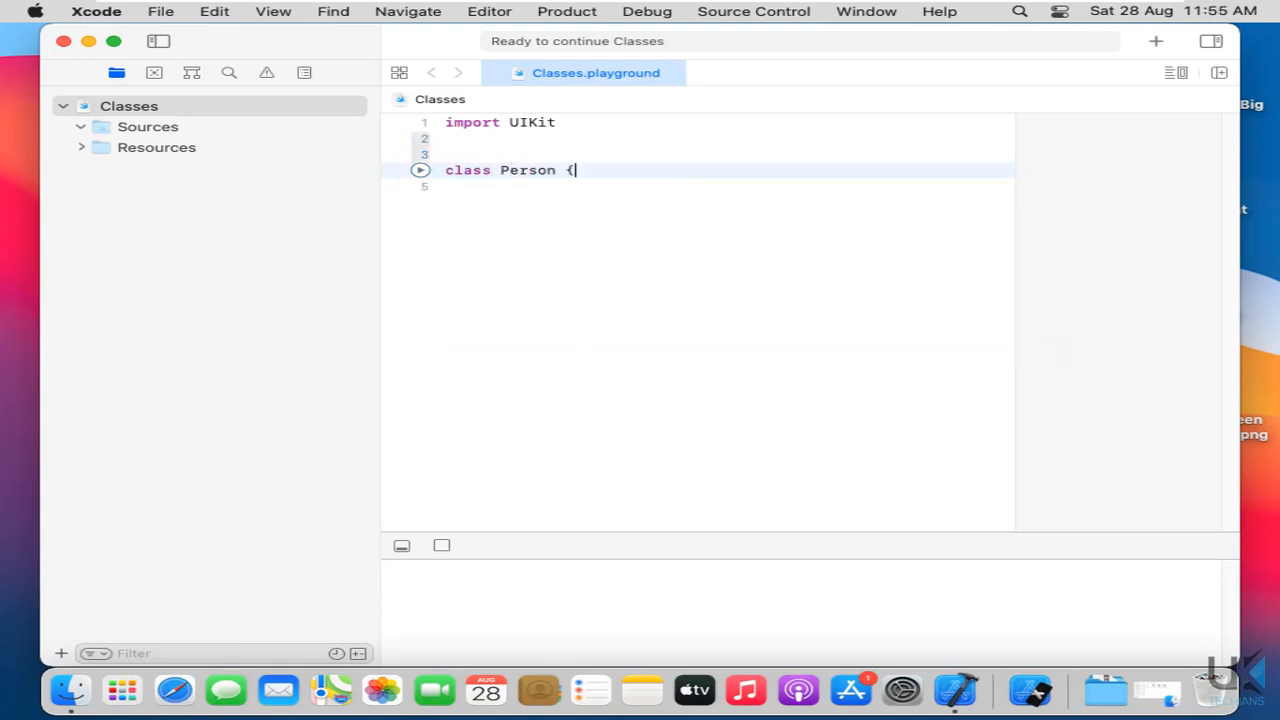
{"action": "key", "text": "return"}
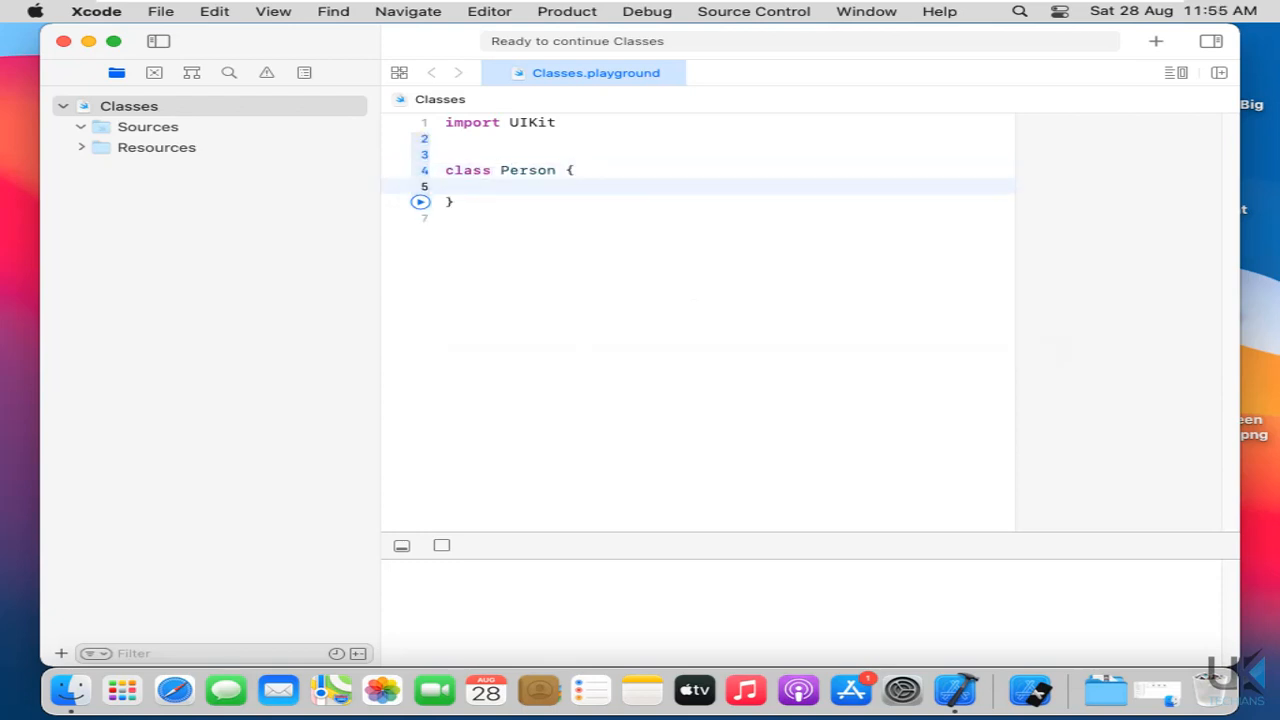
- Add properties var name: String and var age: Int, then begin an initializer to fix the error
{"action": "type", "text": "var"}
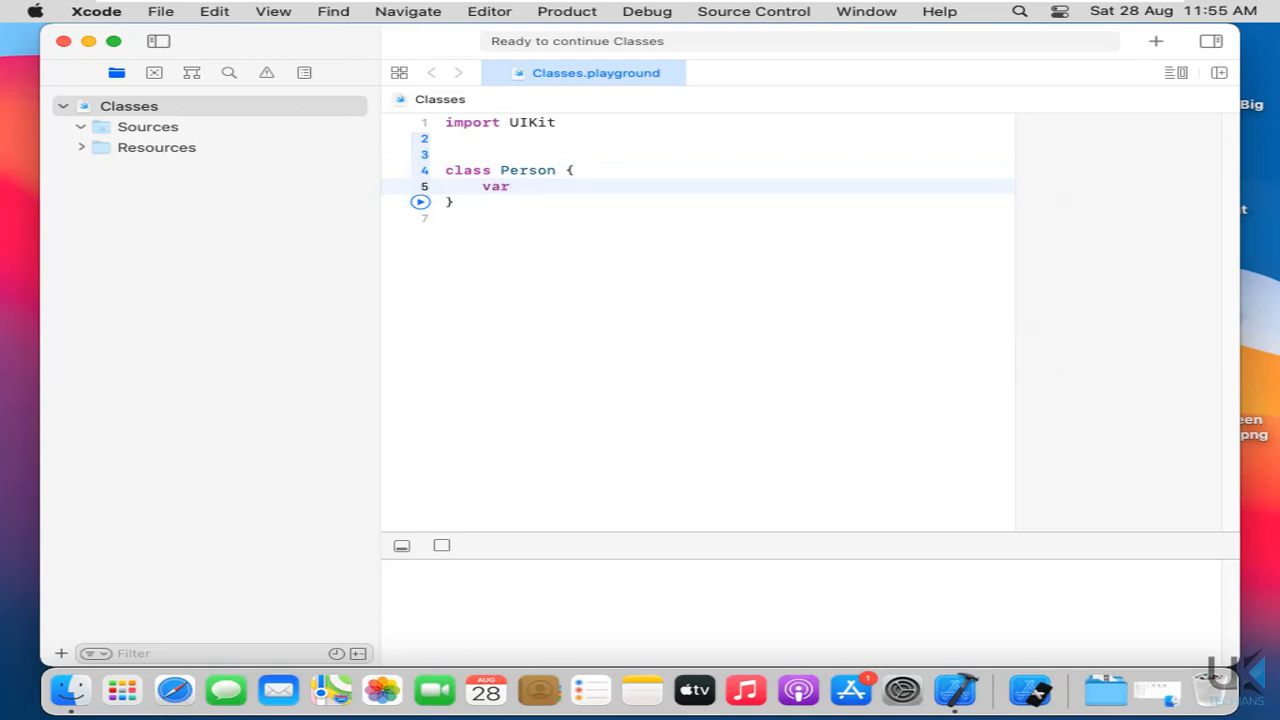
{"action": "type", "text": "name:"}
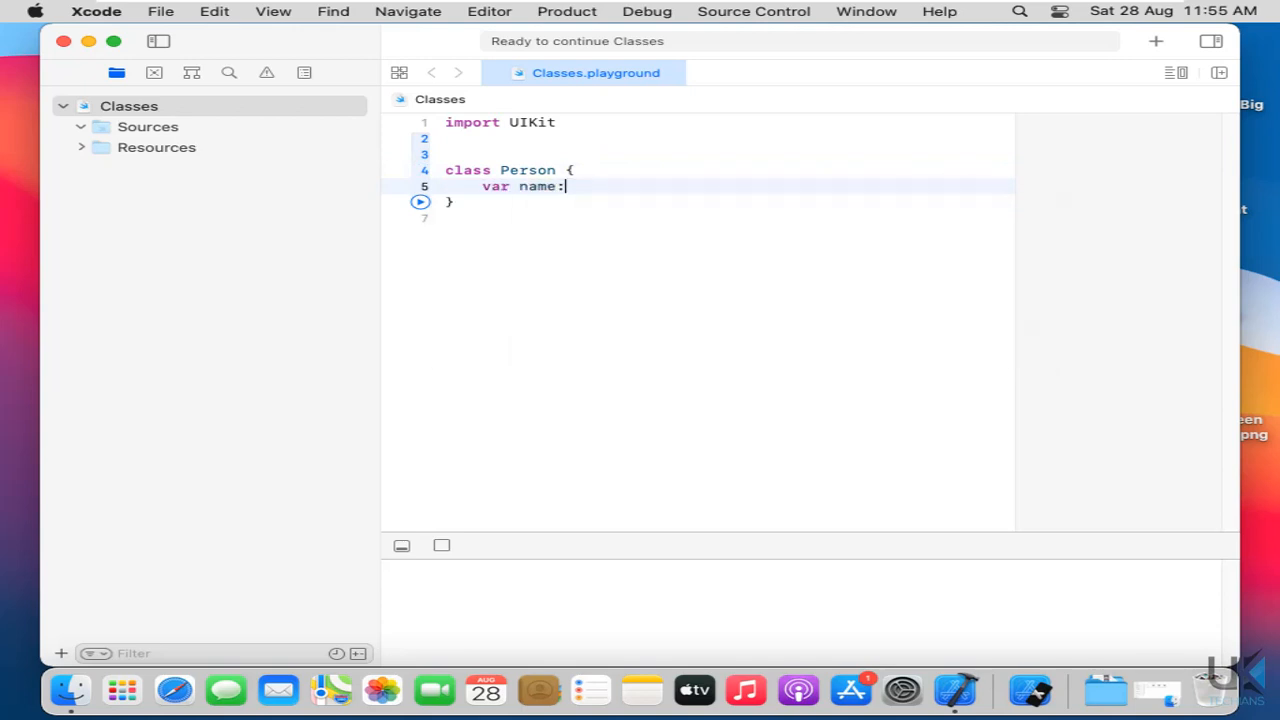
{"action": "type", "text": "String"}
{"action": "type", "text": "var"}
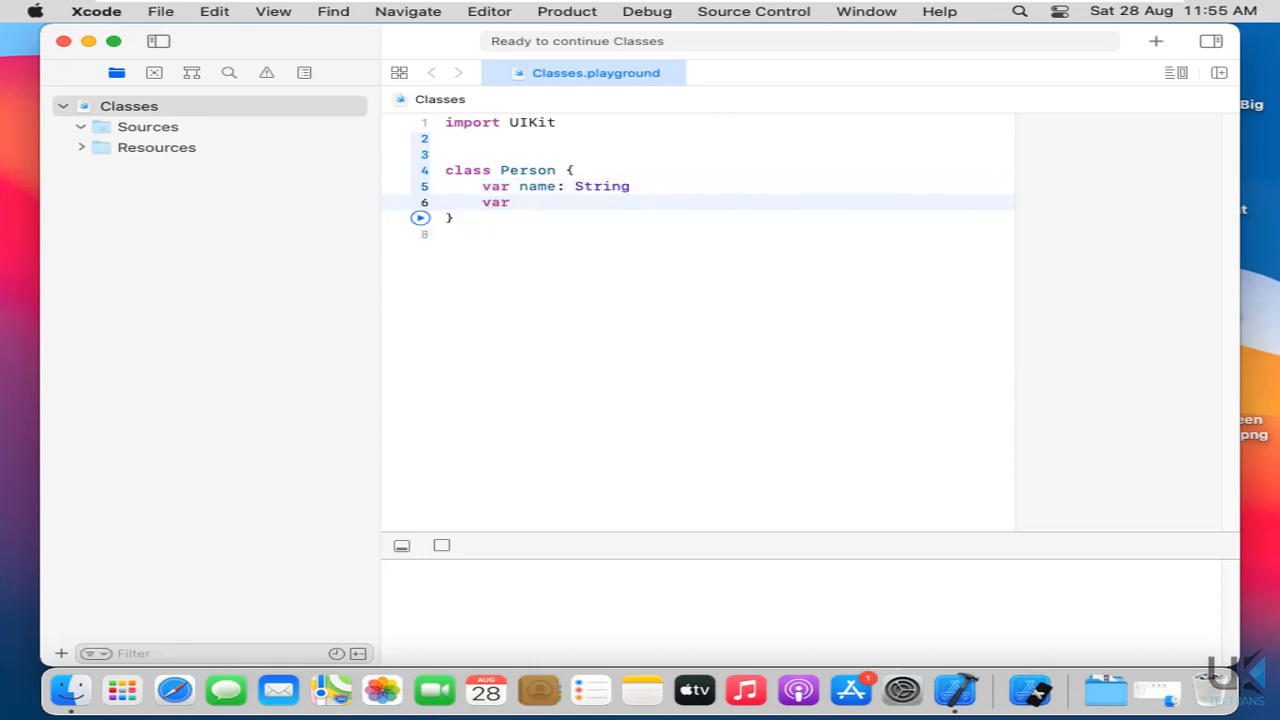
{"action": "type", "text": "age:"}
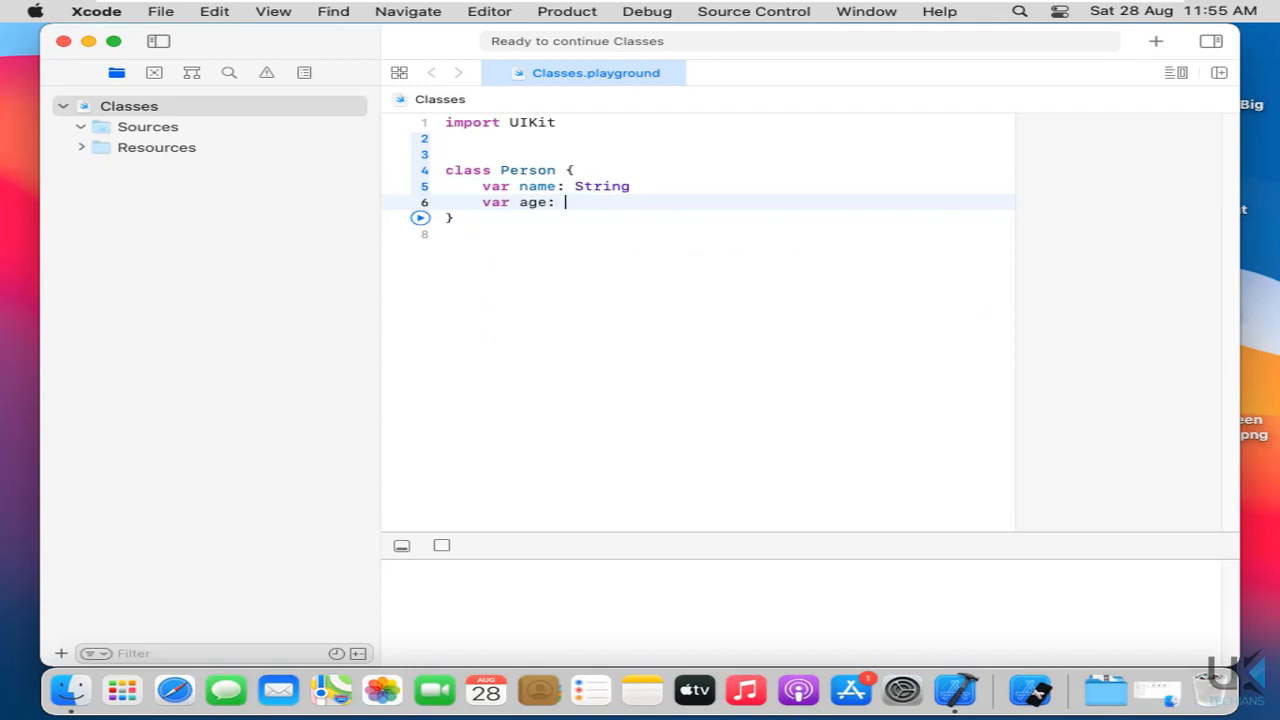
{"action": "type", "text": "Int"}
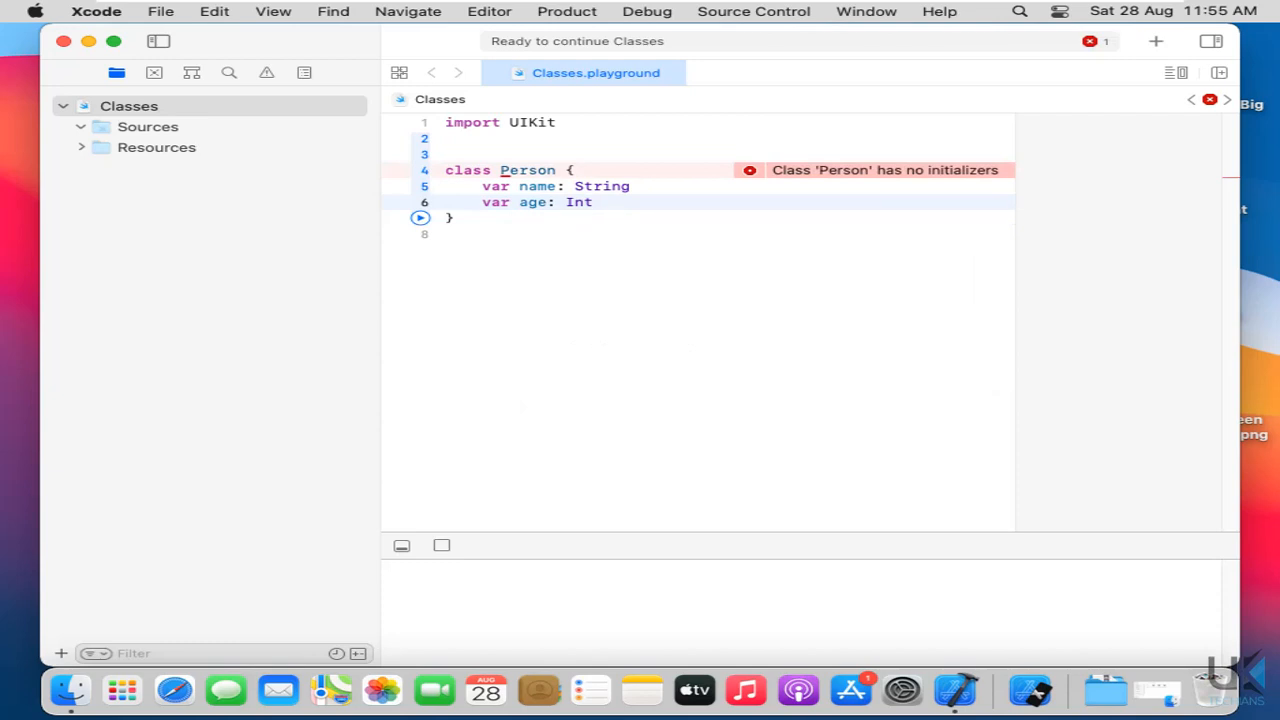
{"action": "left_click", "coordinate": [592, 202]}
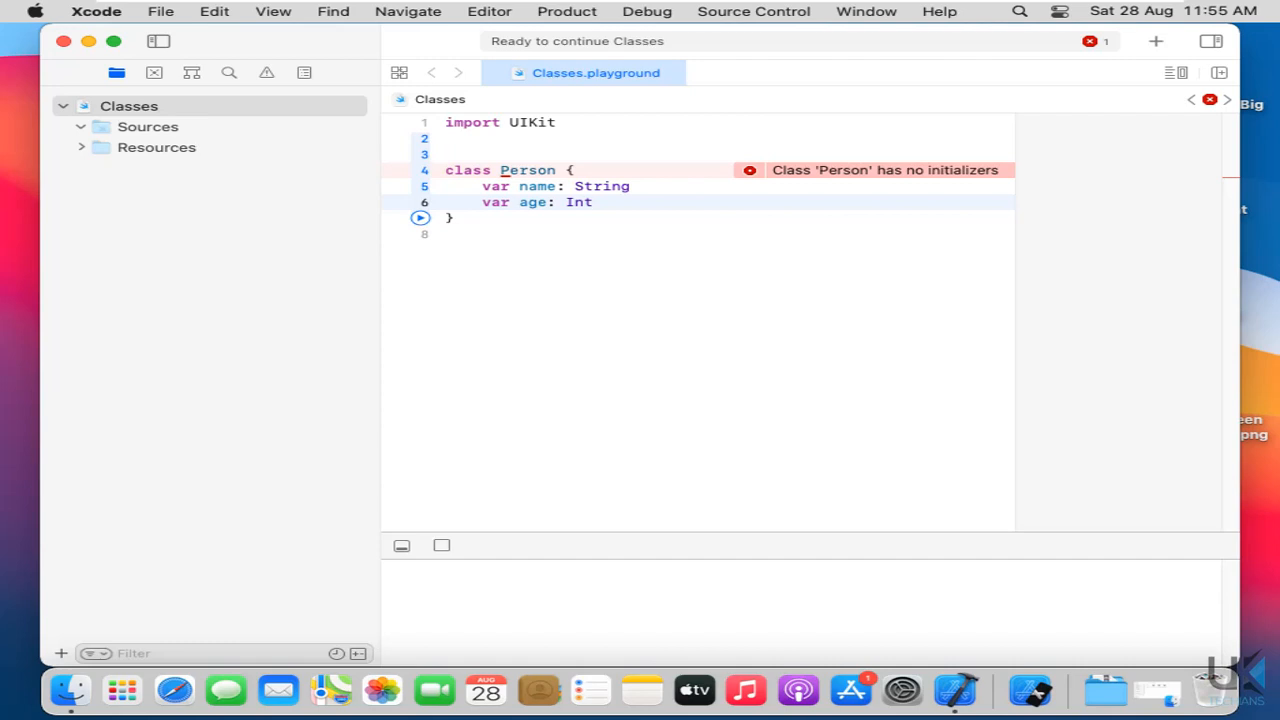
{"action": "type", "text": "ini"}
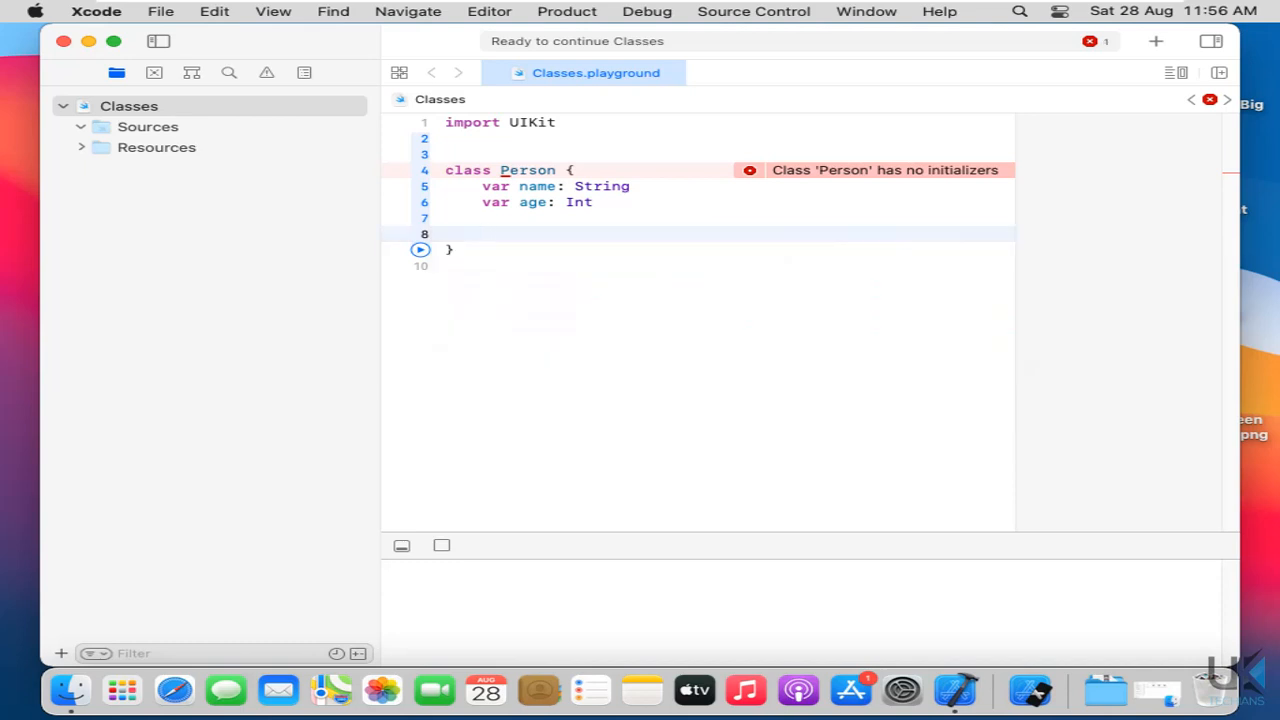
- Write the initializer signature init(name: String, age: Int) inside Person
{"action": "type", "text": "init() {"}
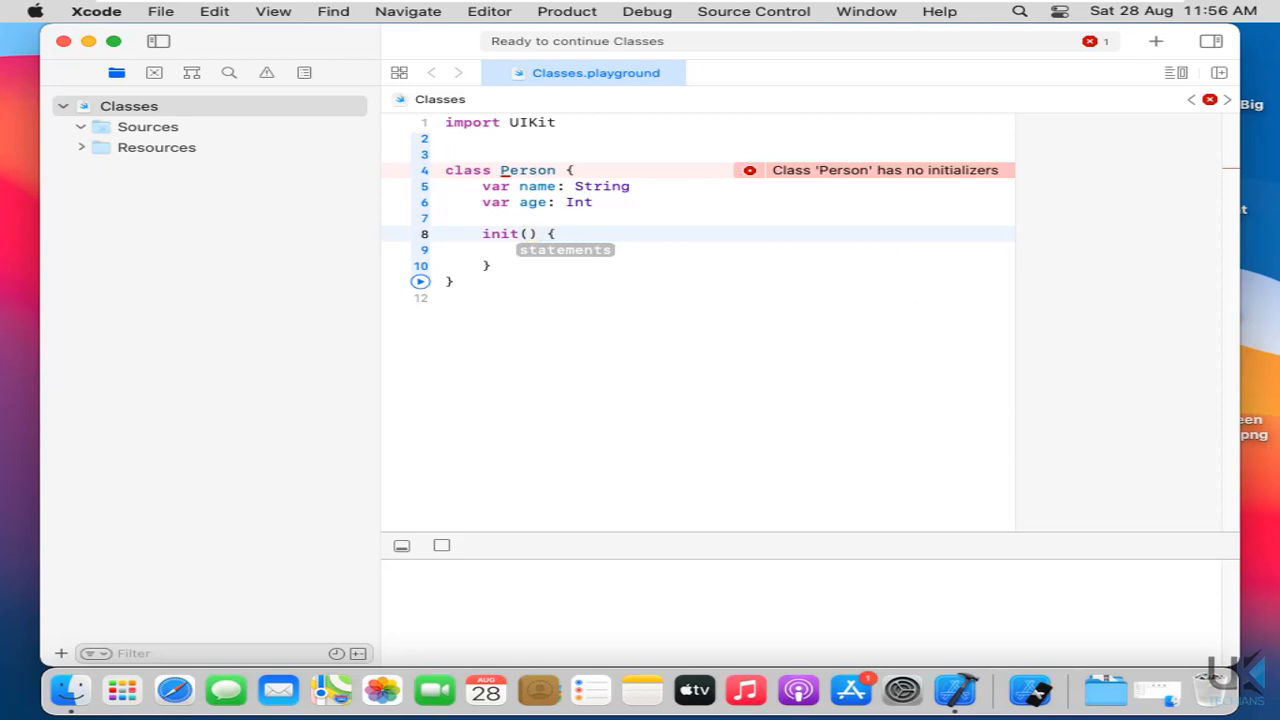
{"action": "type", "text": "name:"}
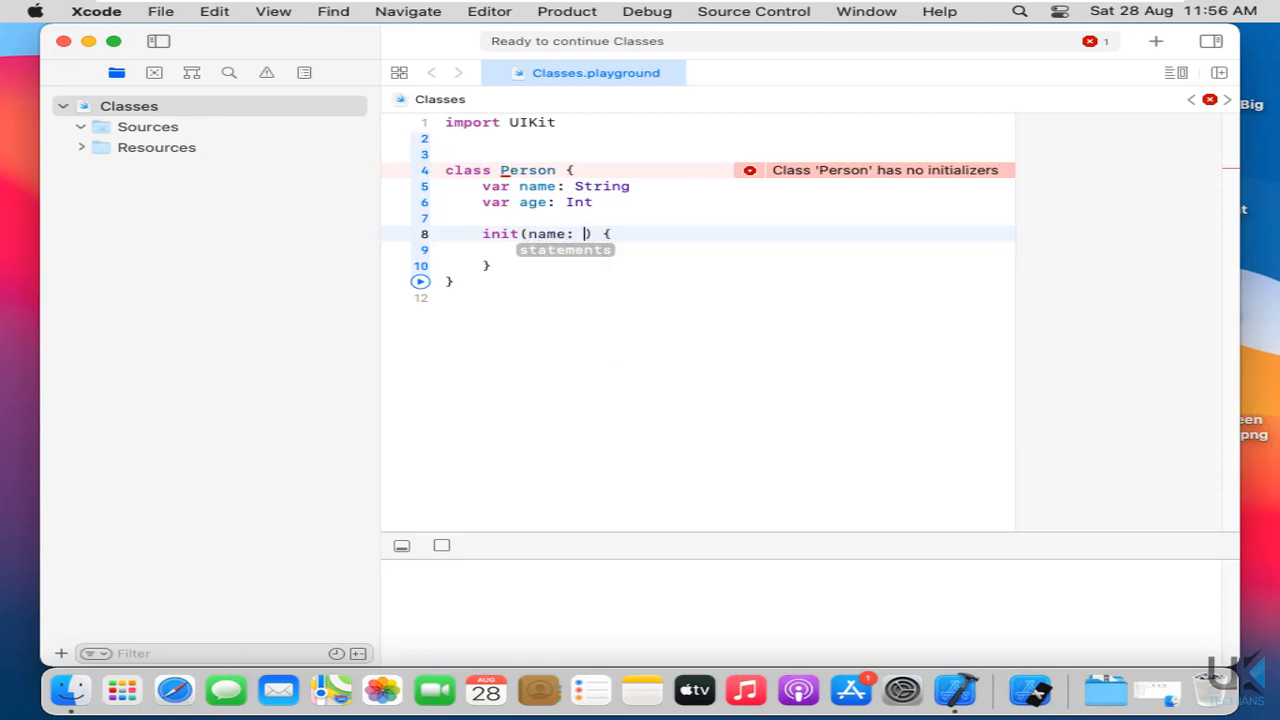
{"action": "type", "text": "Stra"}
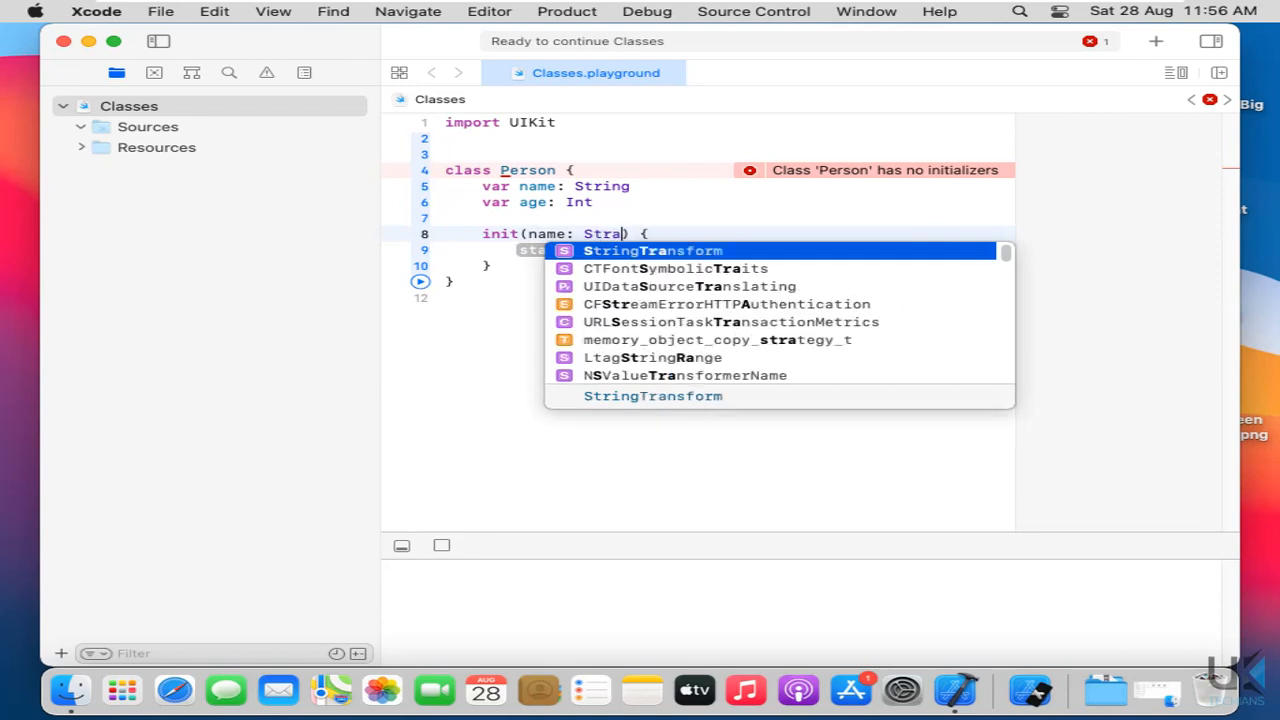
{"action": "type", "text": "ng,"}
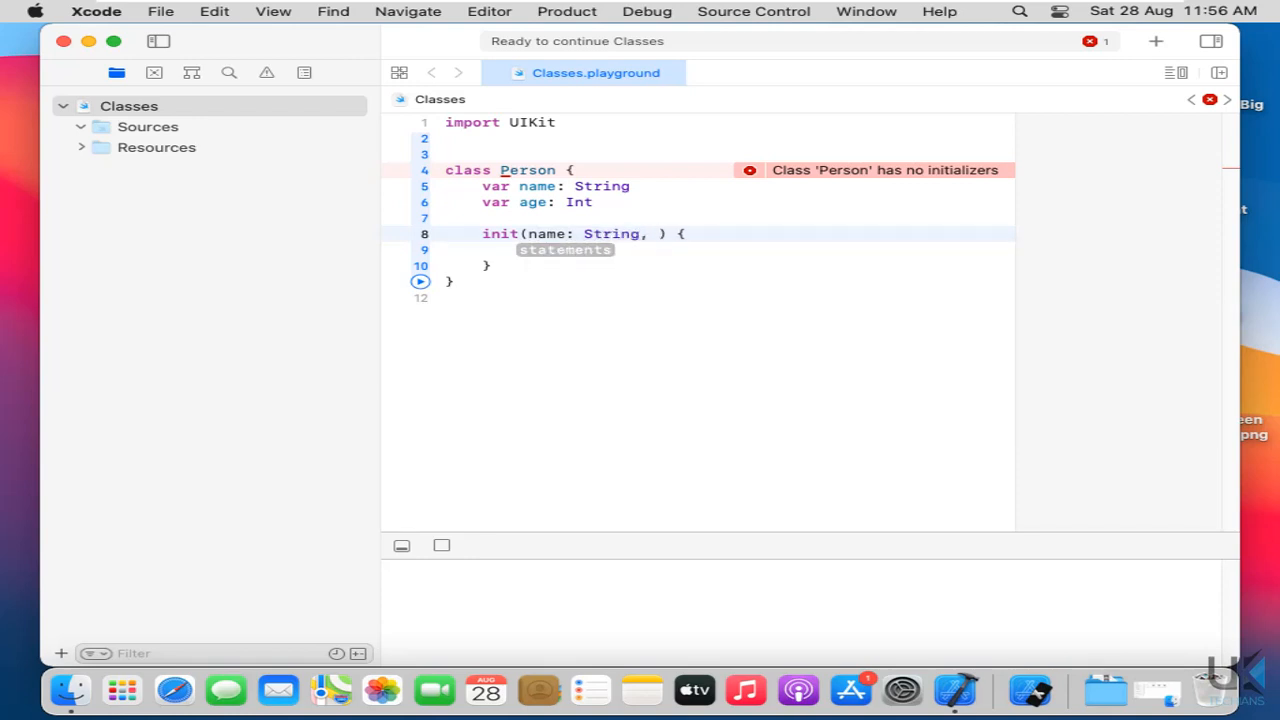
{"action": "type", "text": "age: Int"}
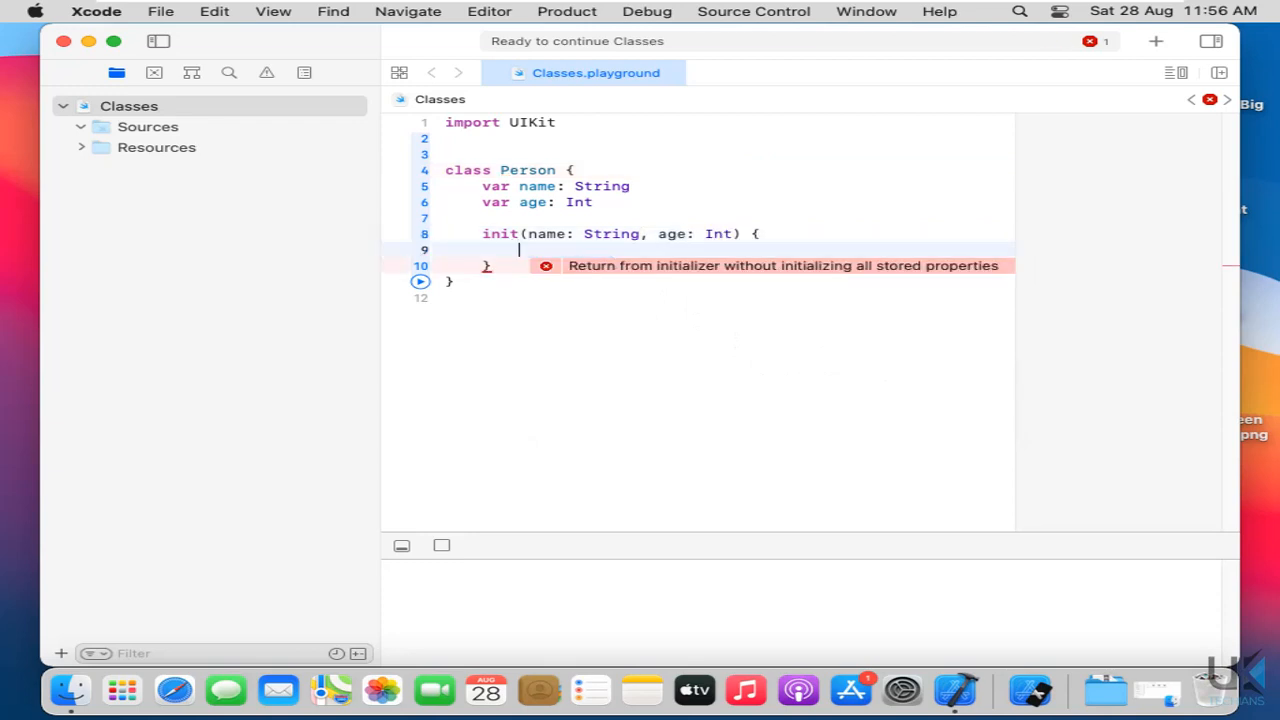
- Assign self.name = name and self.age = age in the initializer body
{"action": "type", "text": "self"}
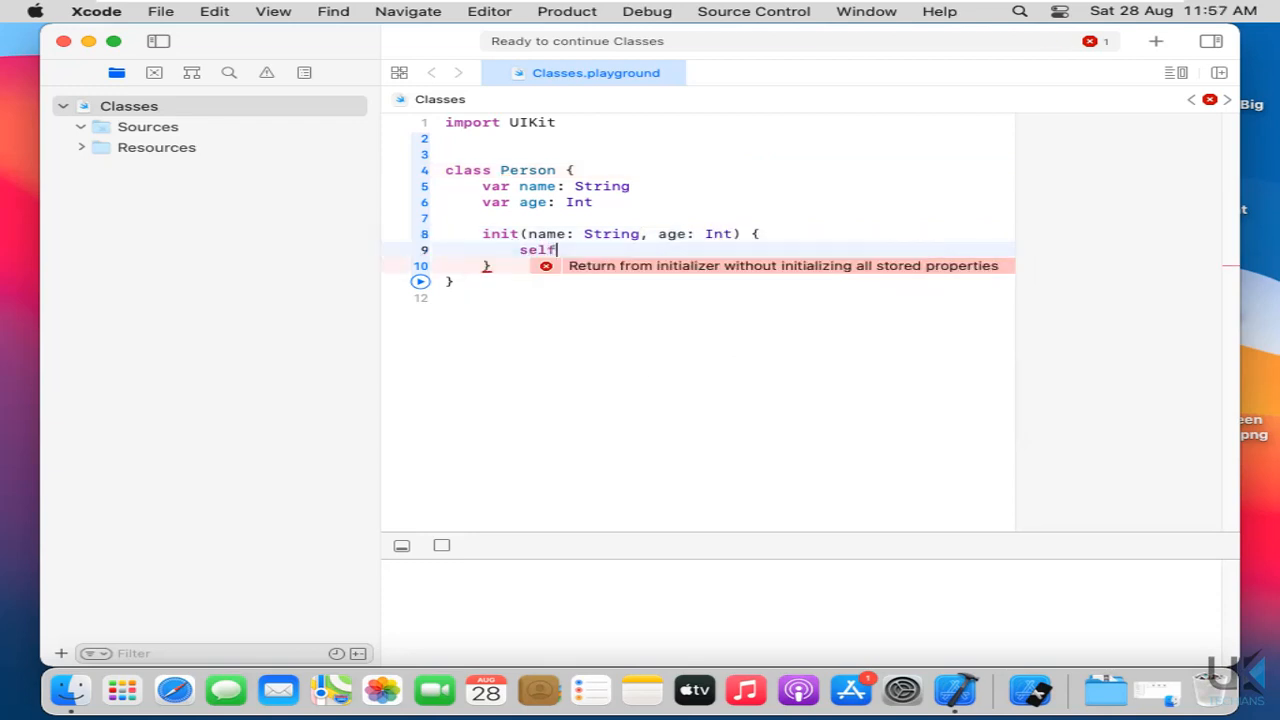
{"action": "type", "text": ".name ="}
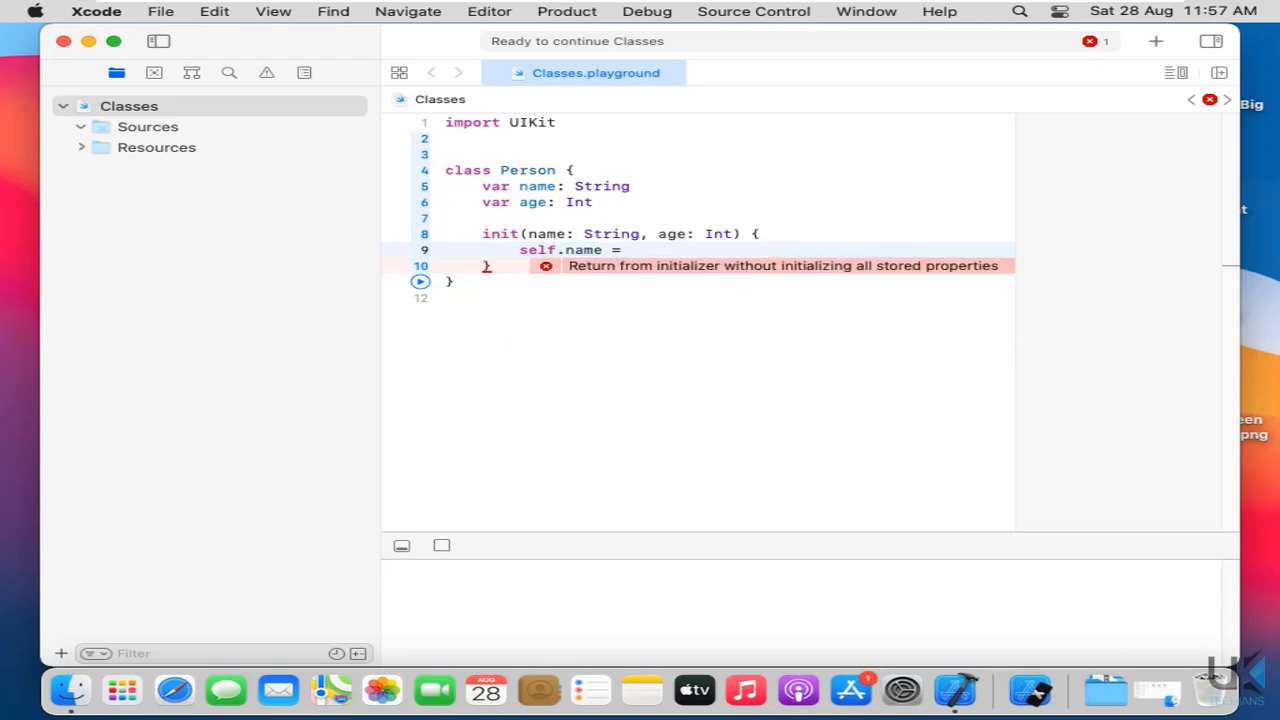
{"action": "type", "text": "name"}
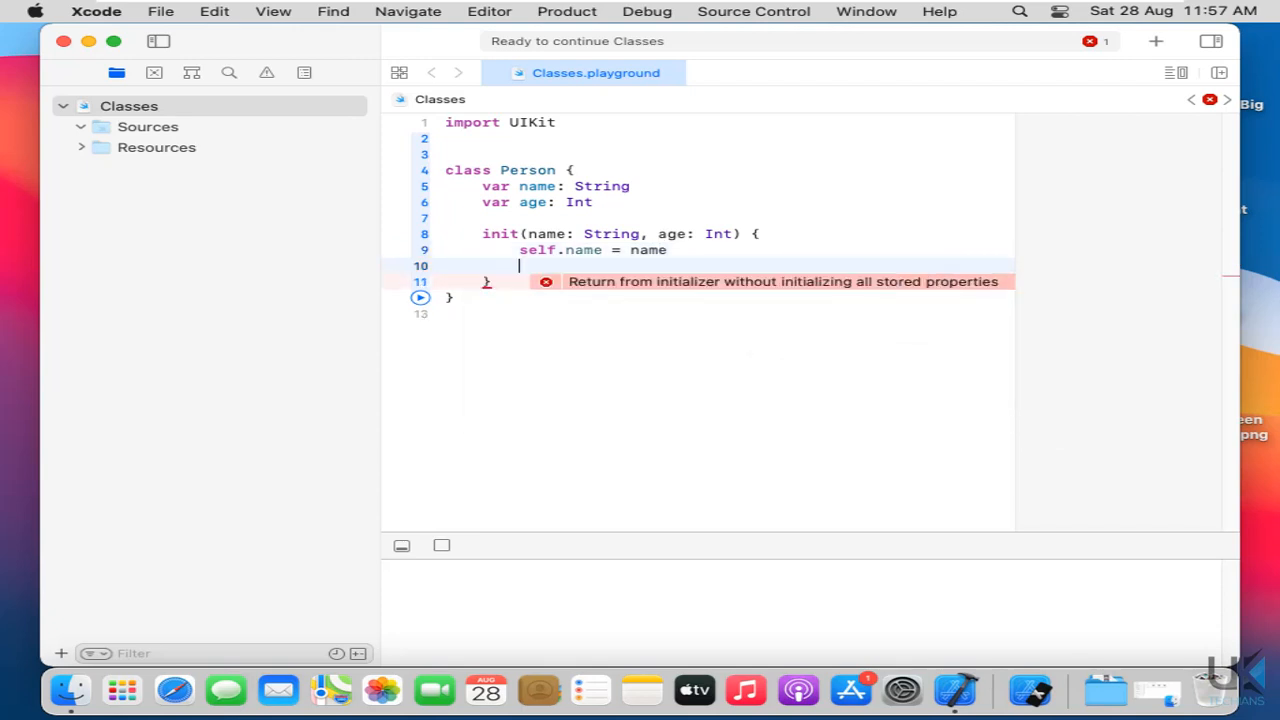
{"action": "type", "text": "self.age"}
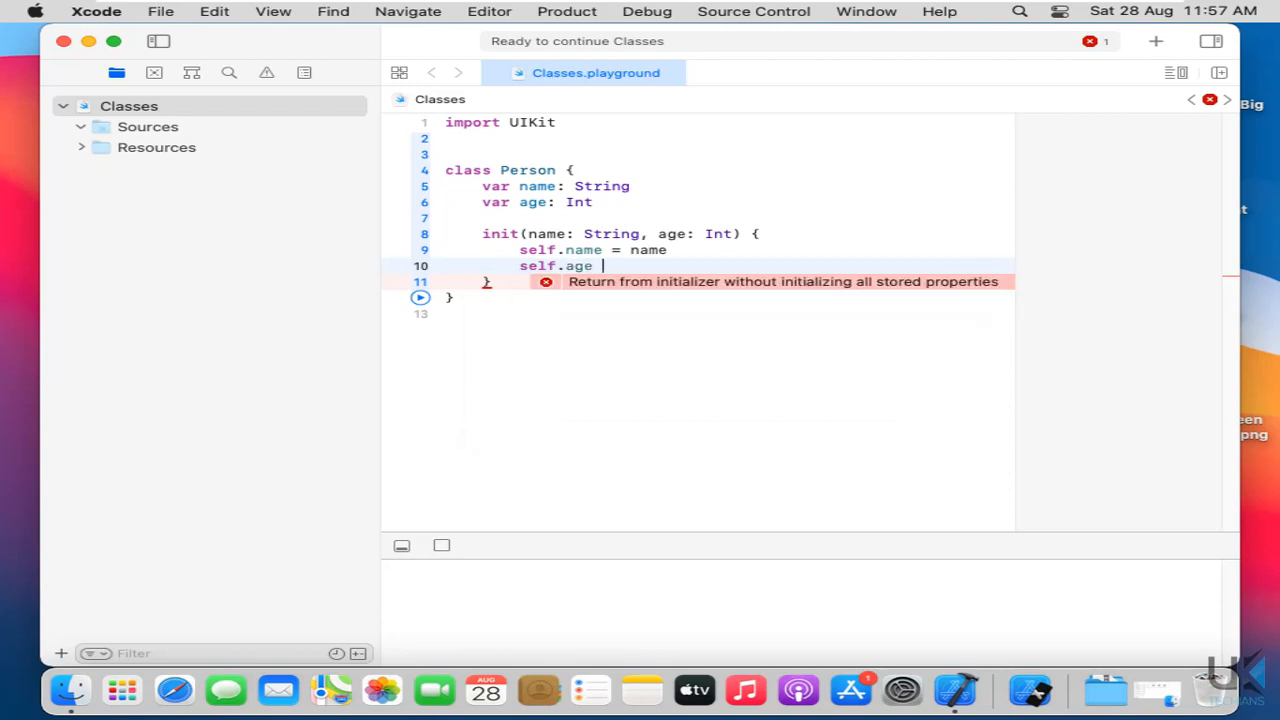
{"action": "type", "text": "= age"}
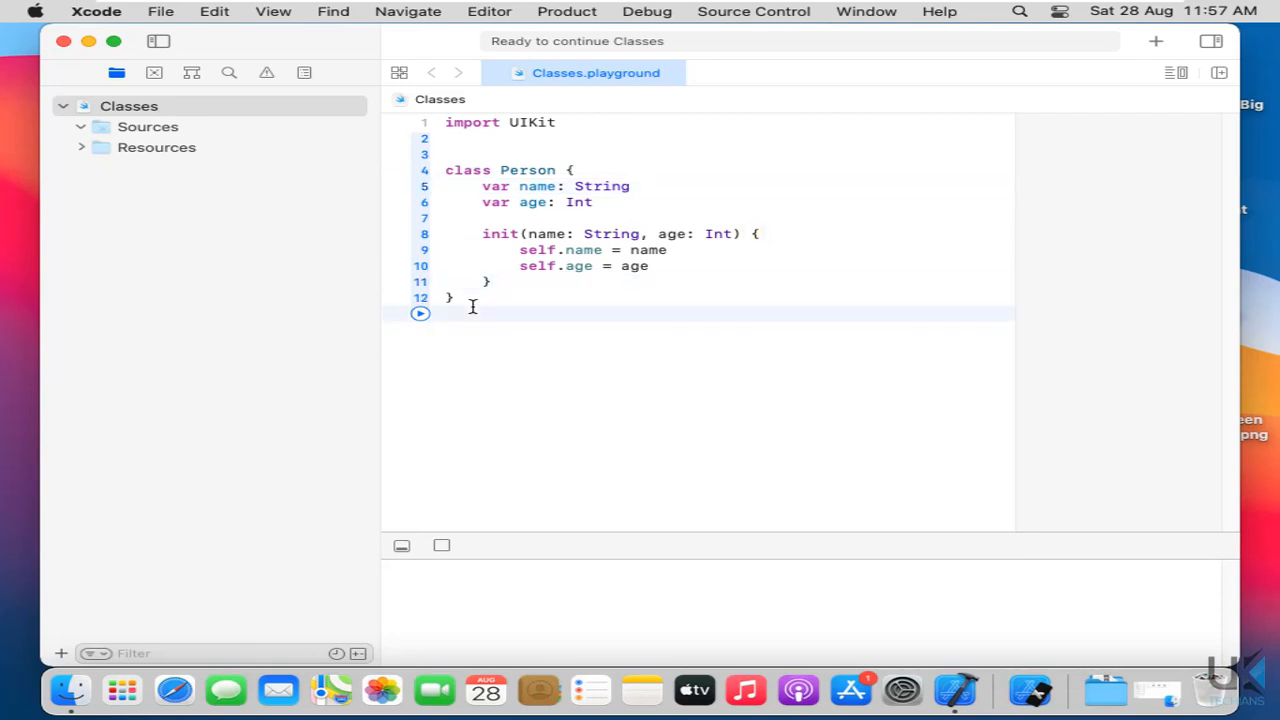
- Create var p = Person(name: "Samina", age: 20)
{"action": "type", "text": "var p ="}
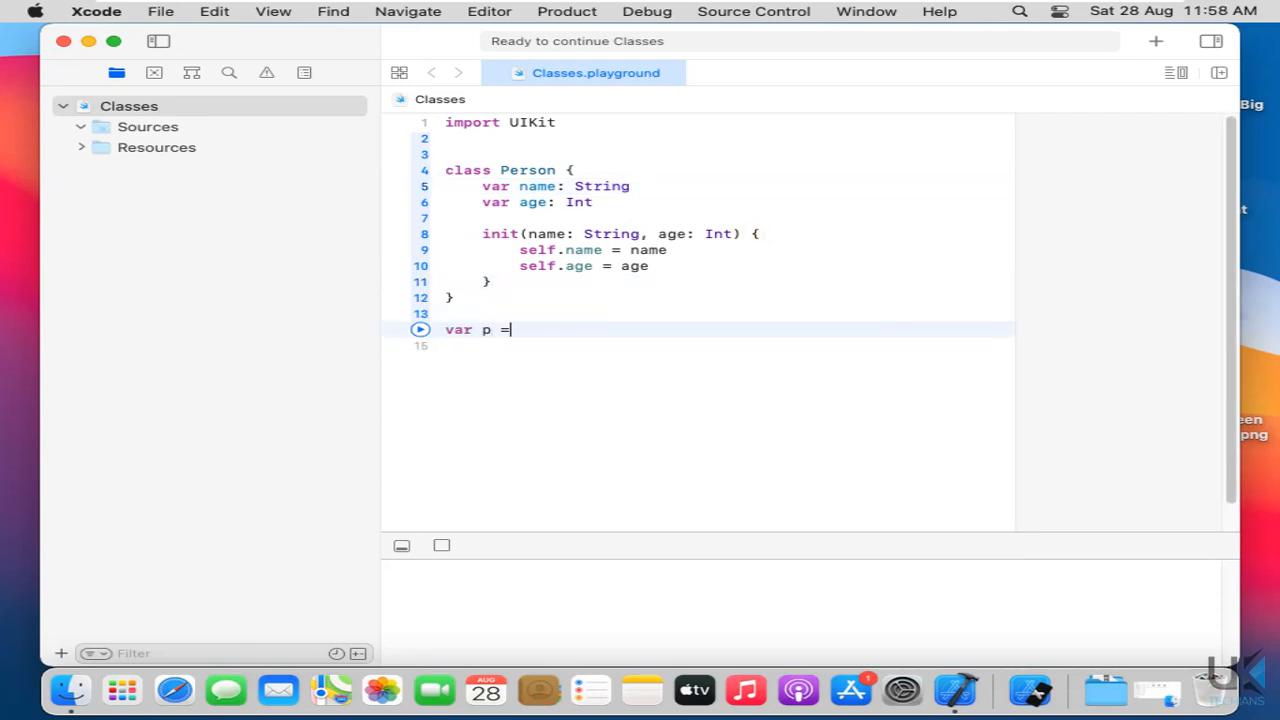
{"action": "type", "text": "Person()"}
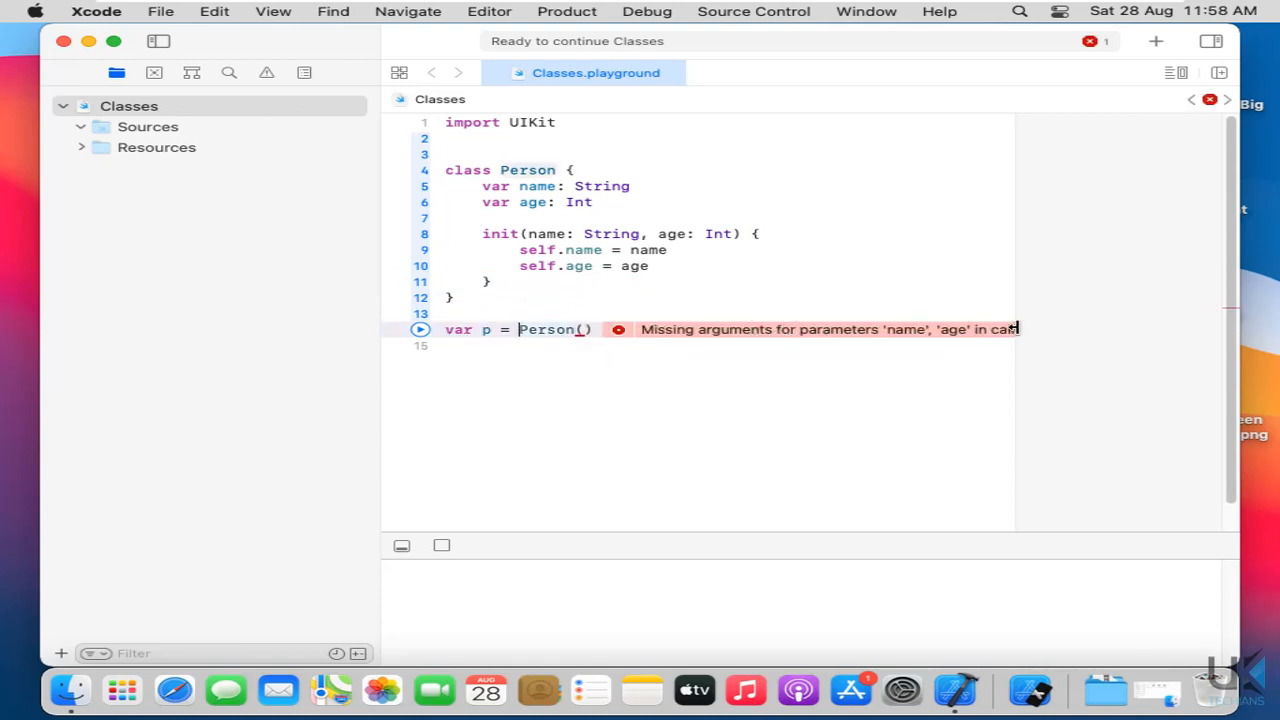
{"action": "mouse_move", "coordinate": [564, 368]}
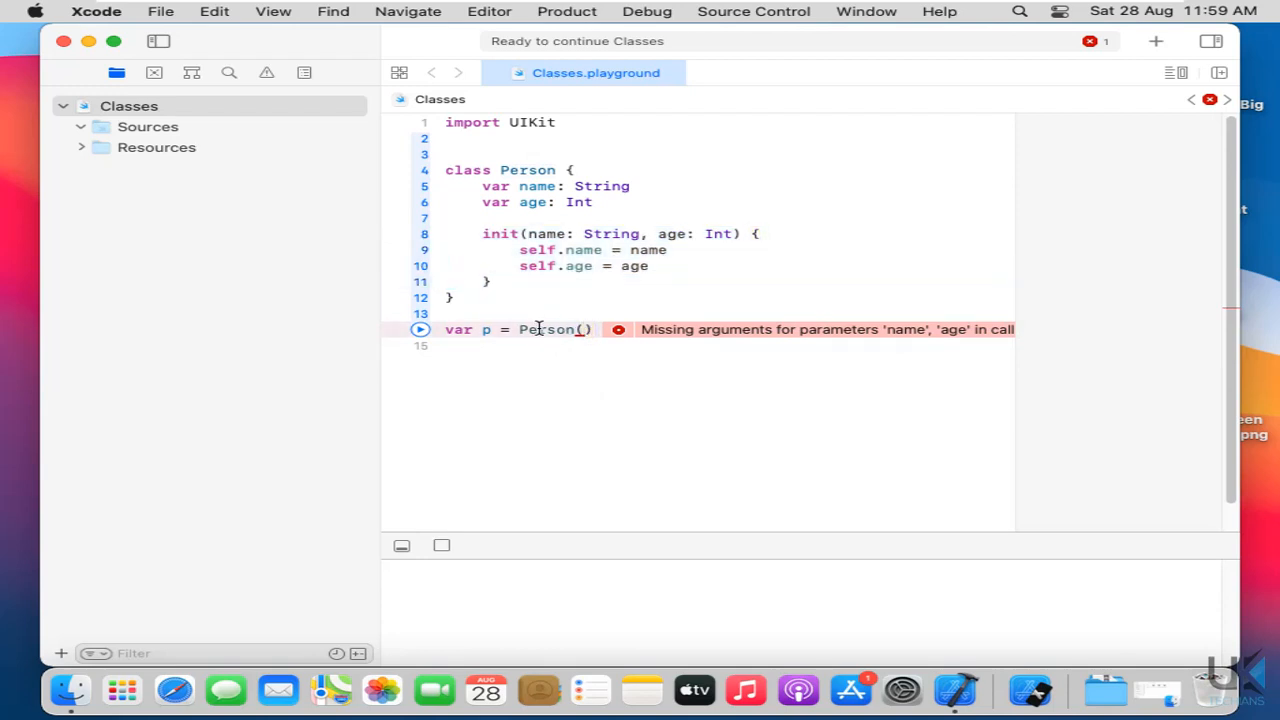
{"action": "double_click", "coordinate": [548, 328]}
{"action": "type", "text": "name:"}
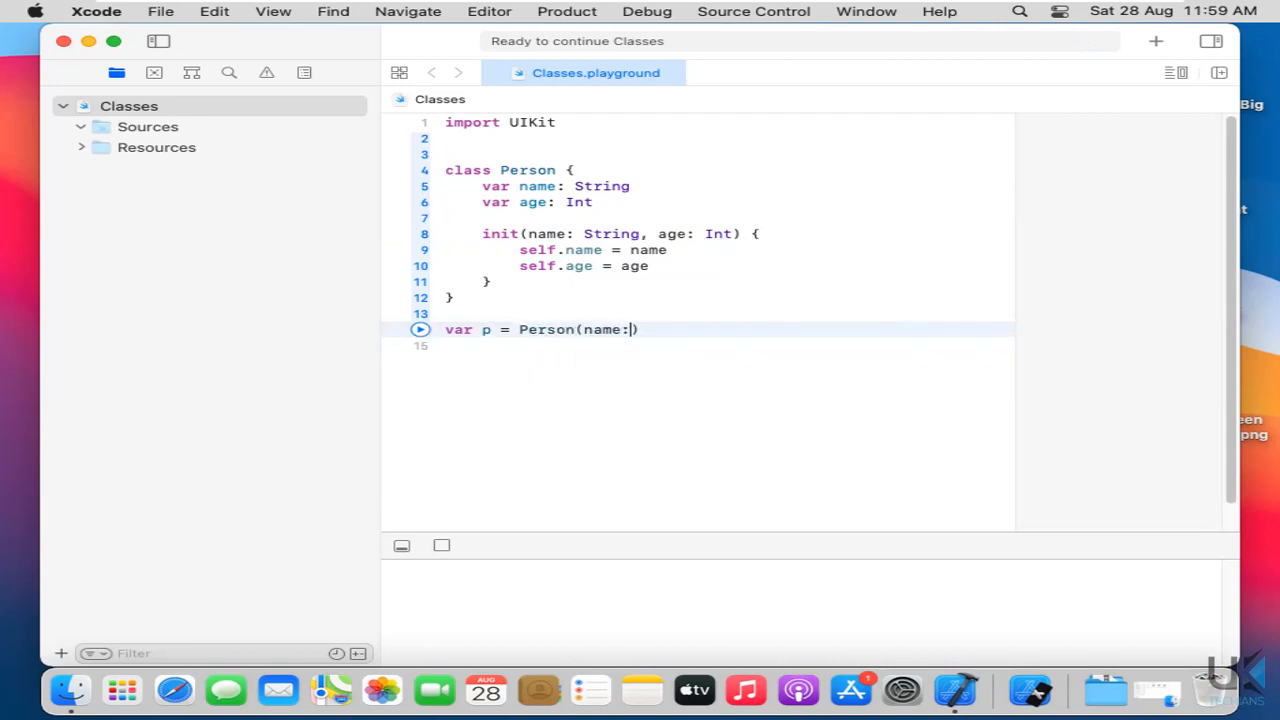
{"action": "type", "text": "\"\""}
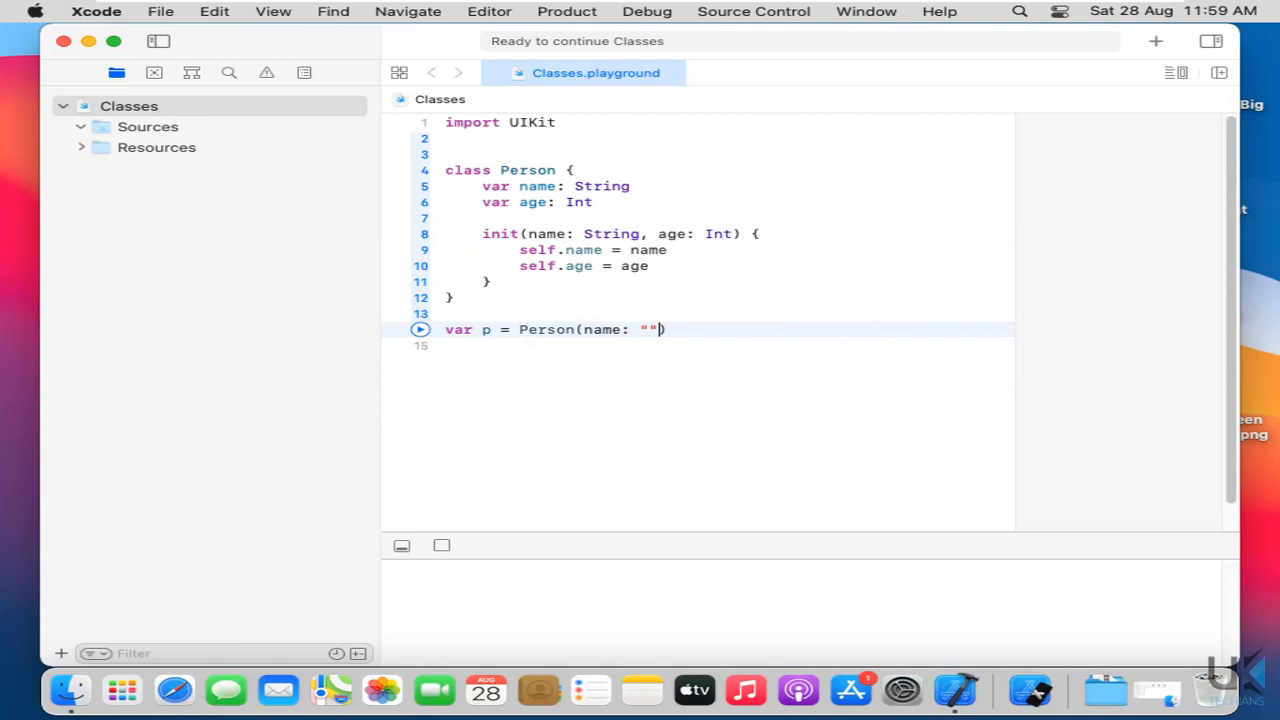
{"action": "type", "text": "Samina"}
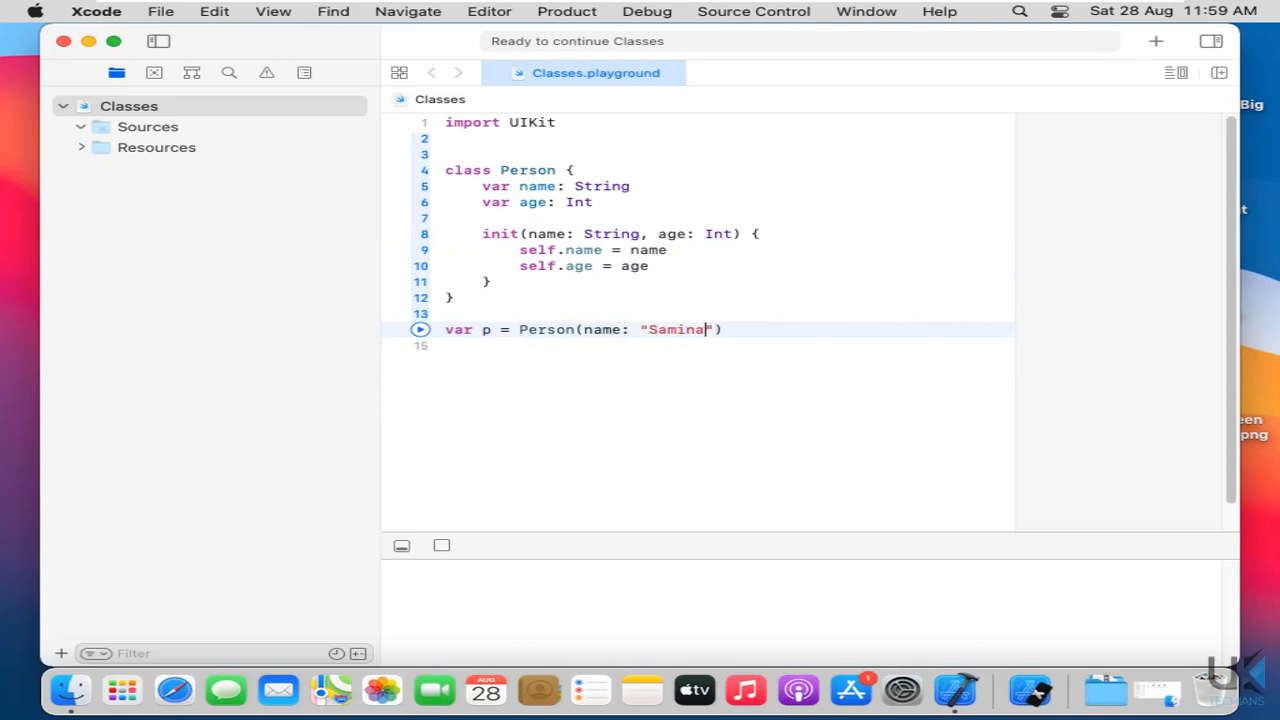
{"action": "type", "text": ", age: 20"}
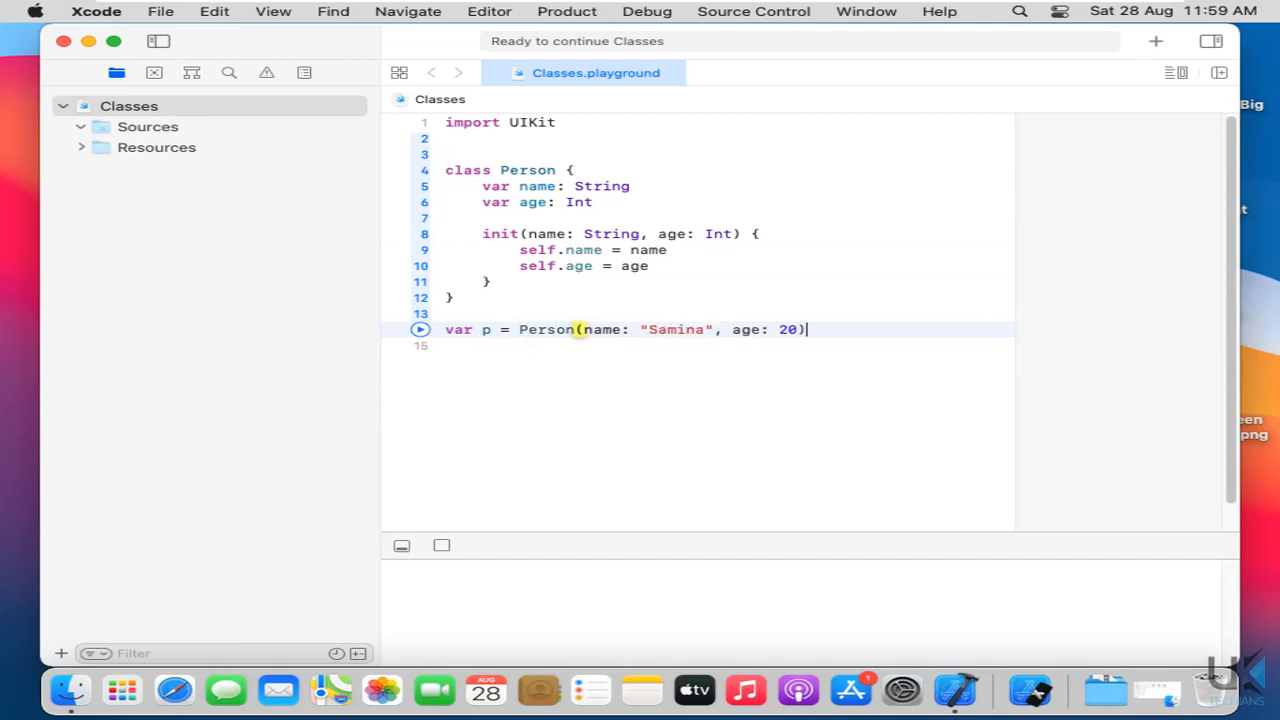
- Add print(p.name) and print(p.age), choosing age from autocomplete
{"action": "type", "text": "p"}
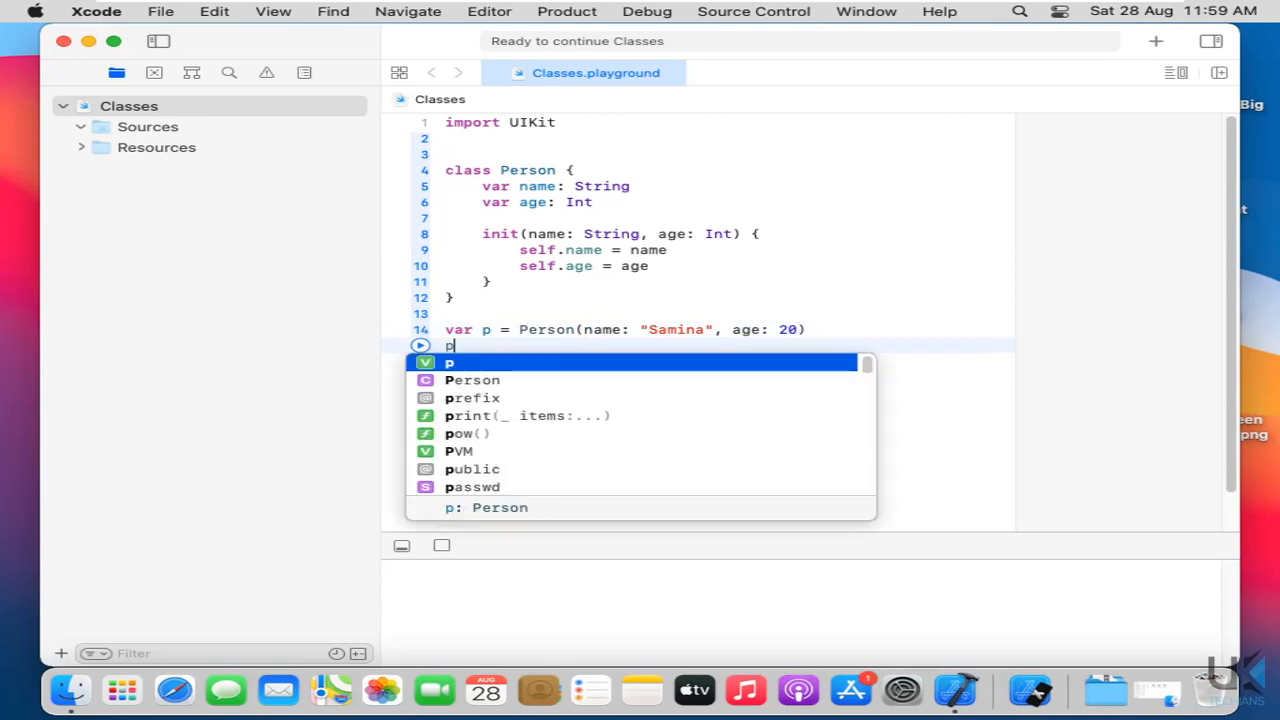
{"action": "type", "text": "rint(p"}
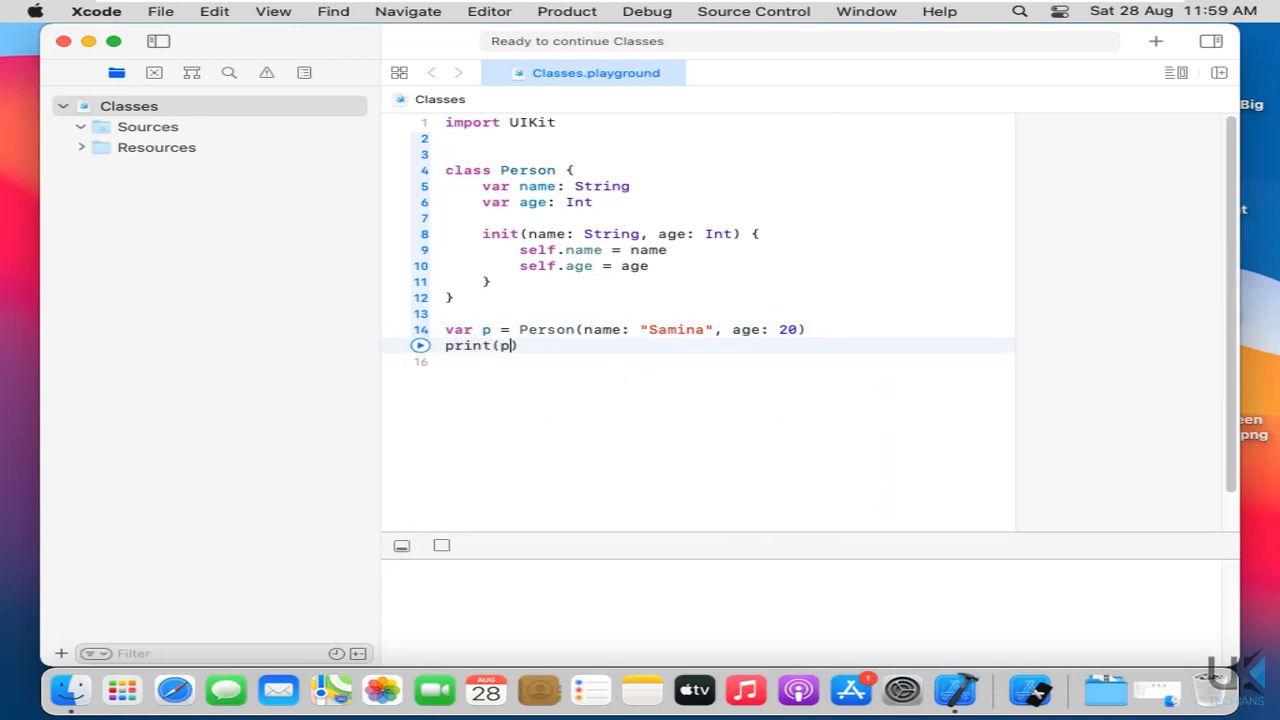
{"action": "type", "text": ".name"}
{"action": "left_click", "coordinate": [728, 360]}
{"action": "type", "text": "print(p/"}
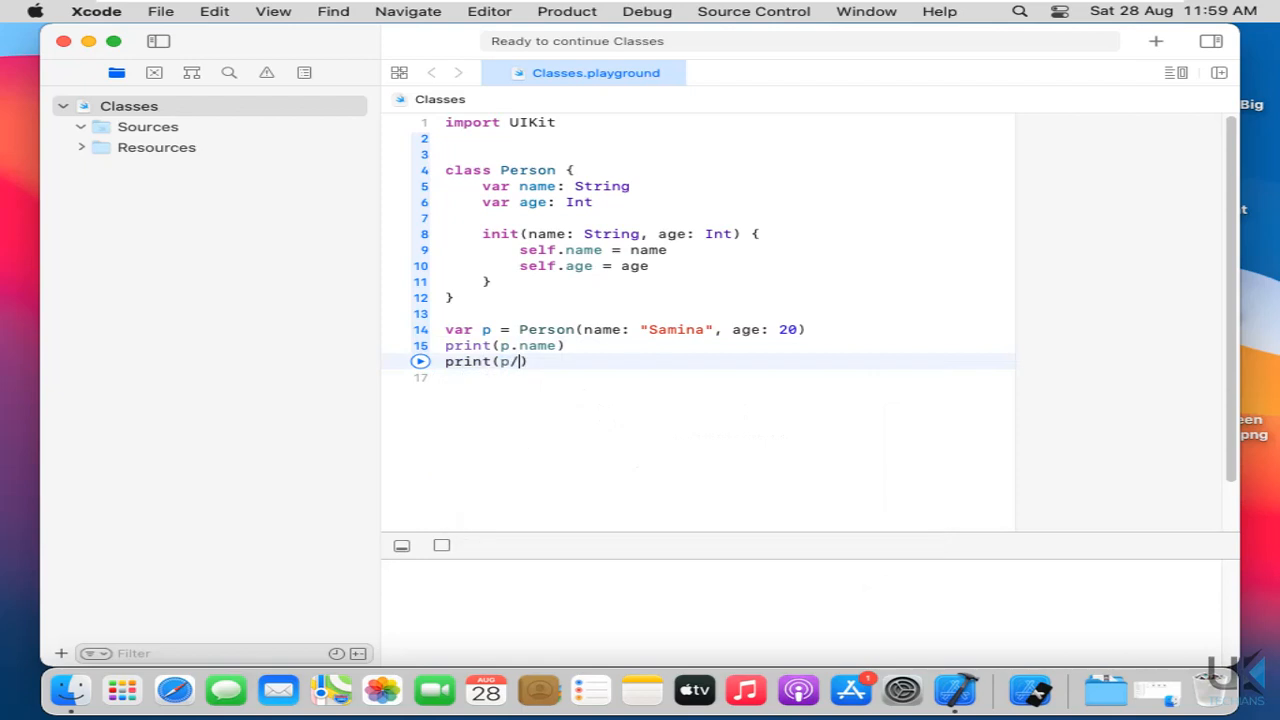
{"action": "type", "text": "."}
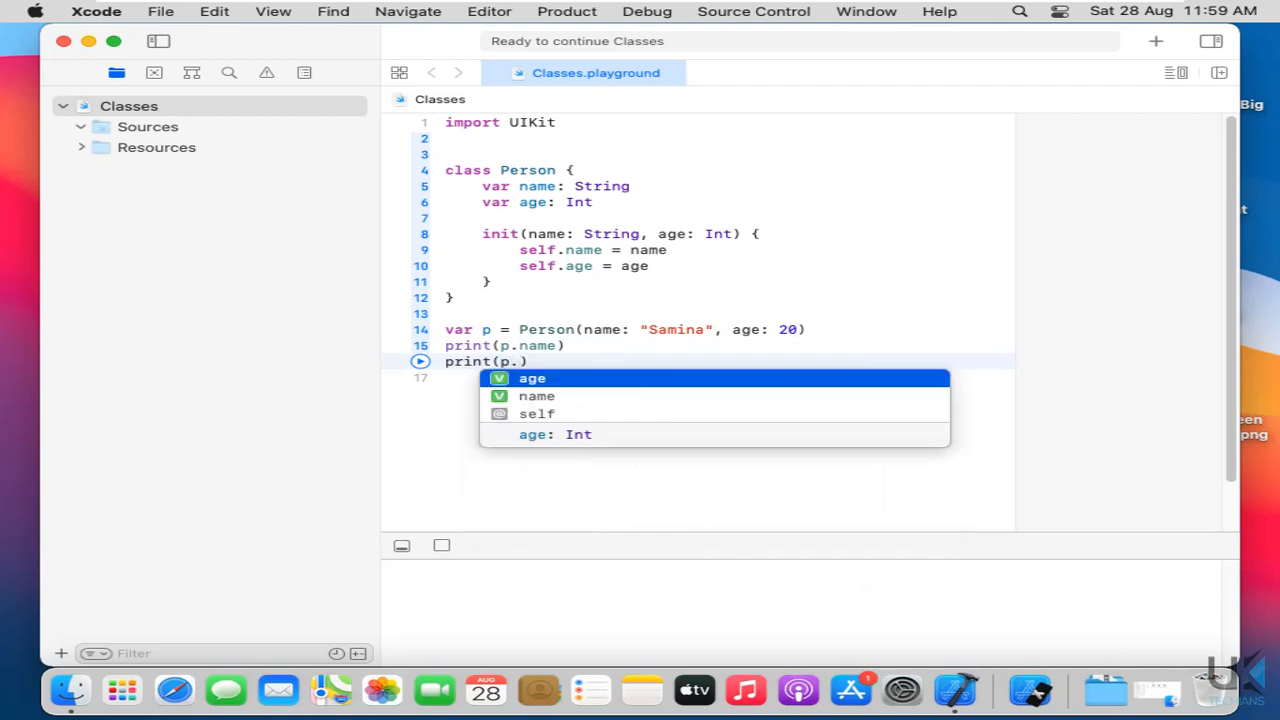
{"action": "left_click", "coordinate": [532, 378]}
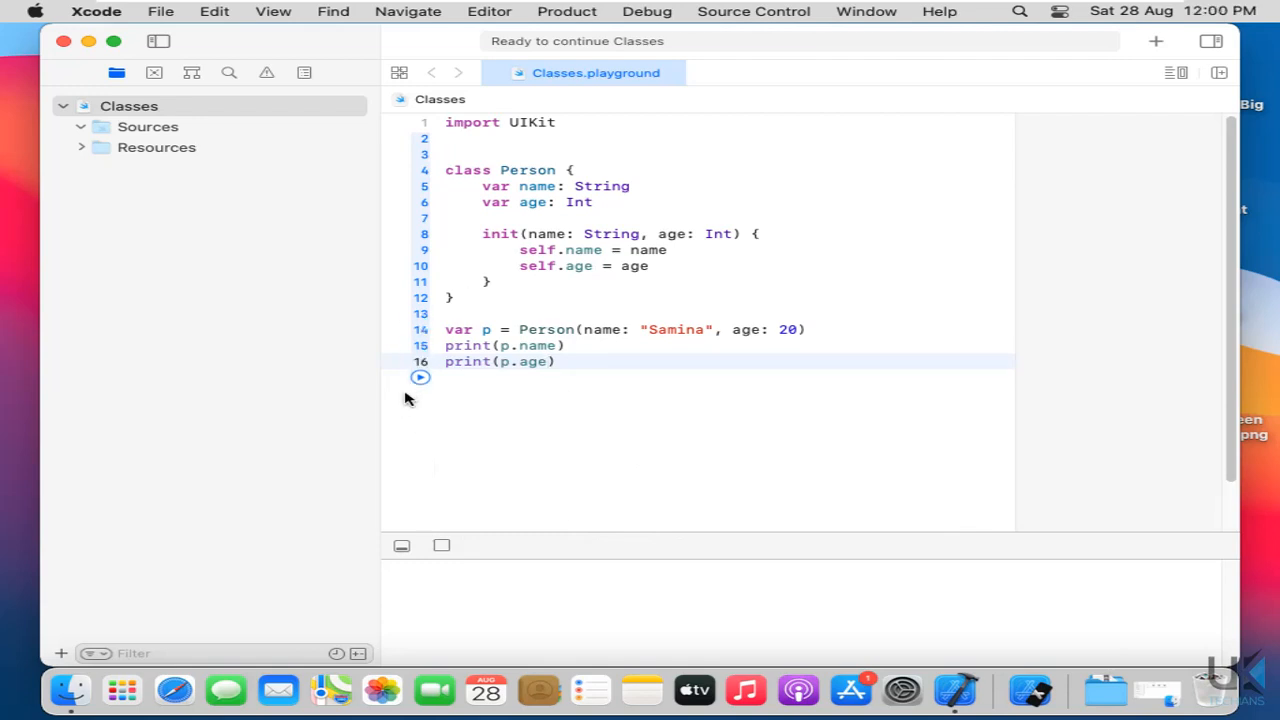
- Run the playground so the console shows Samina and 20
{"action": "left_click", "coordinate": [420, 376]}
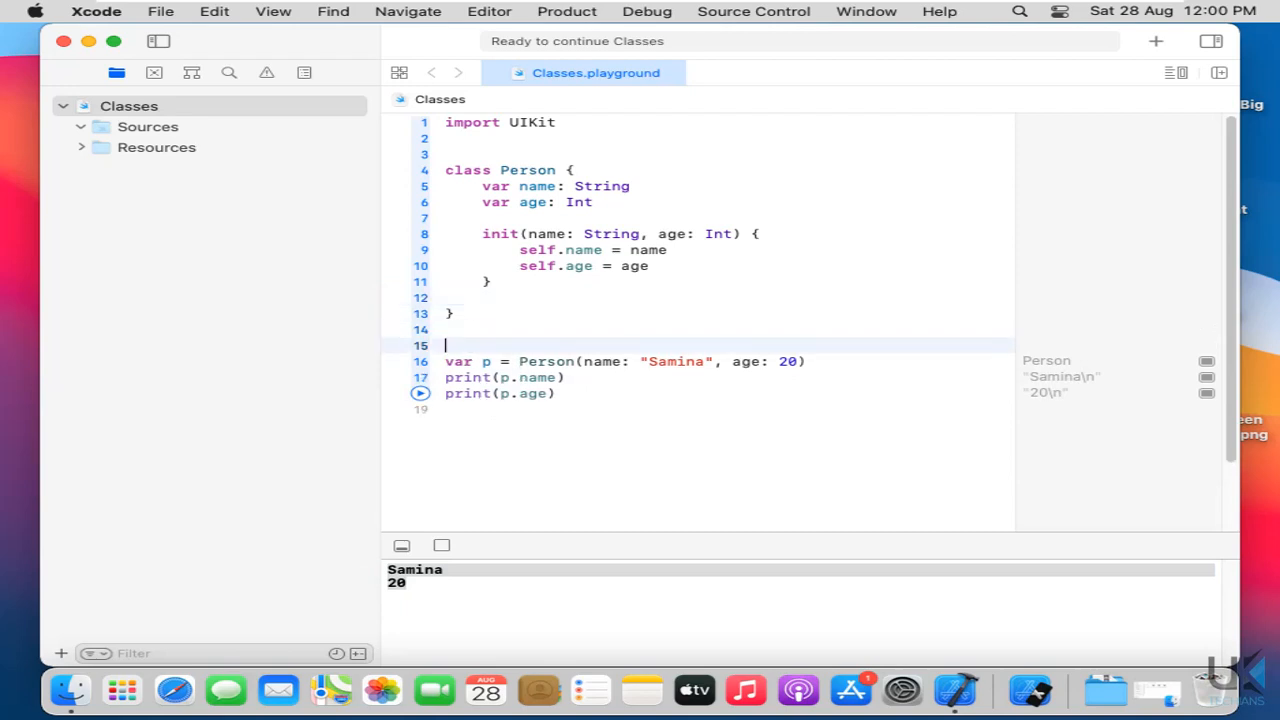
- Declare class User: Person with an empty body below the Person class
{"action": "type", "text": "class"}
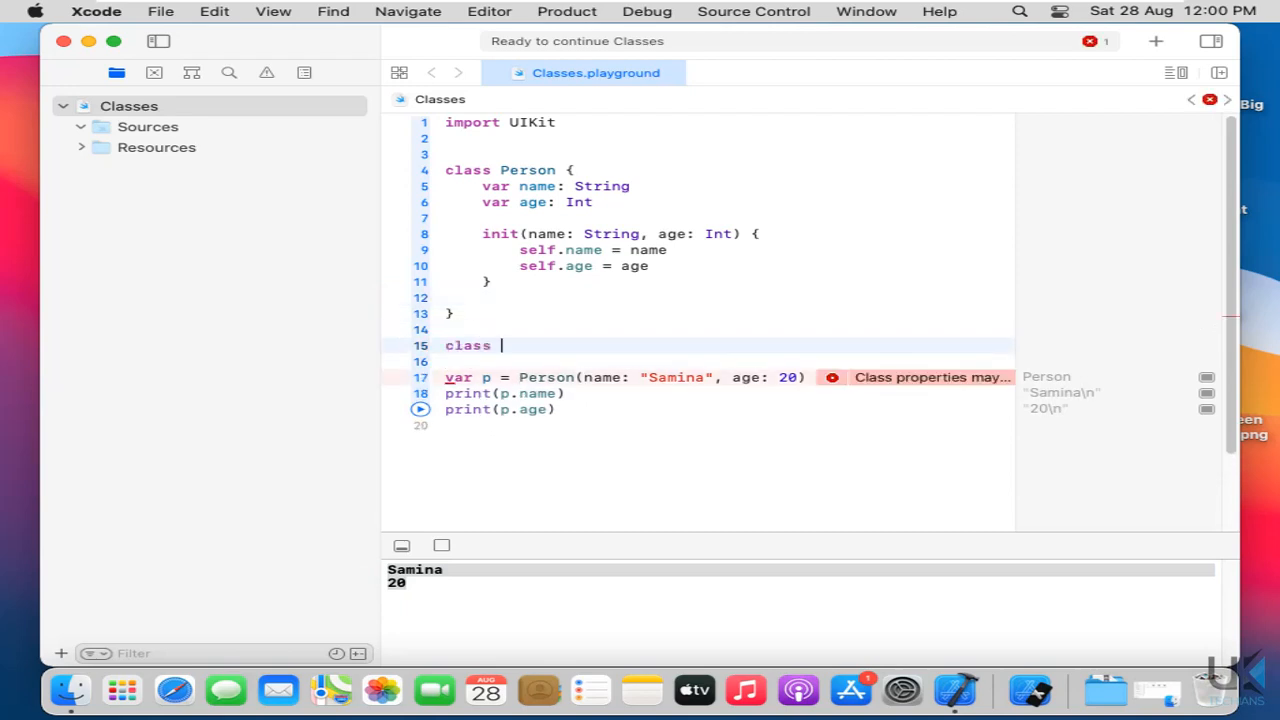
{"action": "type", "text": "User{"}
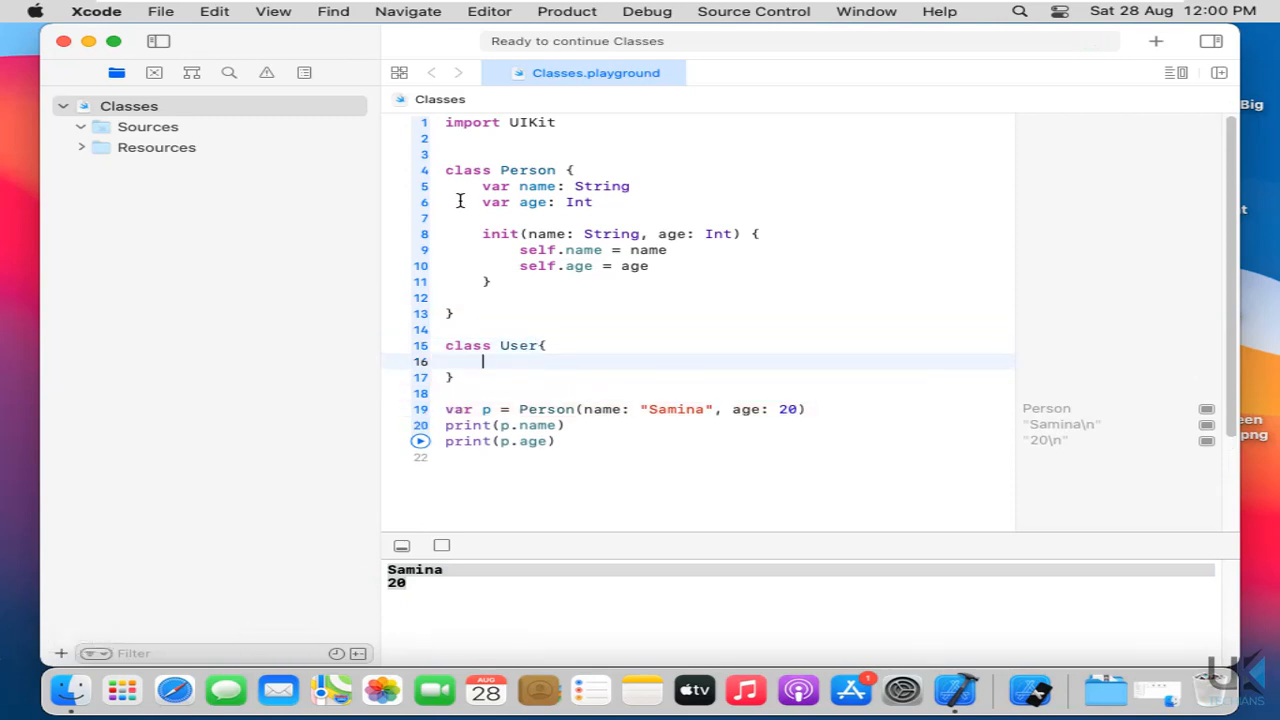
{"action": "left_click_drag", "start_coordinate": [480, 186], "coordinate": [480, 298]}
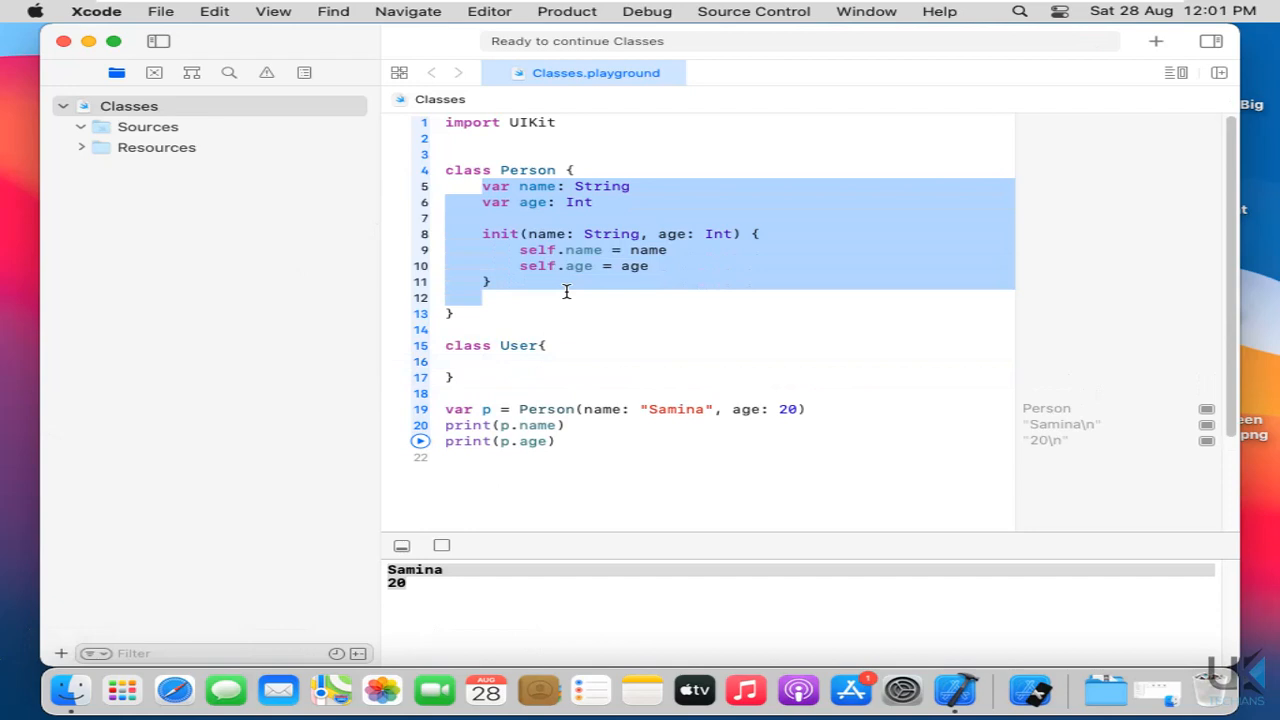
{"action": "double_click", "coordinate": [528, 170]}
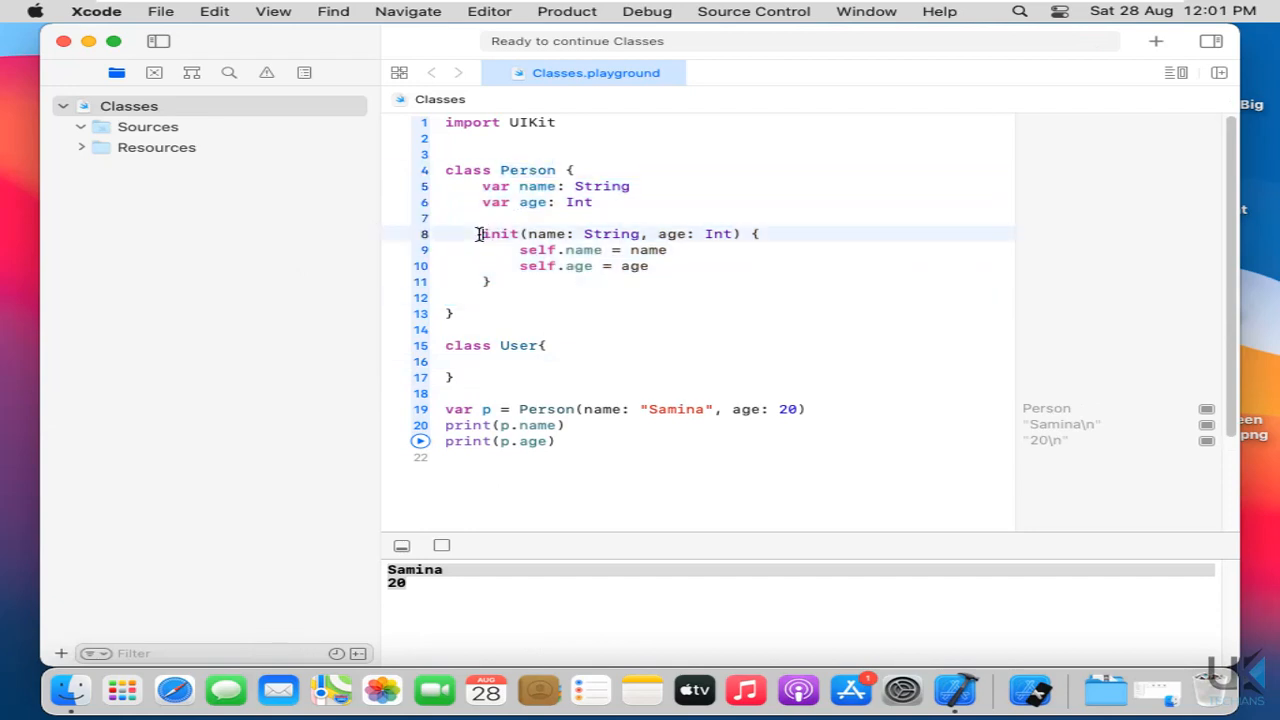
{"action": "left_click_drag", "start_coordinate": [482, 232], "coordinate": [490, 280]}
{"action": "type", "text": ": "}
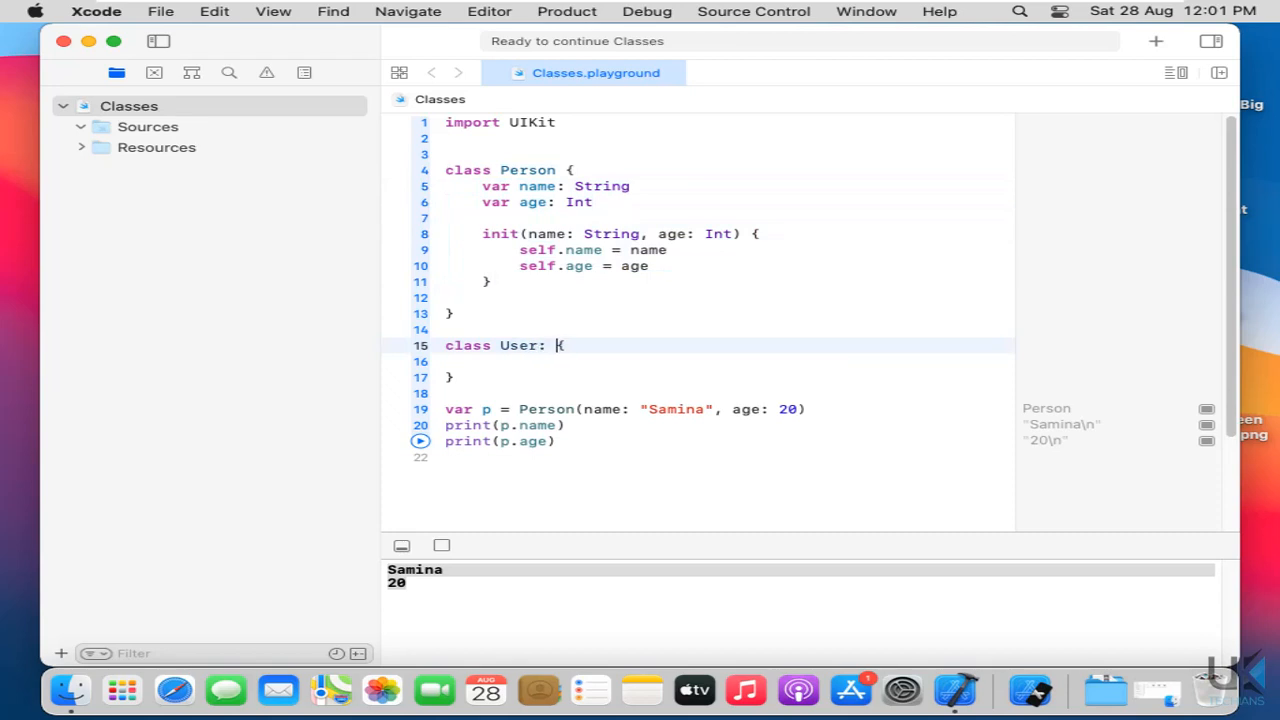
{"action": "type", "text": "Person"}
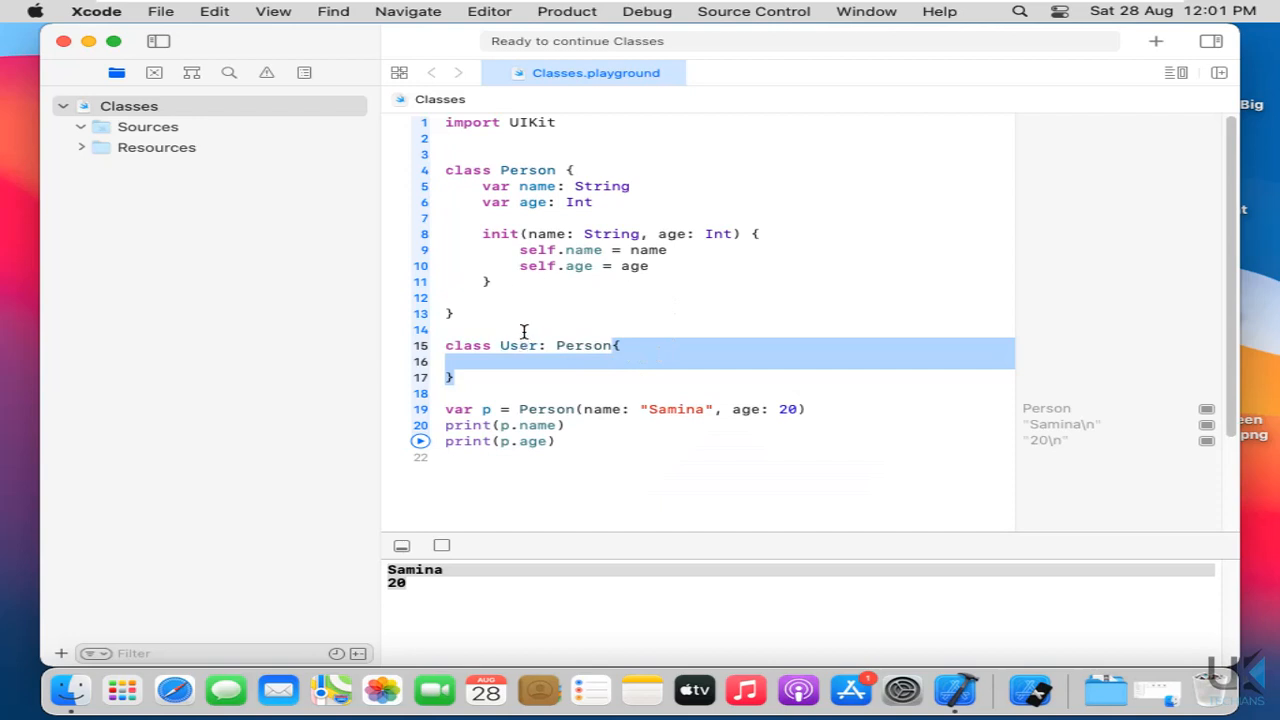
{"action": "double_click", "coordinate": [518, 344]}
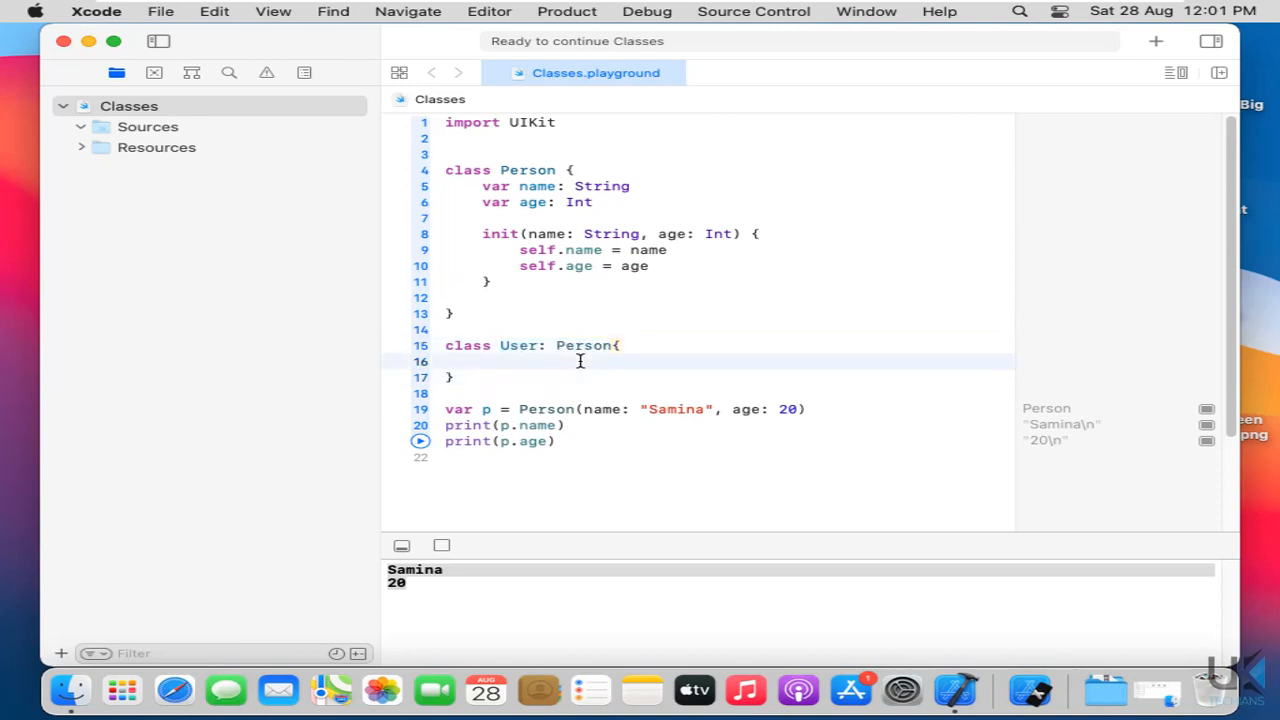
- Create var u = User(name: "Urooj", age: 20), print u.name and u.age, and run
{"action": "left_click", "coordinate": [484, 296]}
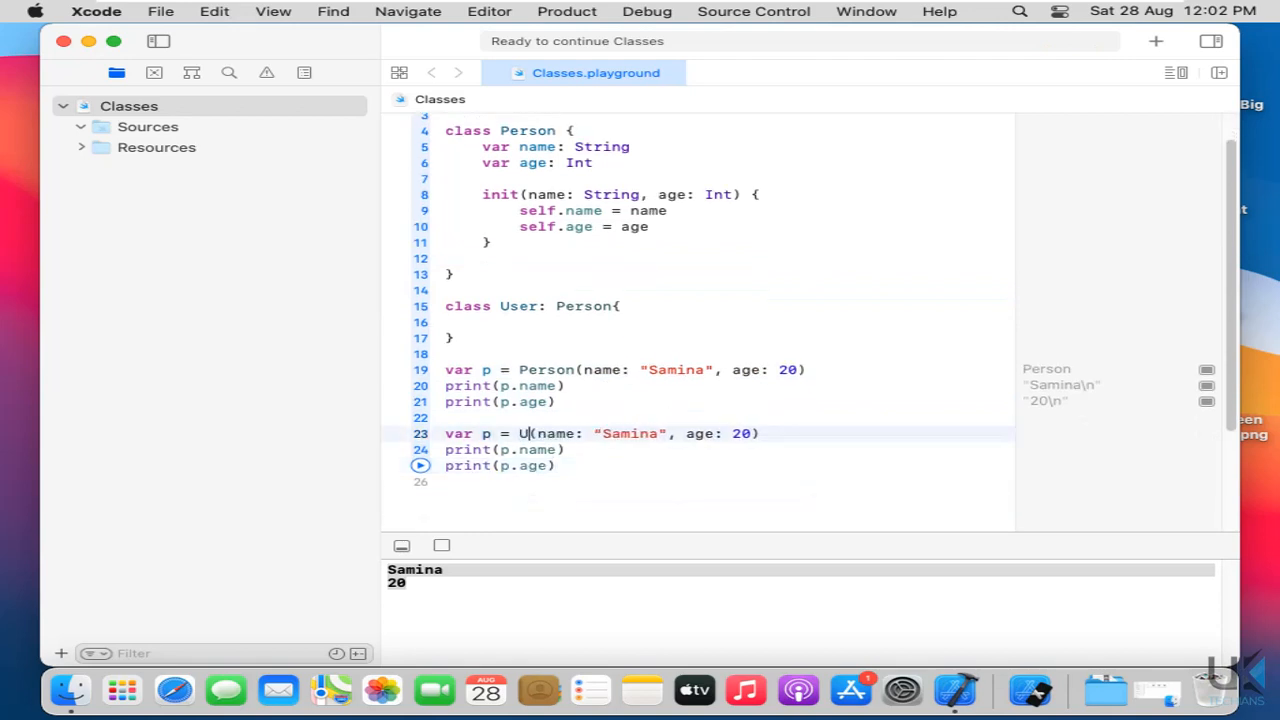
{"action": "type", "text": "ser"}
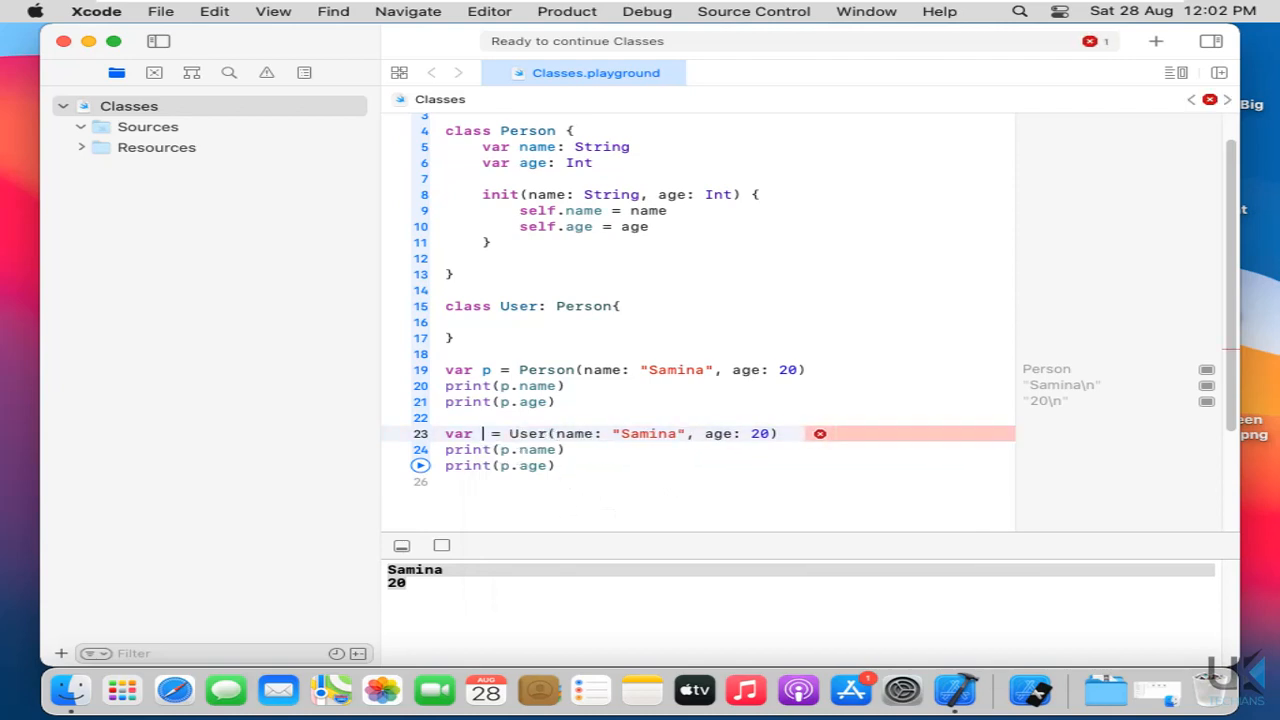
{"action": "type", "text": "u"}
{"action": "left_click", "coordinate": [504, 448]}
{"action": "type", "text": "u"}
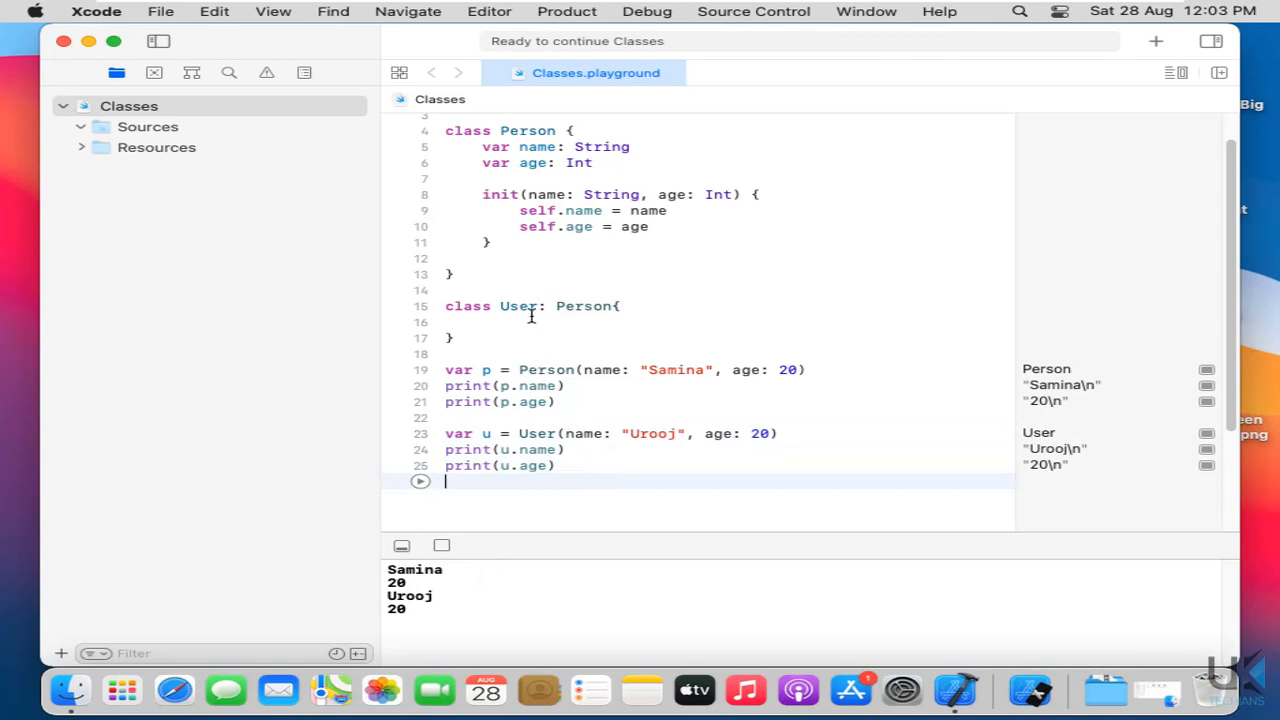
{"action": "double_click", "coordinate": [584, 306]}
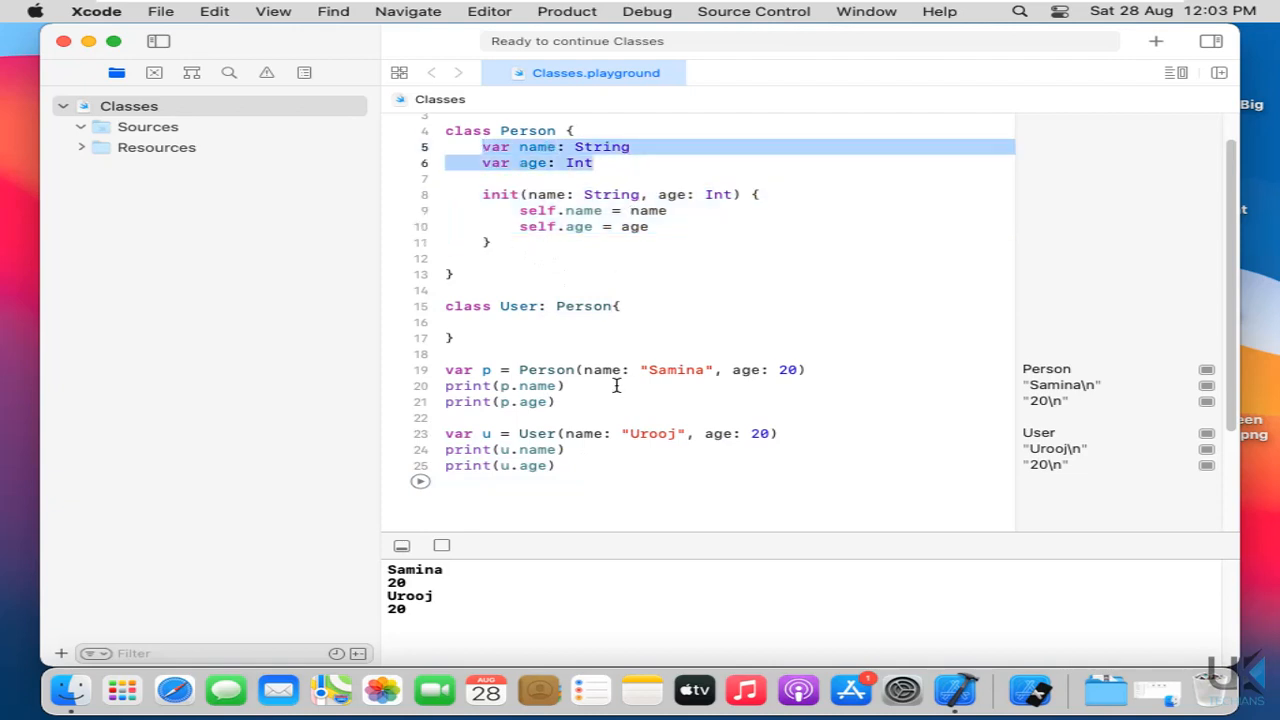
{"action": "left_click", "coordinate": [484, 322]}
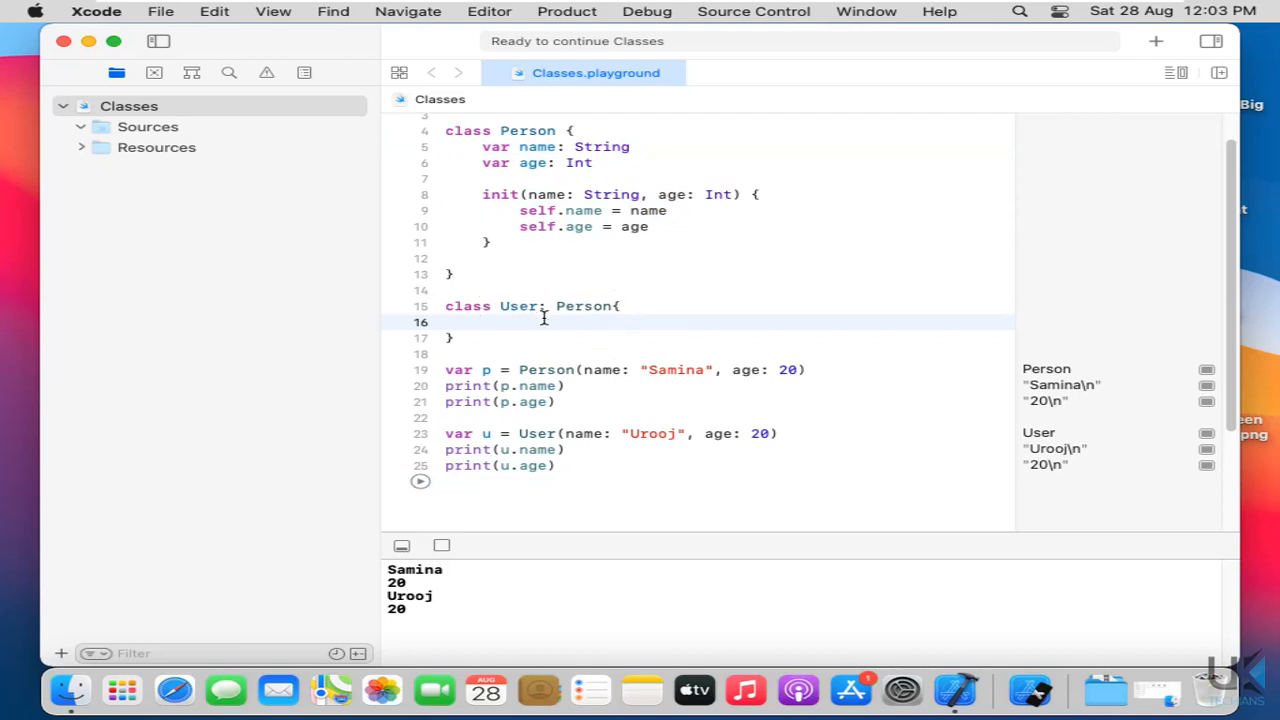
{"action": "left_click", "coordinate": [484, 320]}
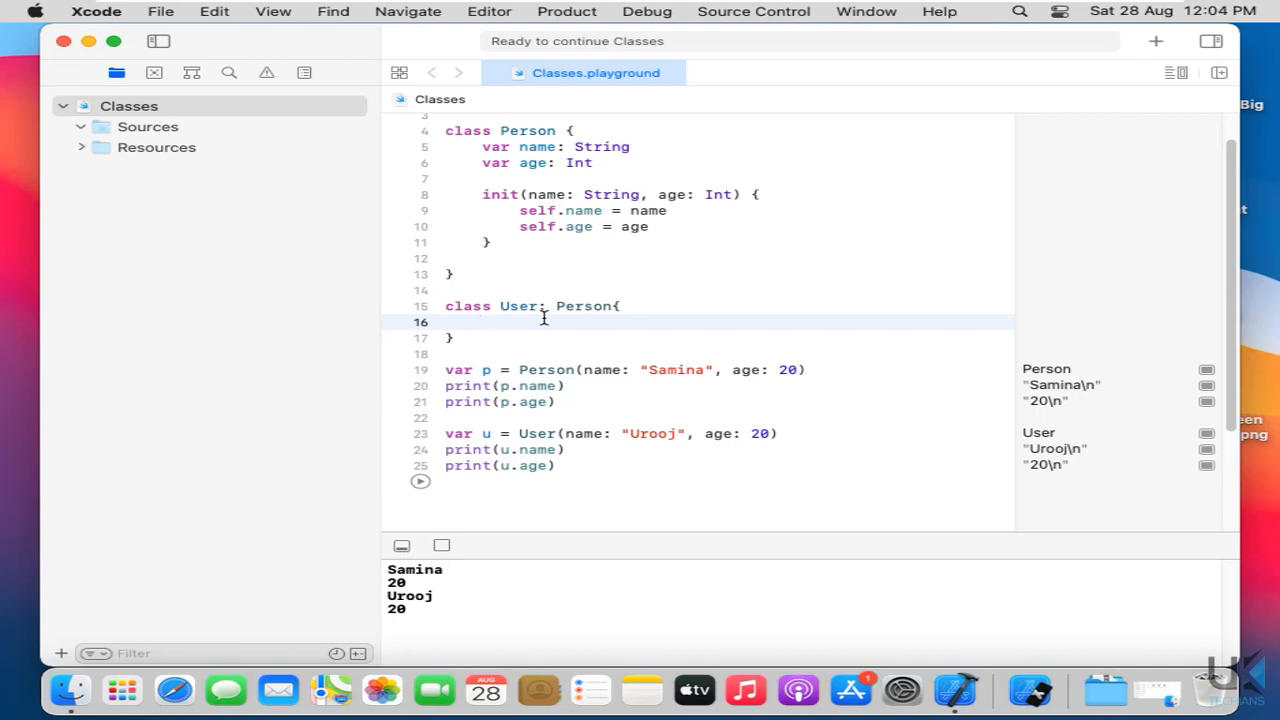
- Add var address: String to User and insert an initializer template
{"action": "type", "text": "var"}
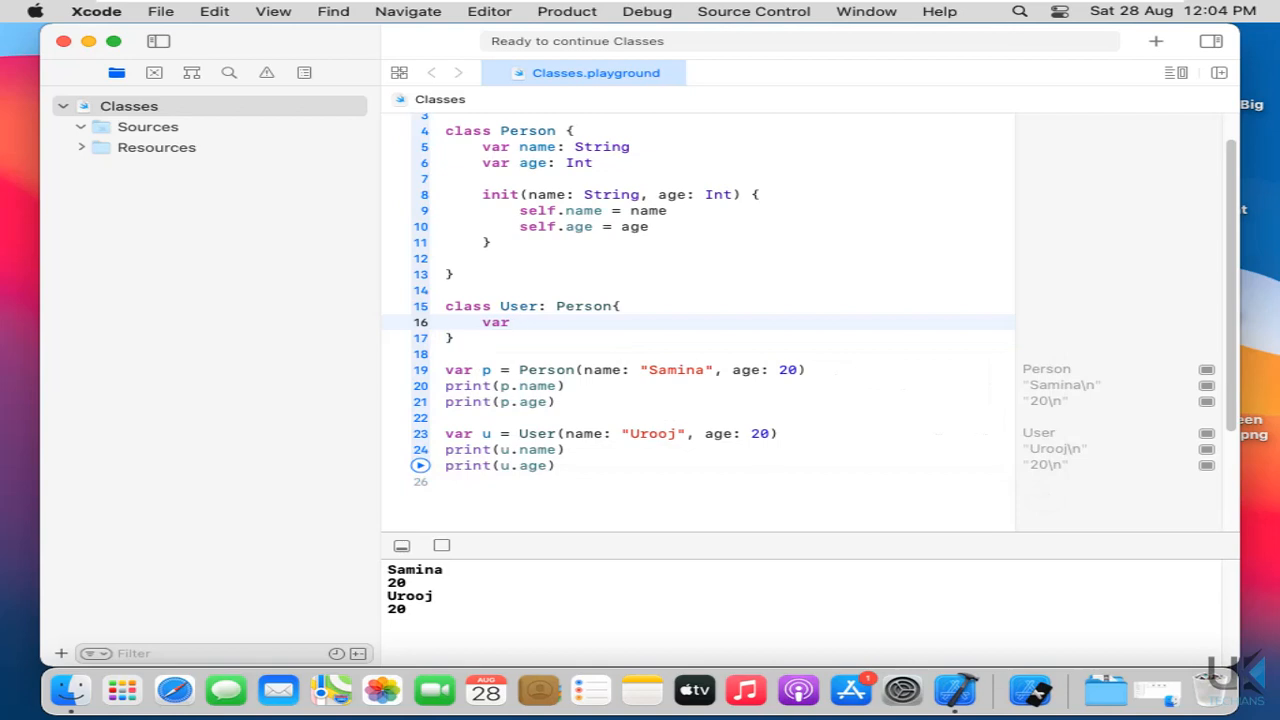
{"action": "type", "text": "address"}
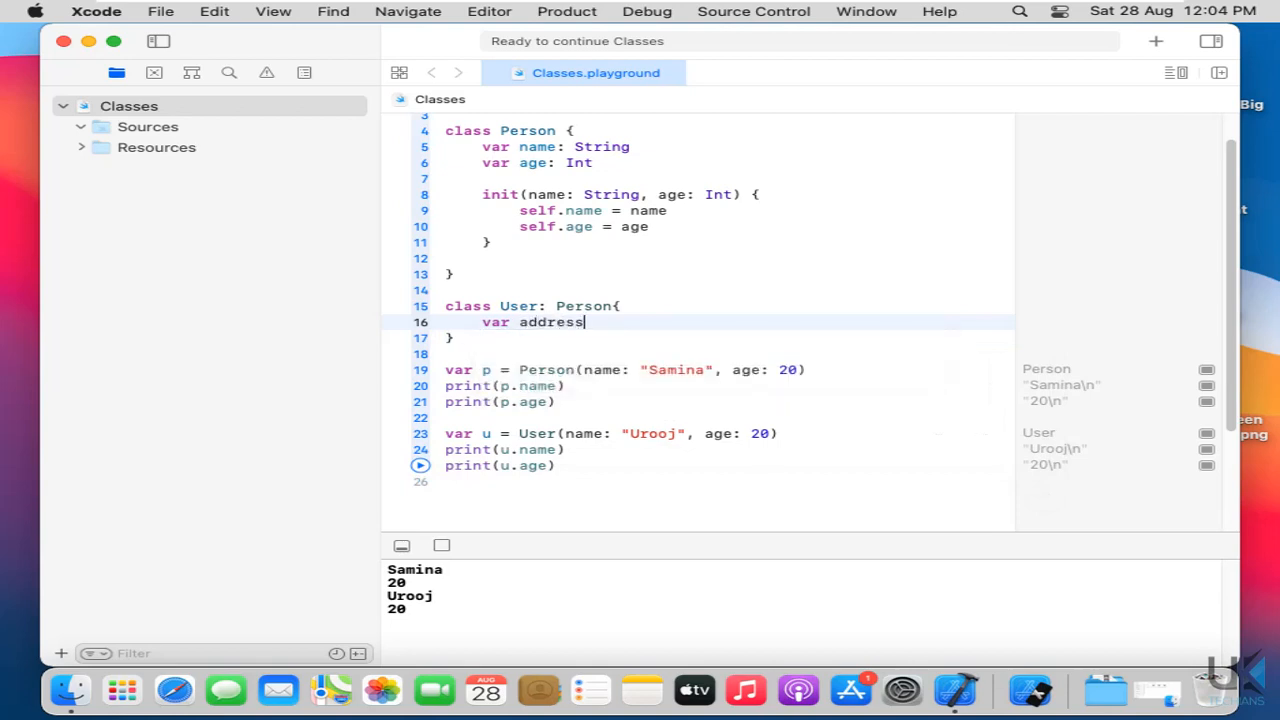
{"action": "type", "text": ": Str"}
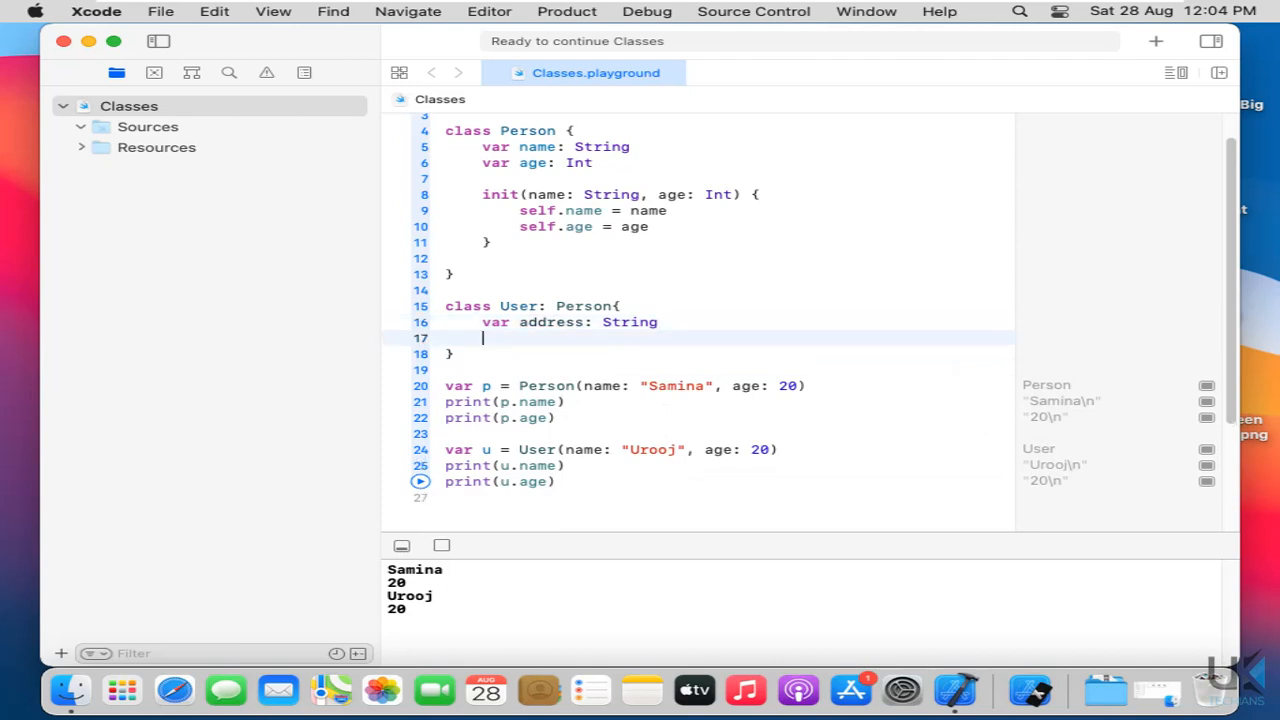
{"action": "type", "text": "in"}
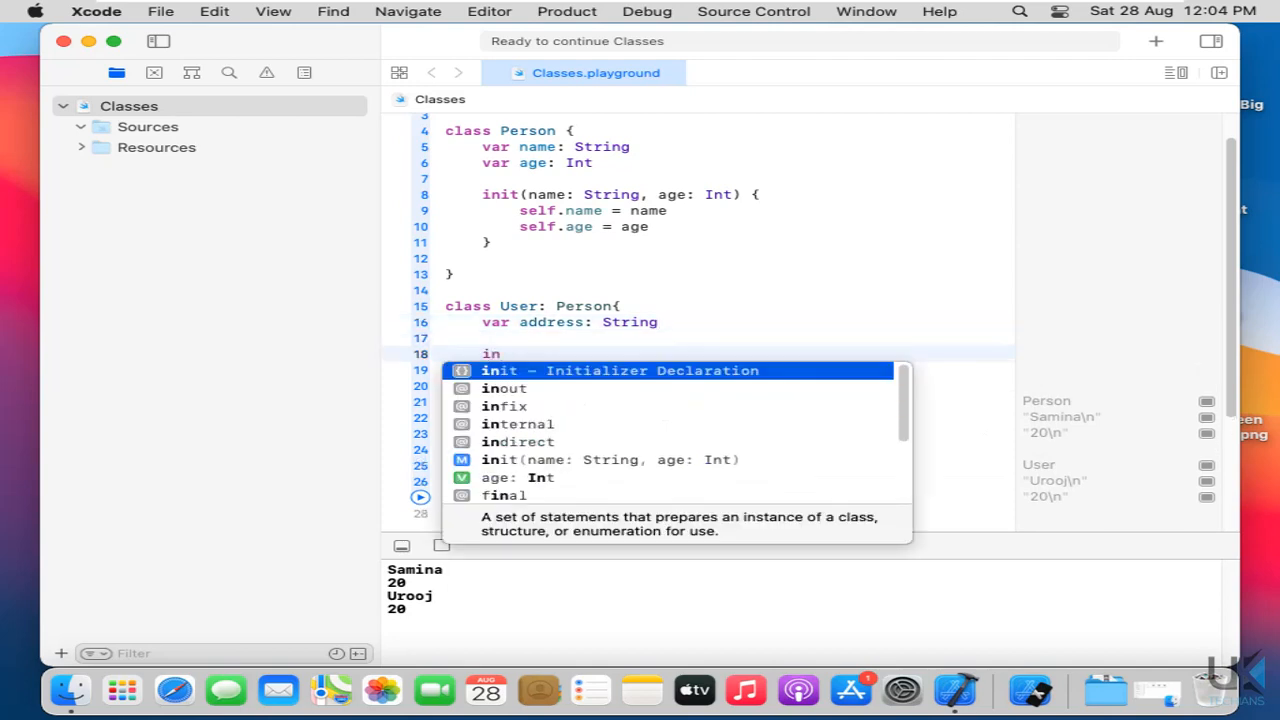
{"action": "left_click", "coordinate": [620, 370]}
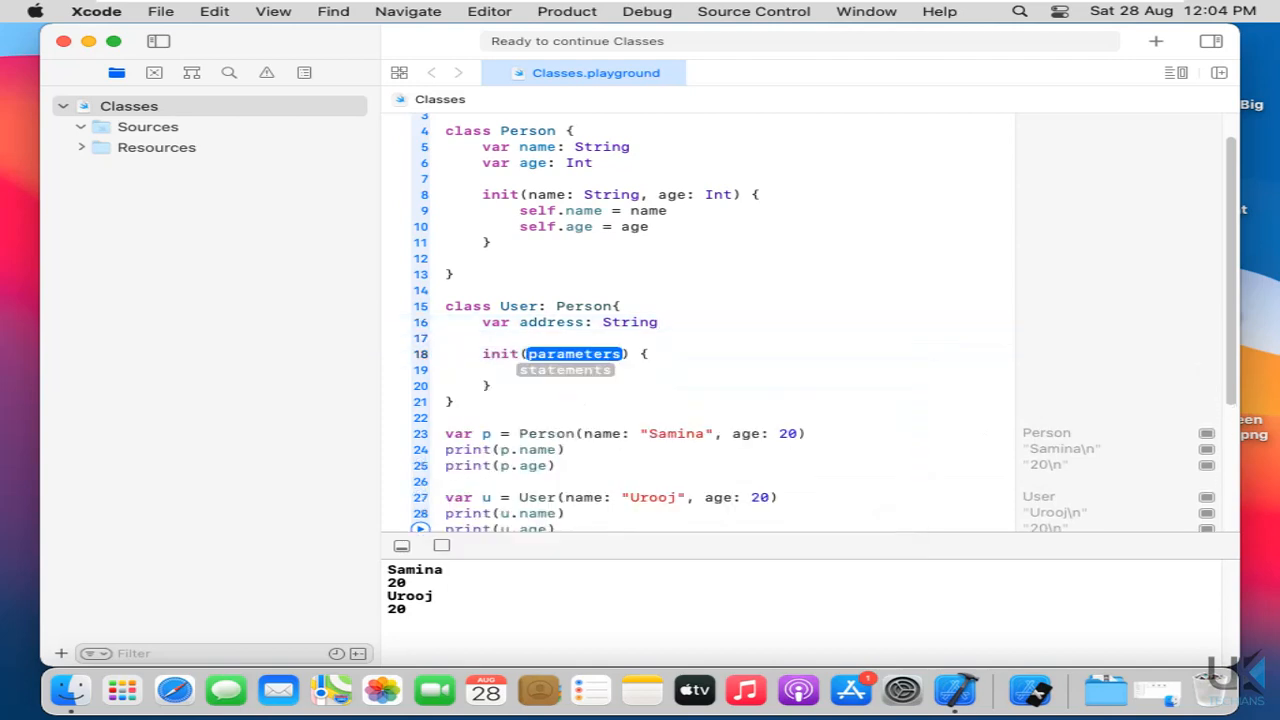
- Make User's init take name: String, age: Int, address: String and clear the statements placeholder
{"action": "type", "text": "name"}
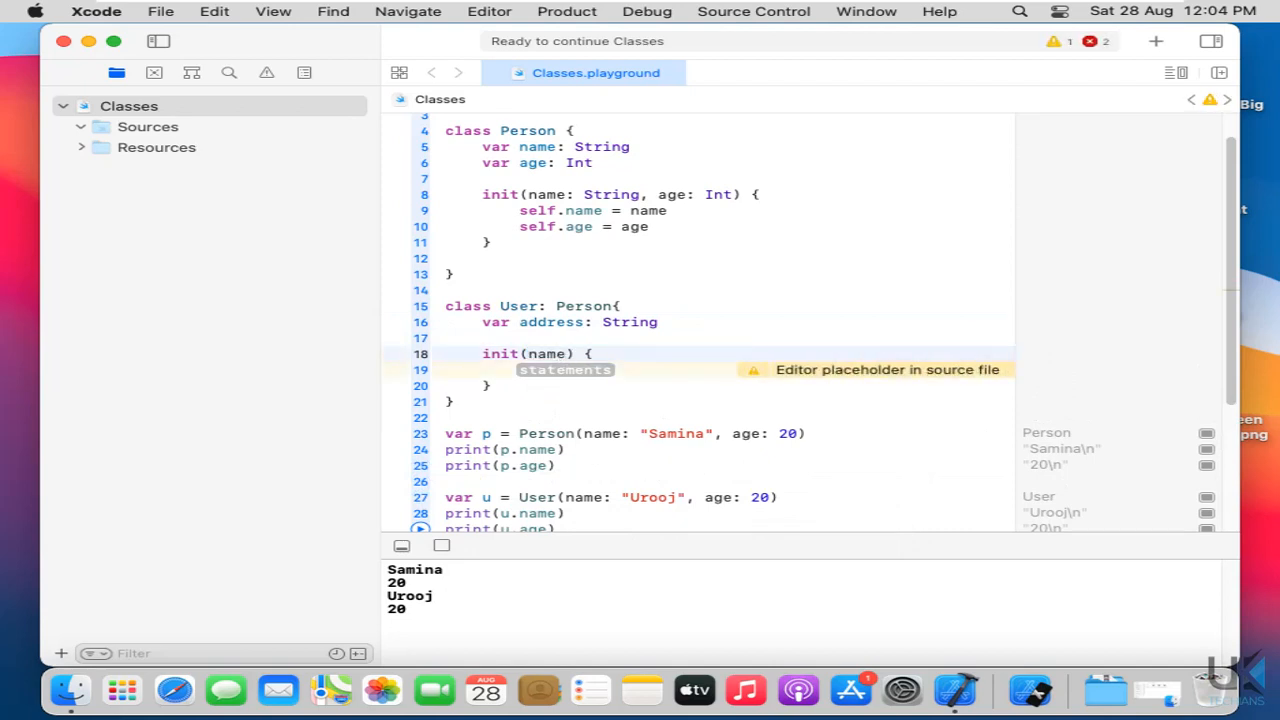
{"action": "type", "text": "String, age: Int"}
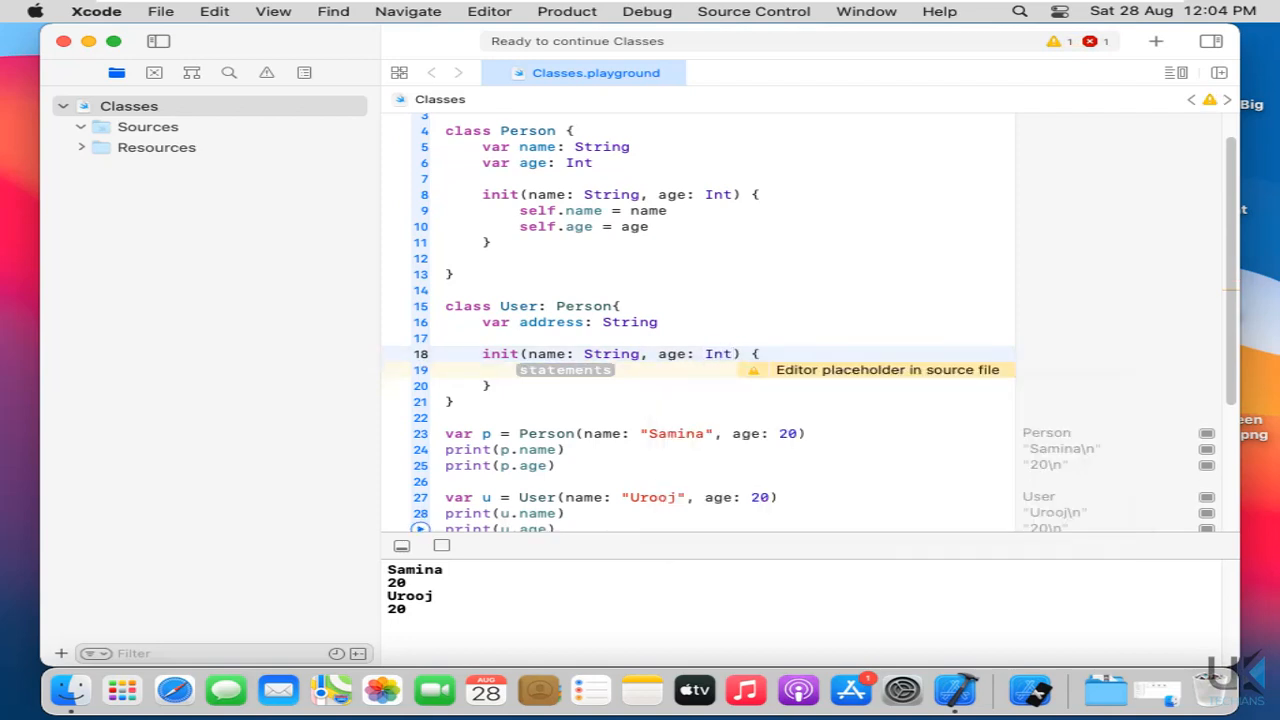
{"action": "type", "text": ","}
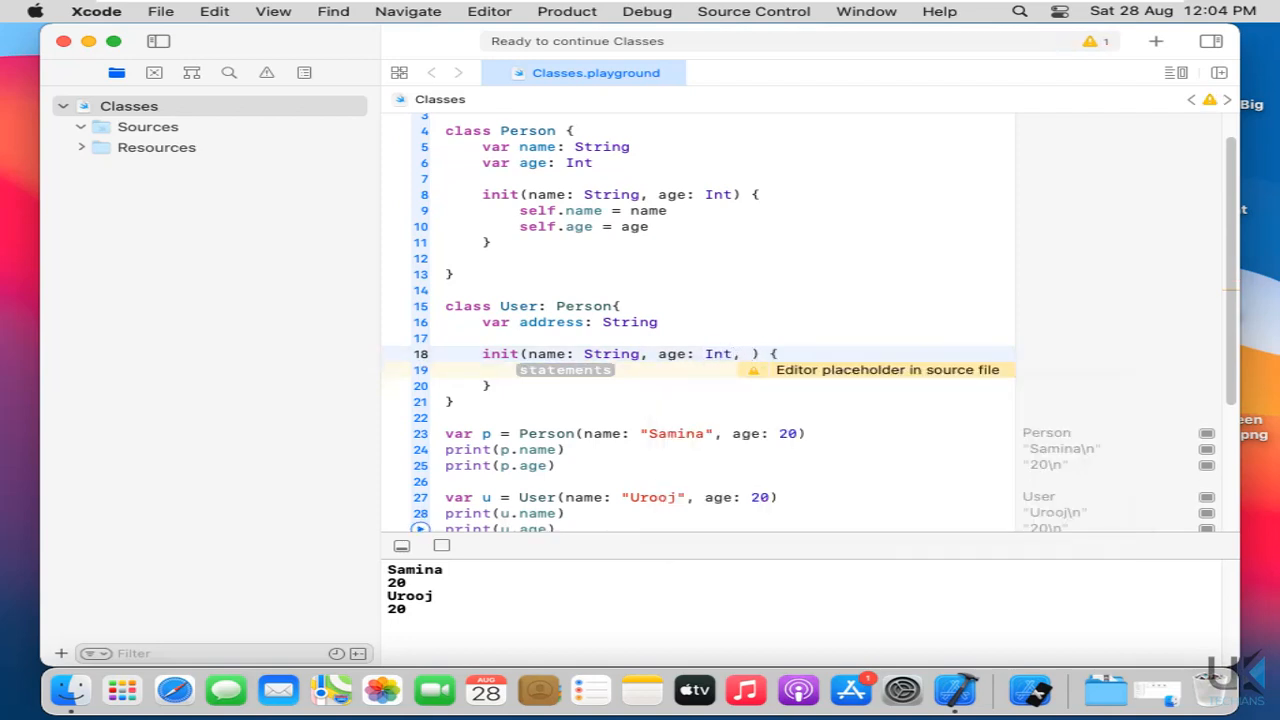
{"action": "type", "text": "address:"}
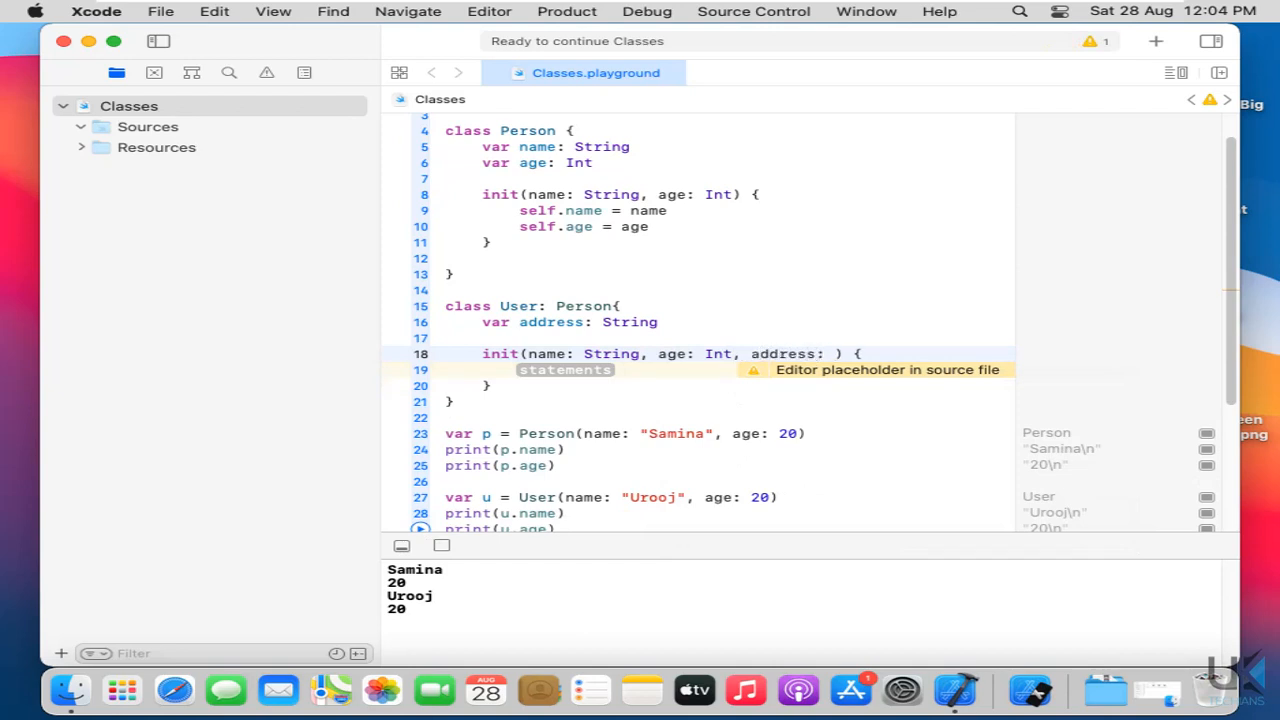
{"action": "type", "text": "String"}
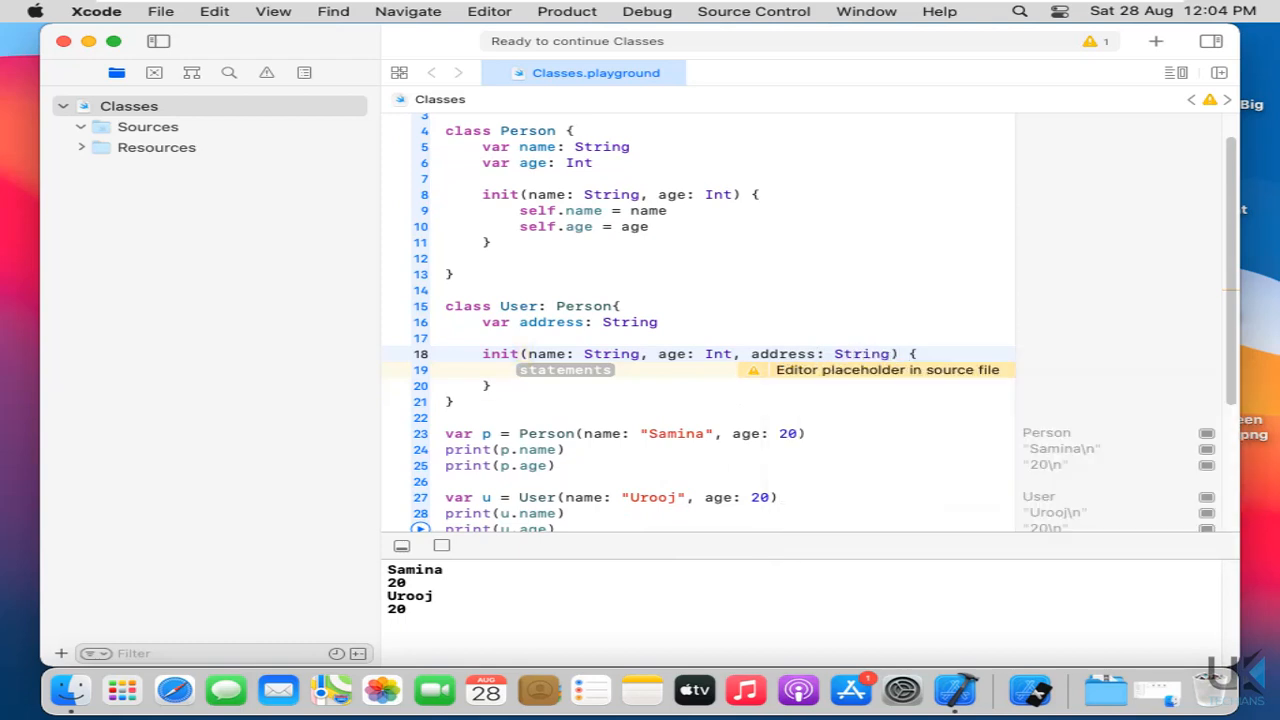
{"action": "left_click", "coordinate": [476, 368]}
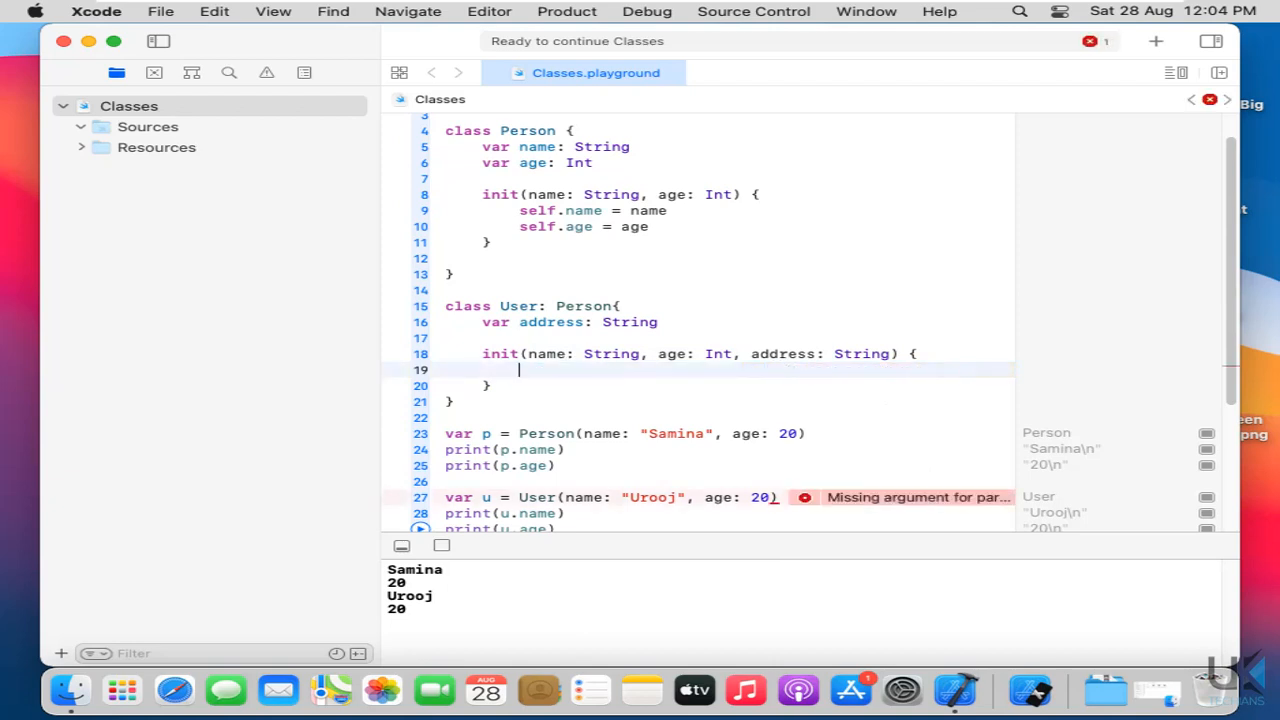
- Assign self.address = address inside User's initializer
{"action": "type", "text": "sl"}
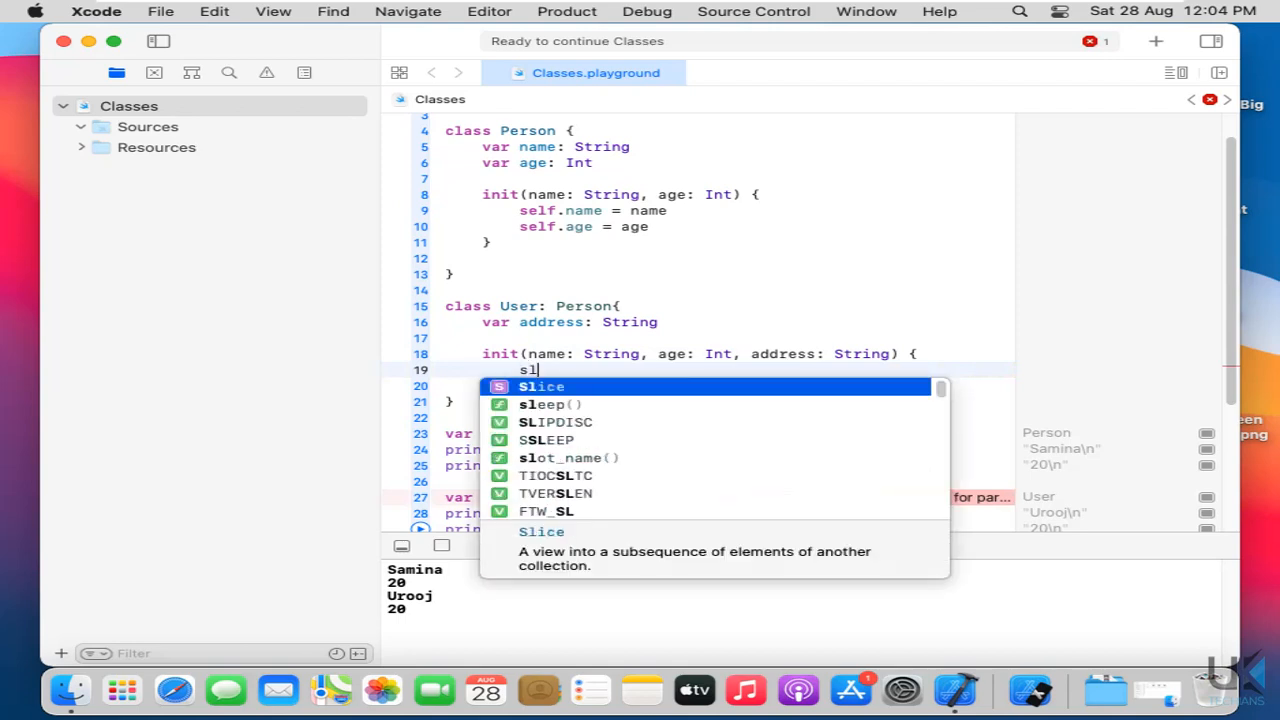
{"action": "type", "text": "e"}
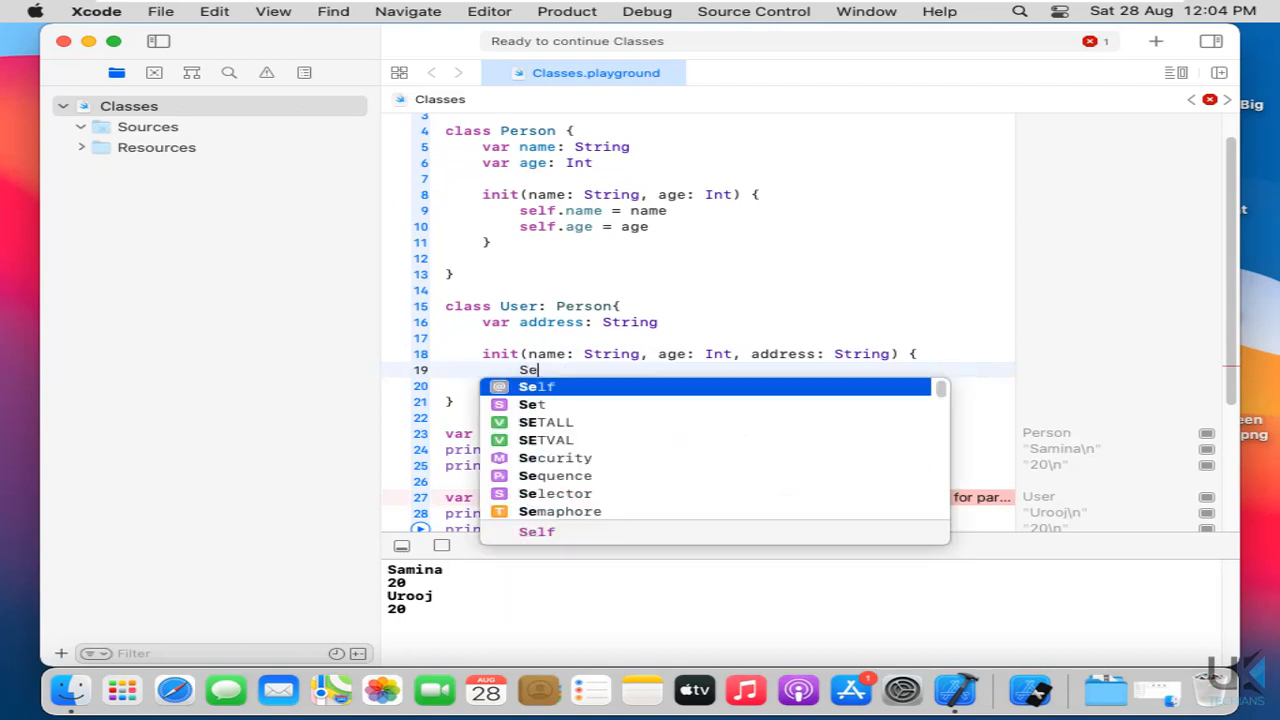
{"action": "key", "text": "Escape"}
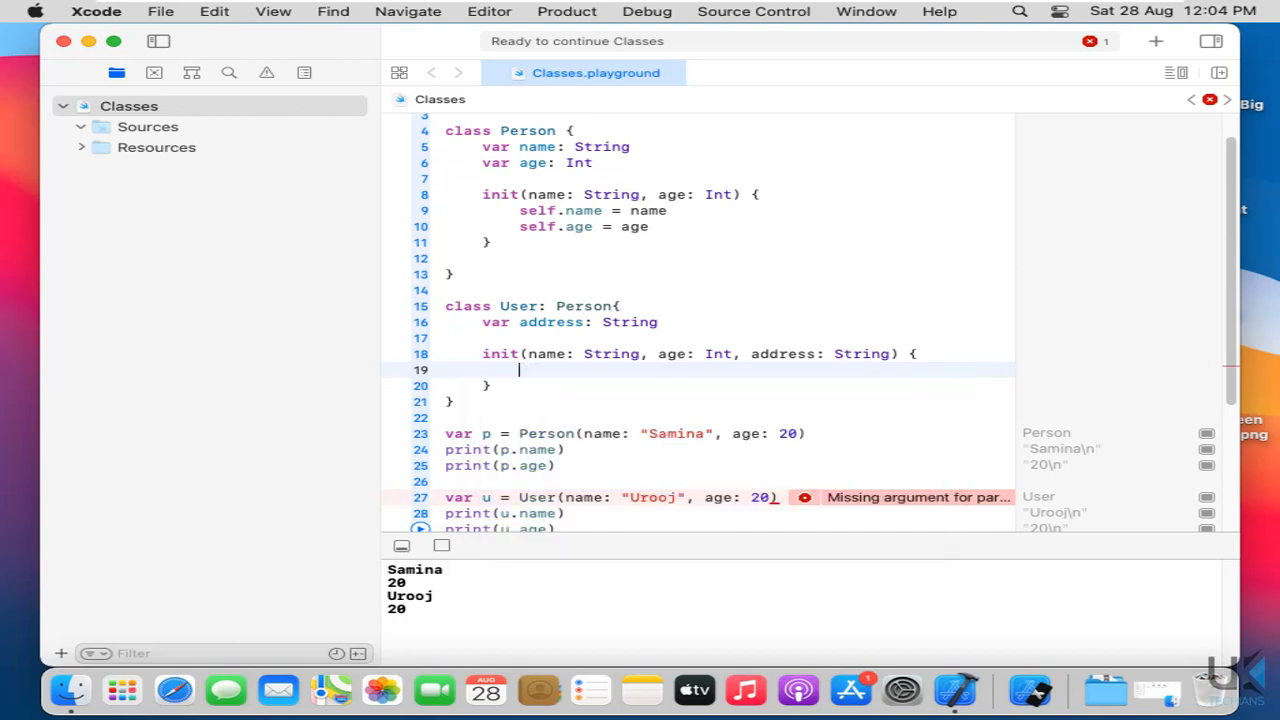
{"action": "type", "text": "self."}
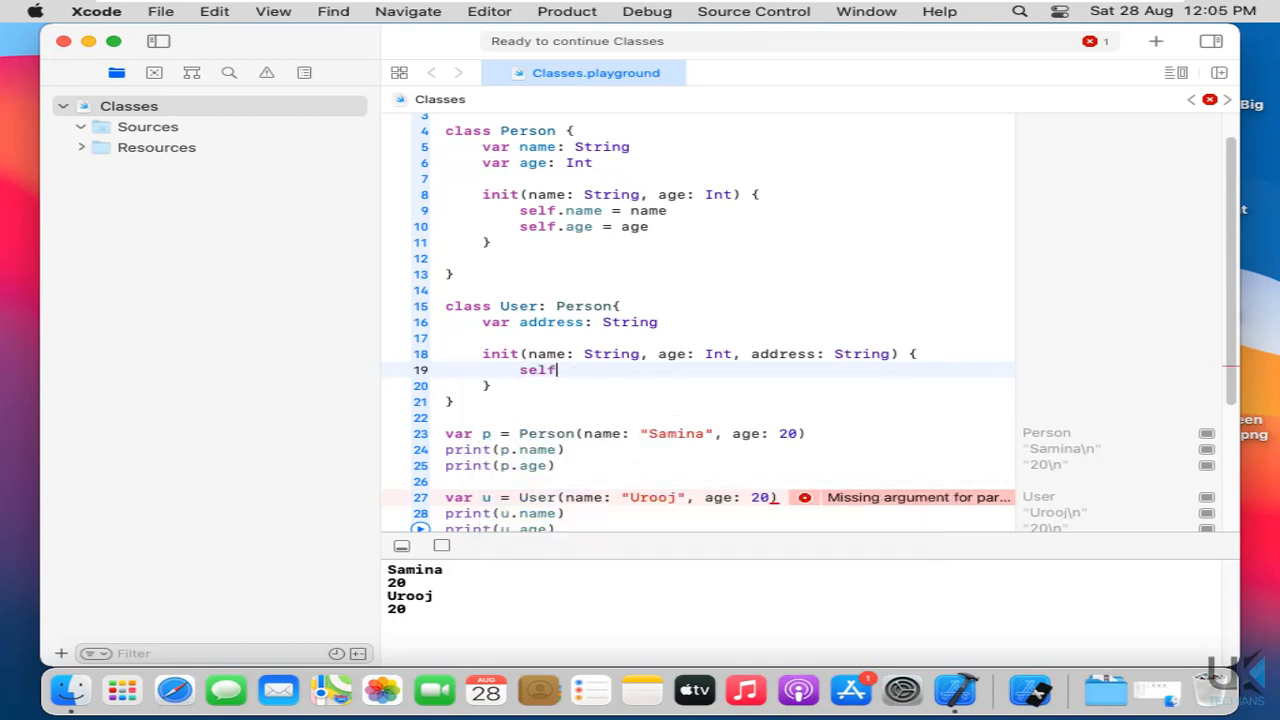
{"action": "type", "text": ".address = address"}
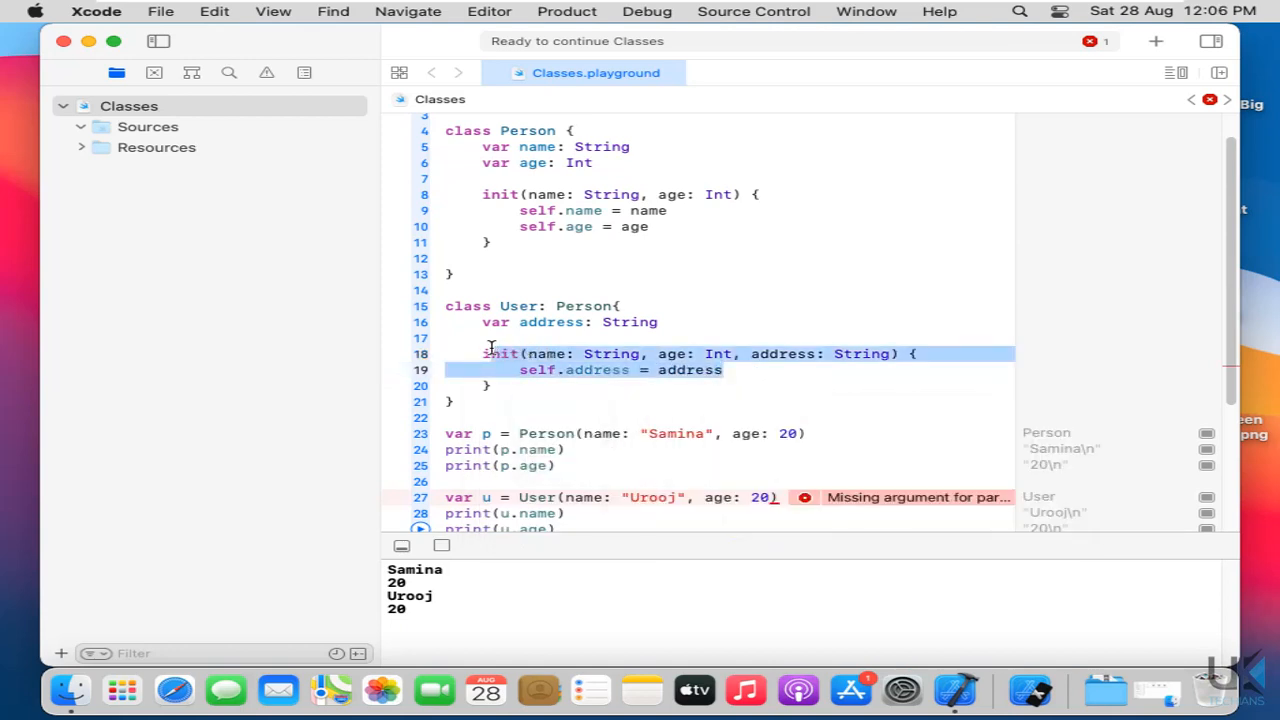
- Call super.init(name: name, age: age) on the next line via autocomplete
{"action": "left_click", "coordinate": [580, 368]}
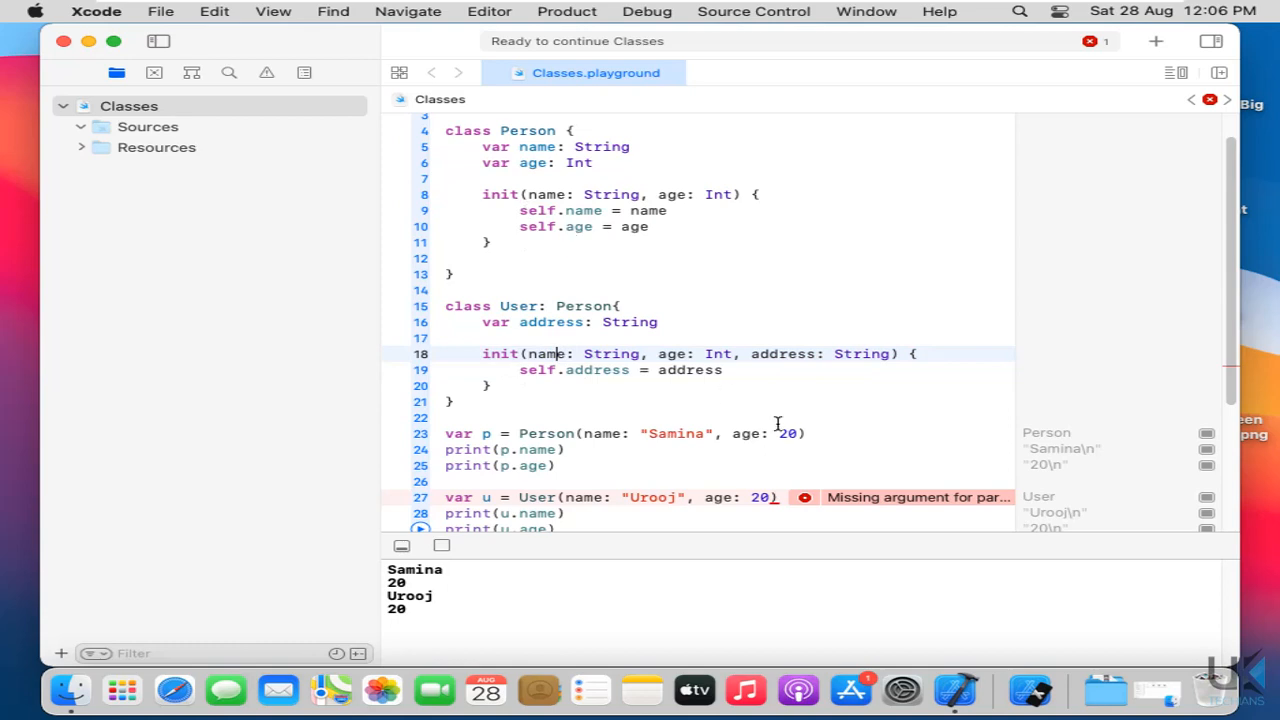
{"action": "type", "text": "s"}
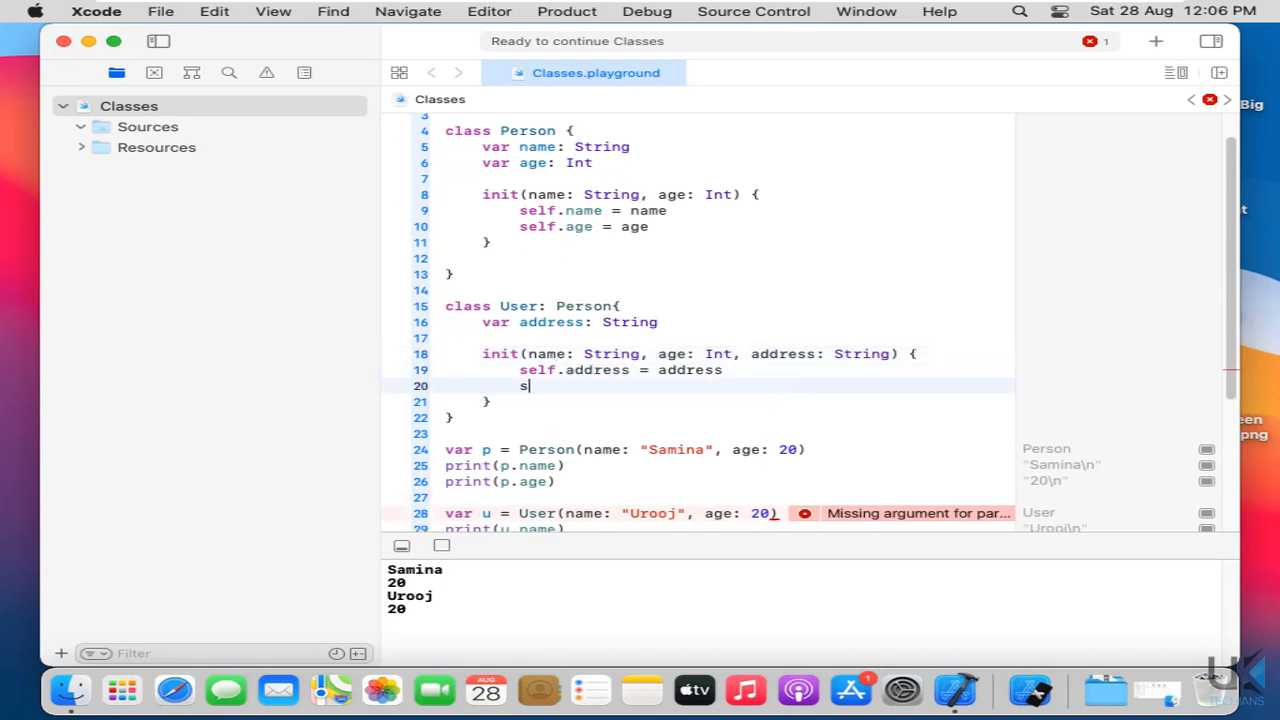
{"action": "type", "text": "uper."}
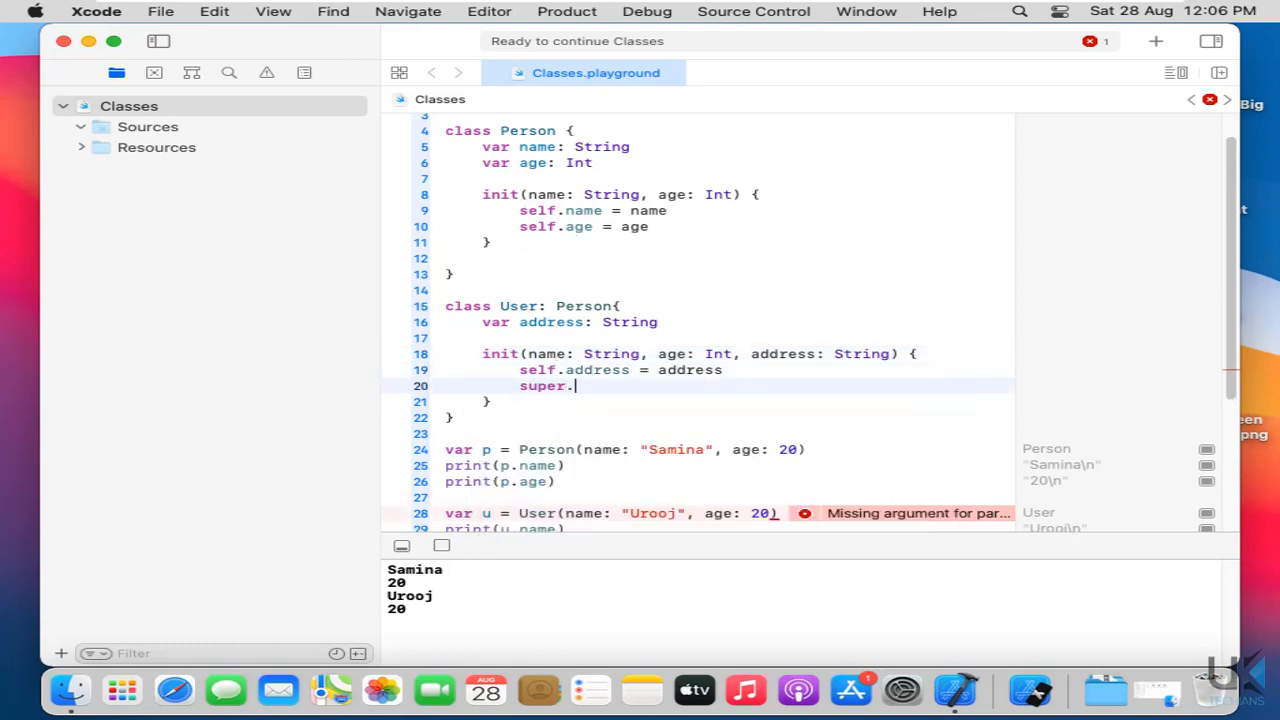
{"action": "type", "text": "init(name: String, age: Int)"}
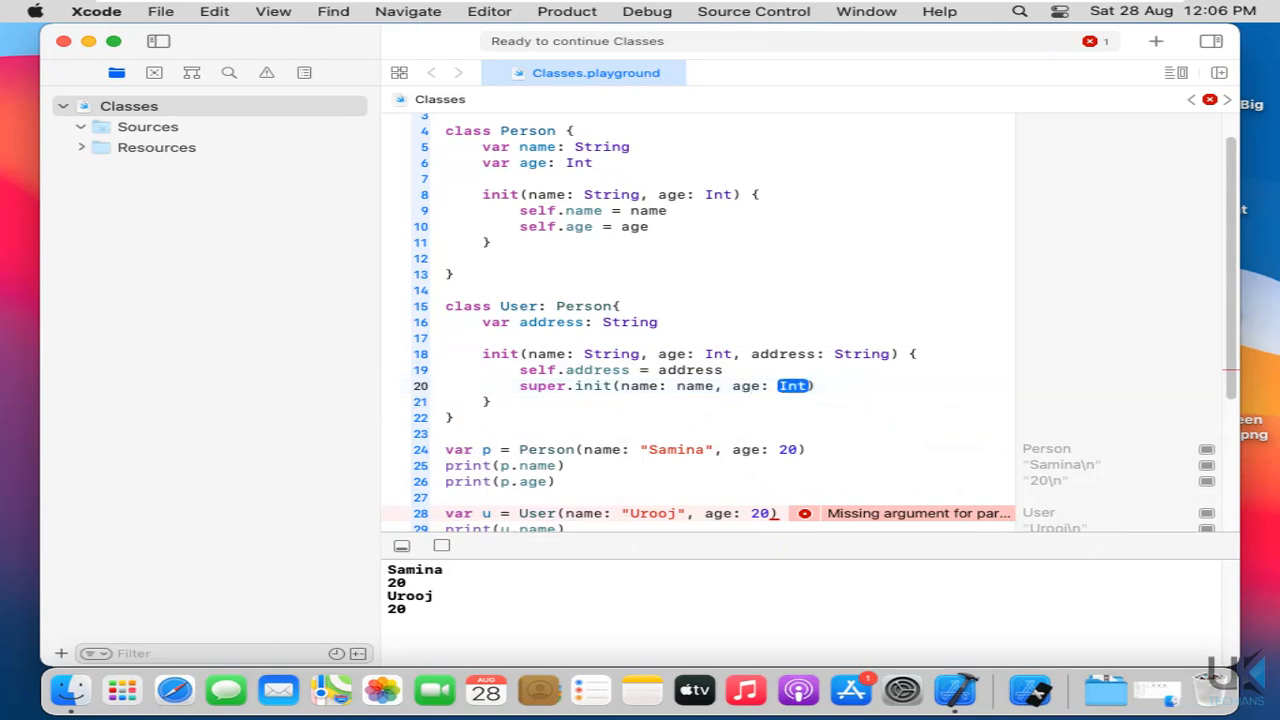
{"action": "type", "text": "age"}
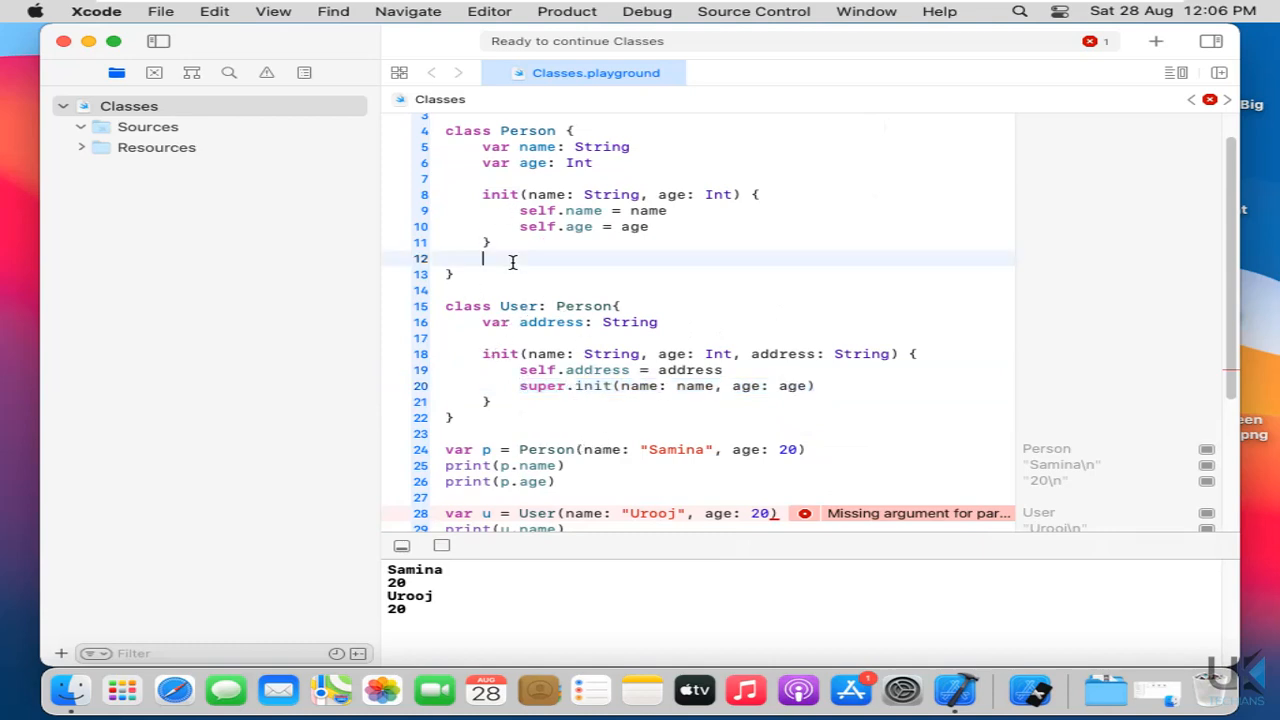
- Pass address: "abc" to the User call and add print(u.address)
{"action": "left_click_drag", "start_coordinate": [482, 194], "coordinate": [516, 258]}
{"action": "type", "text": ", \""}
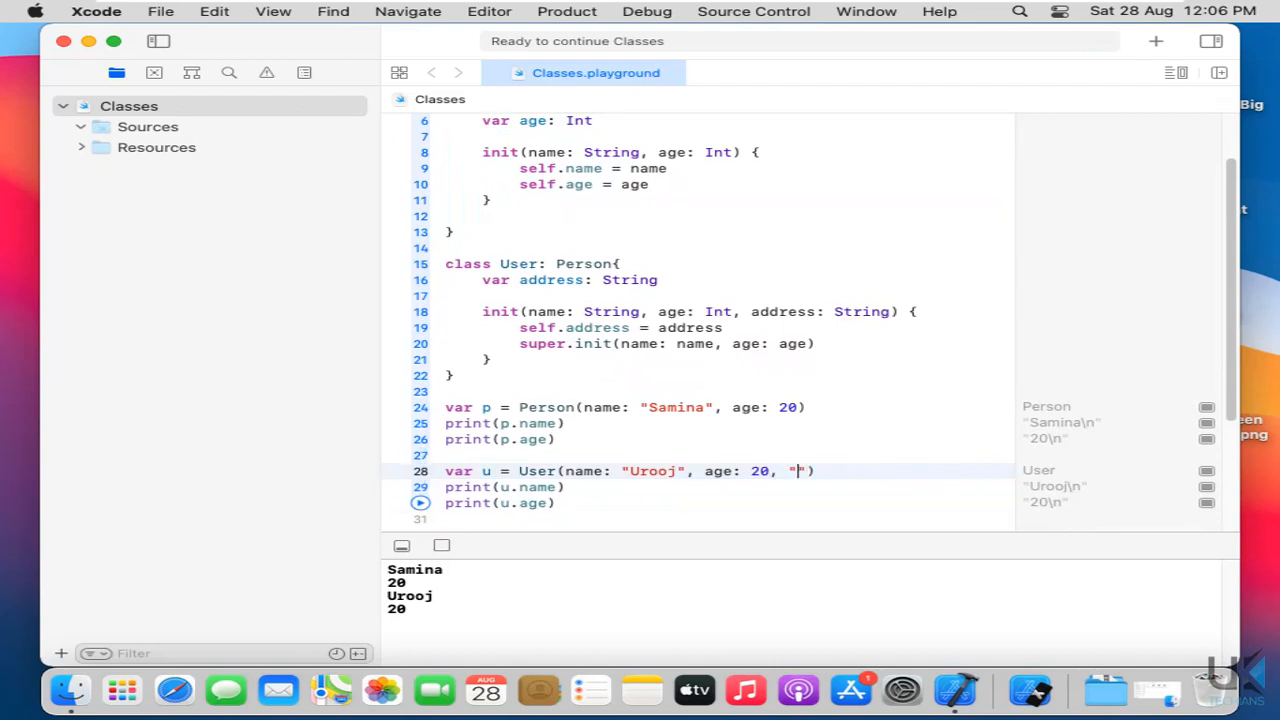
{"action": "type", "text": "abc"}
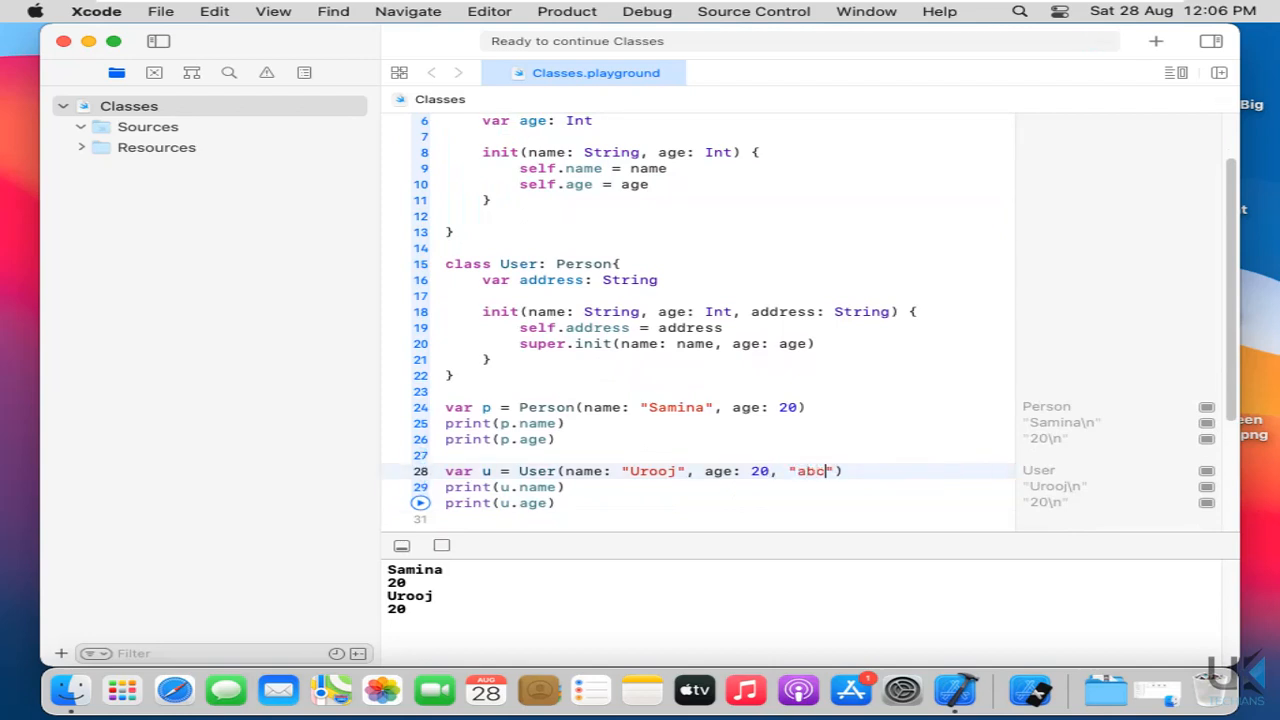
{"action": "type", "text": "address:"}
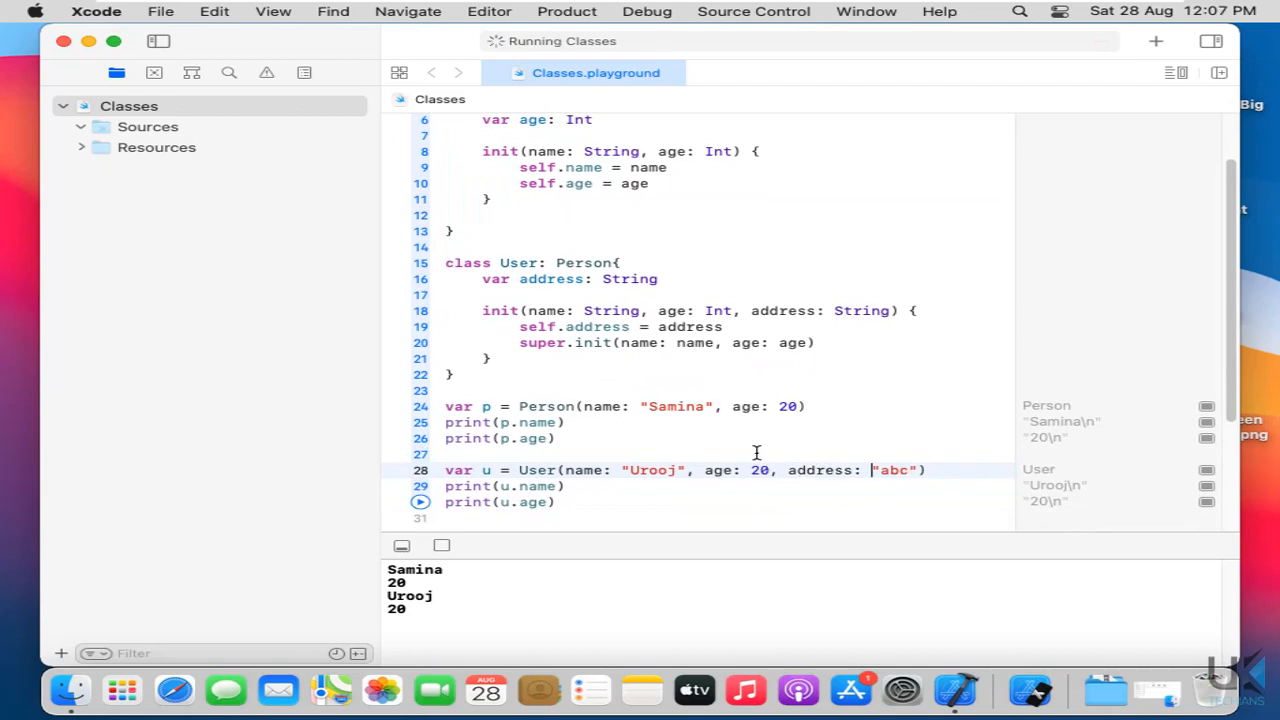
{"action": "double_click", "coordinate": [818, 470]}
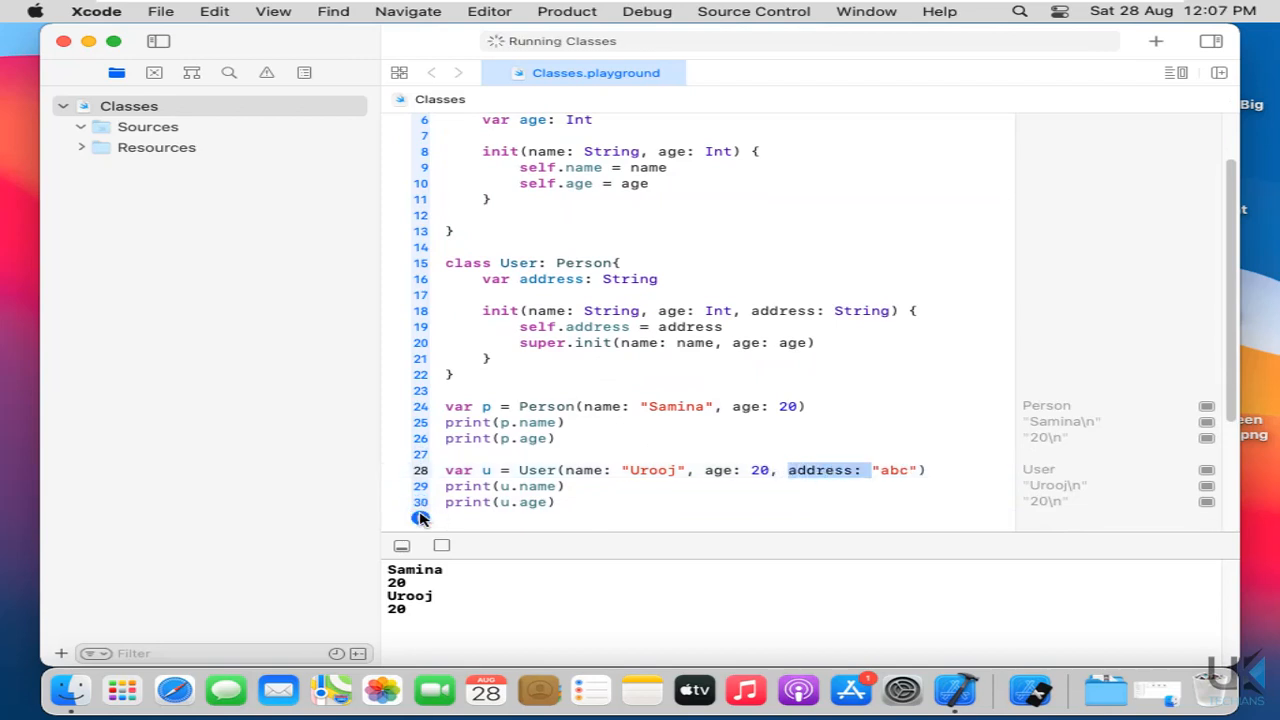
{"action": "type", "text": "u)"}
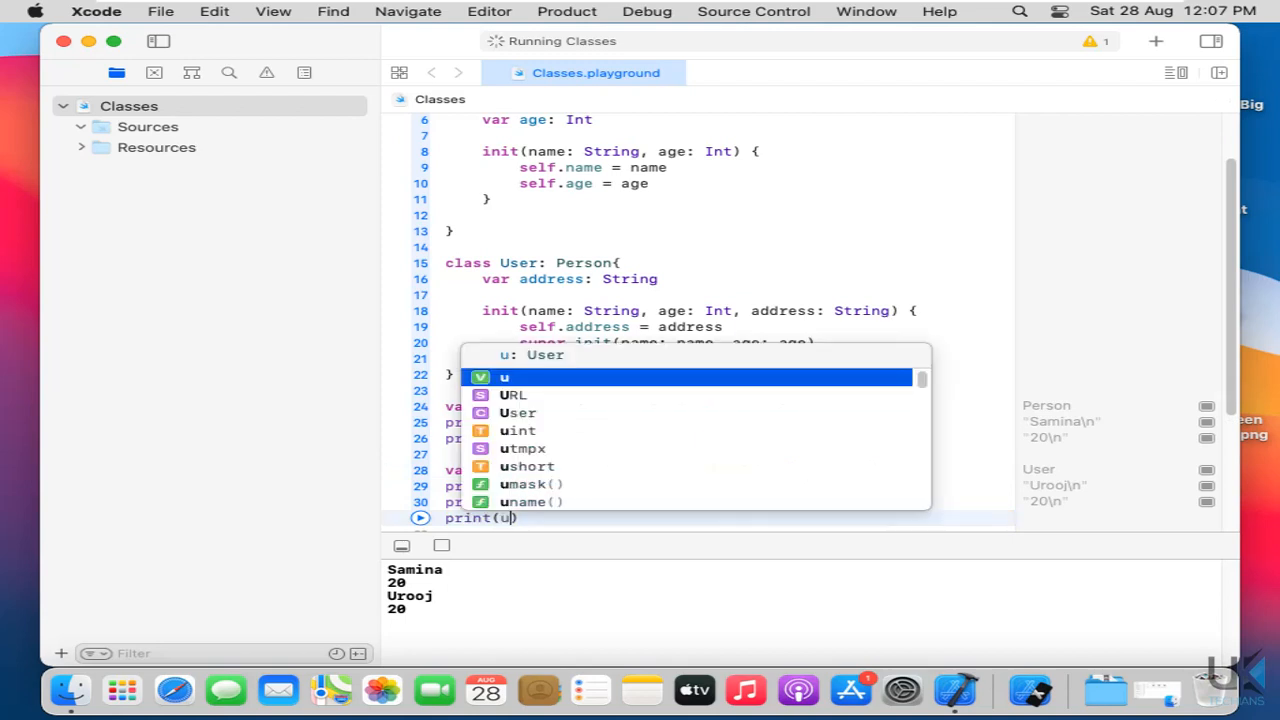
{"action": "type", "text": ".address"}
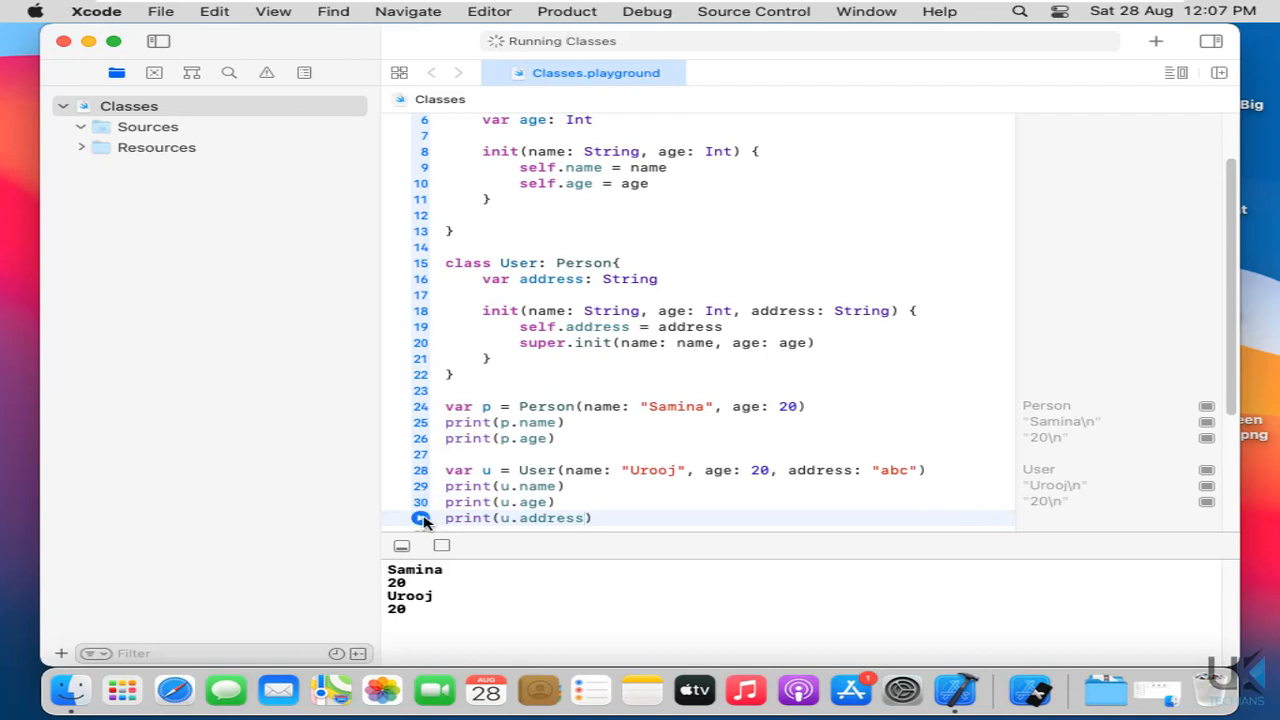
- Run the playground and confirm abc appears after Samina, 20, Urooj, 20
{"action": "scroll", "scroll_direction": "down", "scroll_amount": 3}
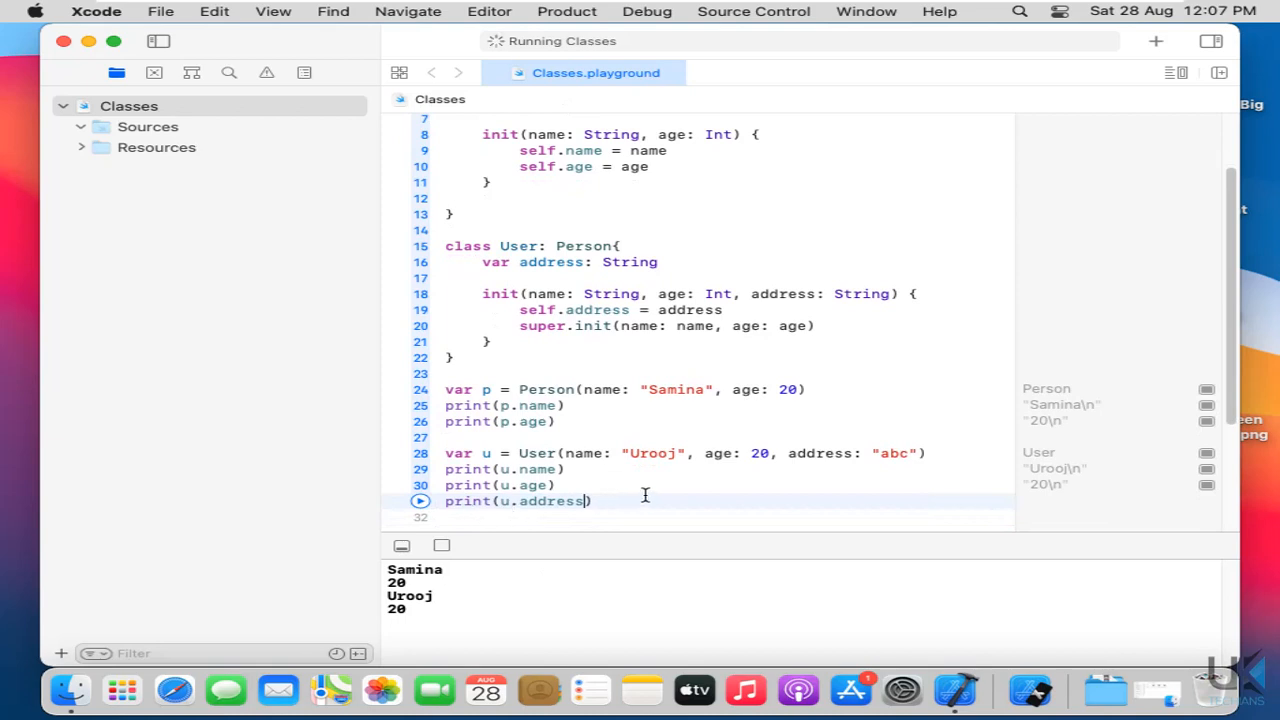
{"action": "left_click_drag", "start_coordinate": [444, 244], "coordinate": [590, 500]}
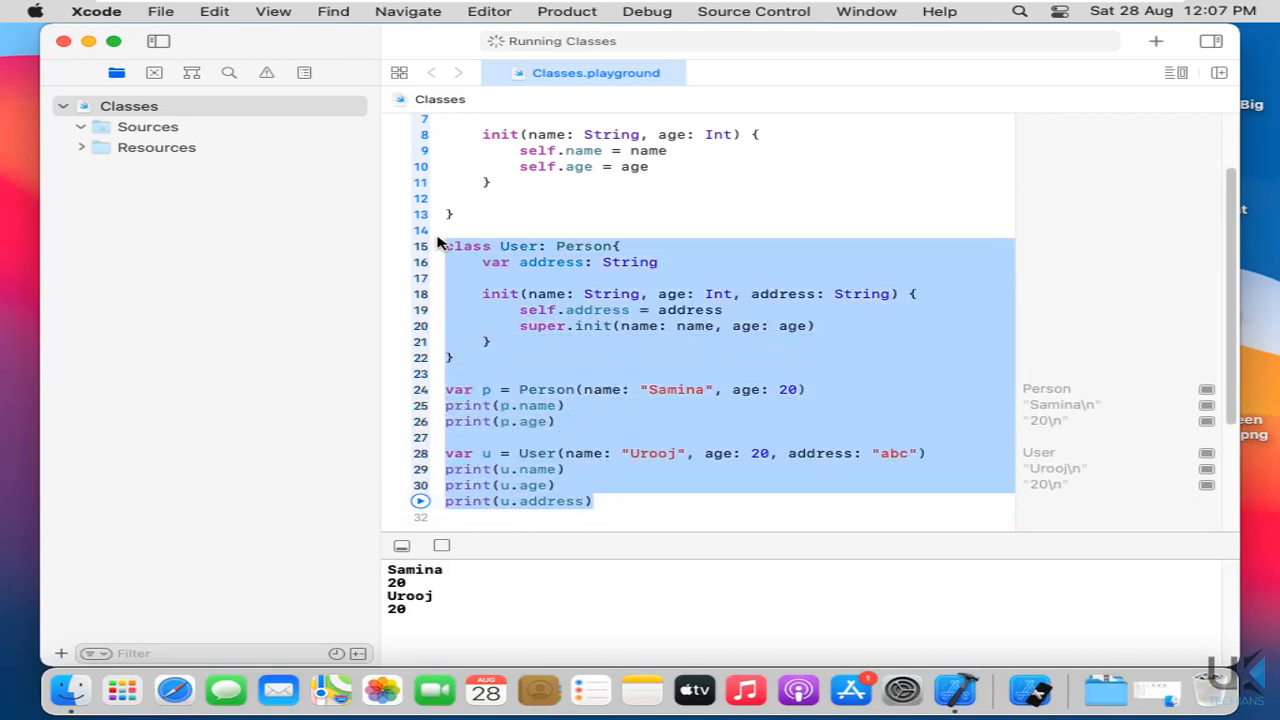
{"action": "left_click", "coordinate": [420, 500]}
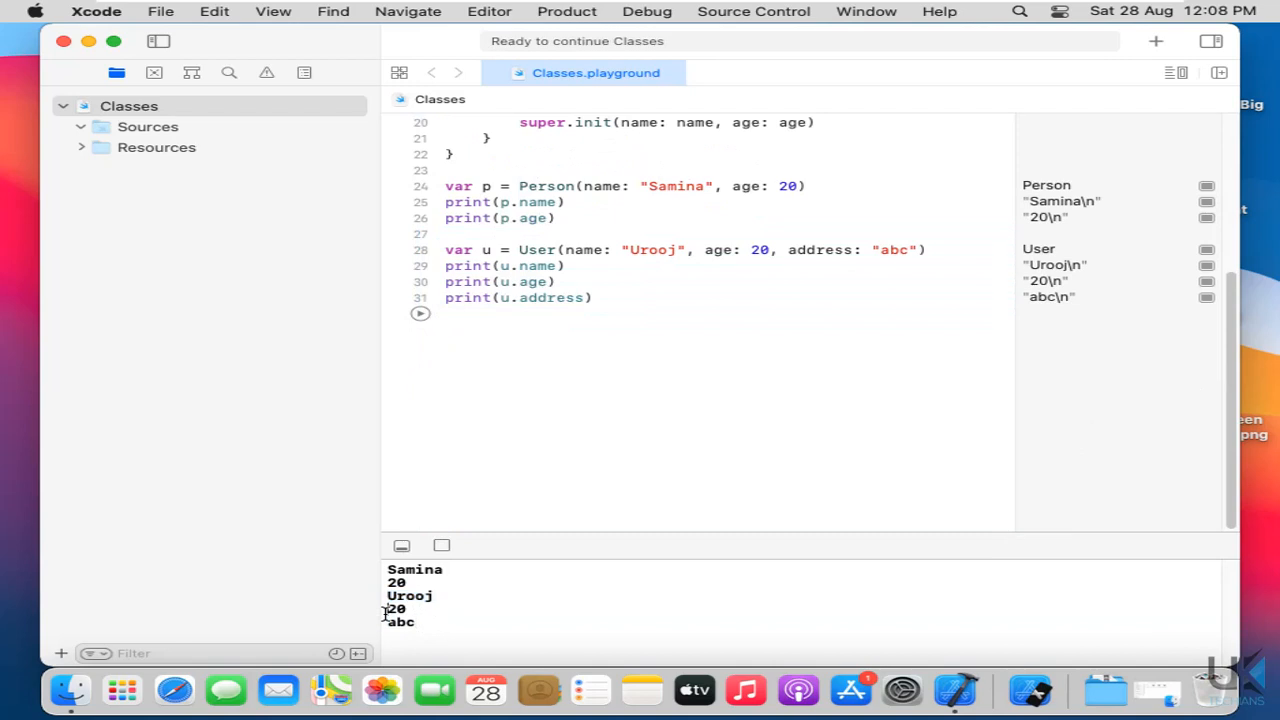
{"action": "double_click", "coordinate": [400, 620]}
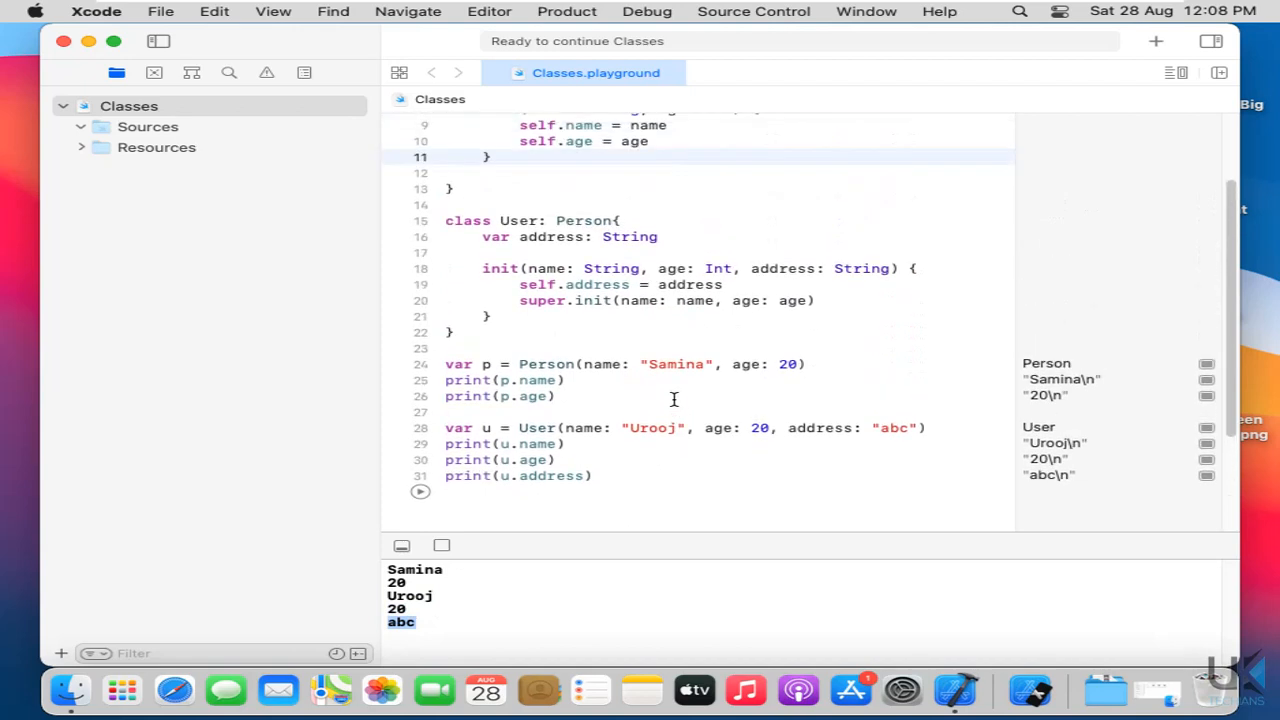
{"action": "scroll", "scroll_direction": "up", "scroll_amount": 3}
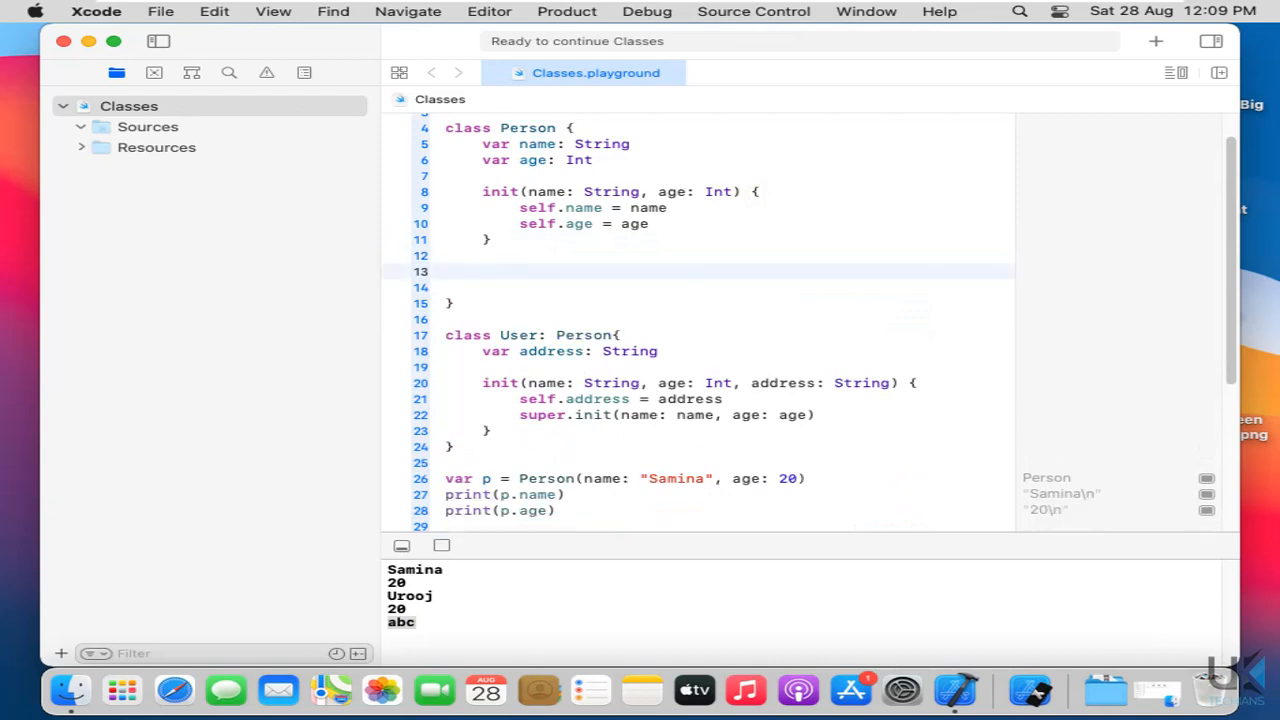
- Declare func isAlive(){ } inside the Person class
{"action": "type", "text": "func"}
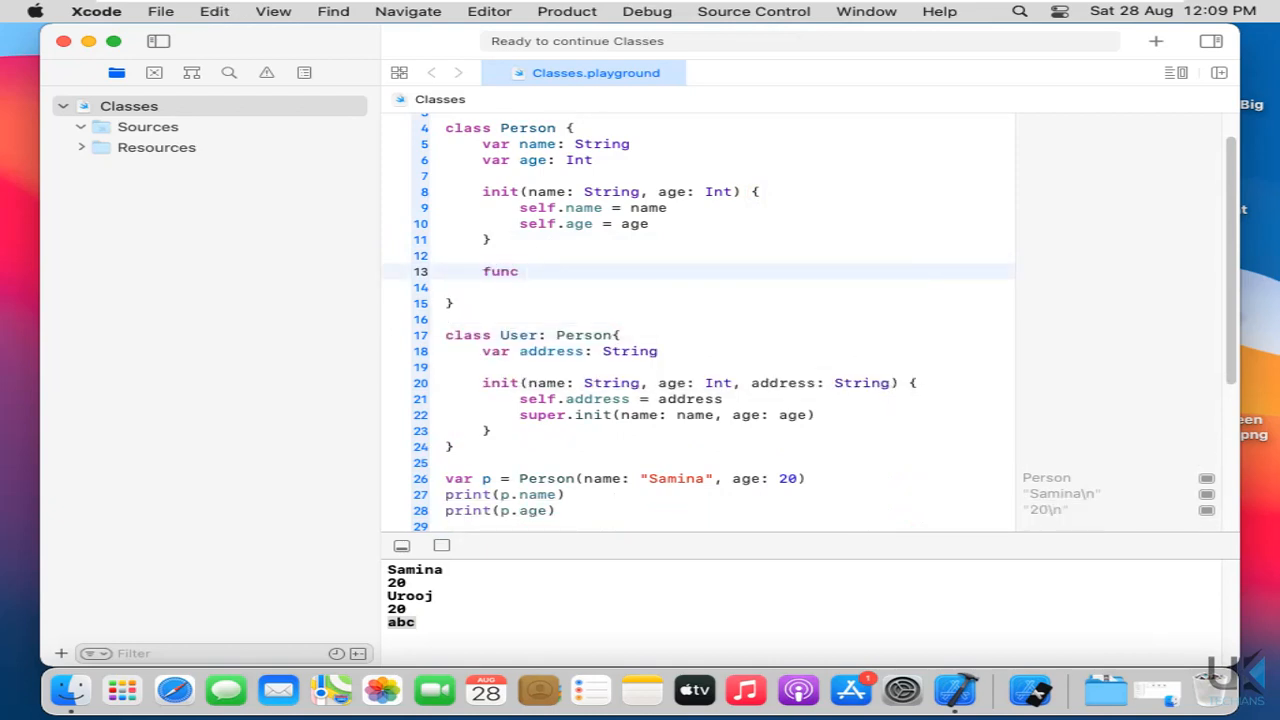
{"action": "type", "text": "is"}
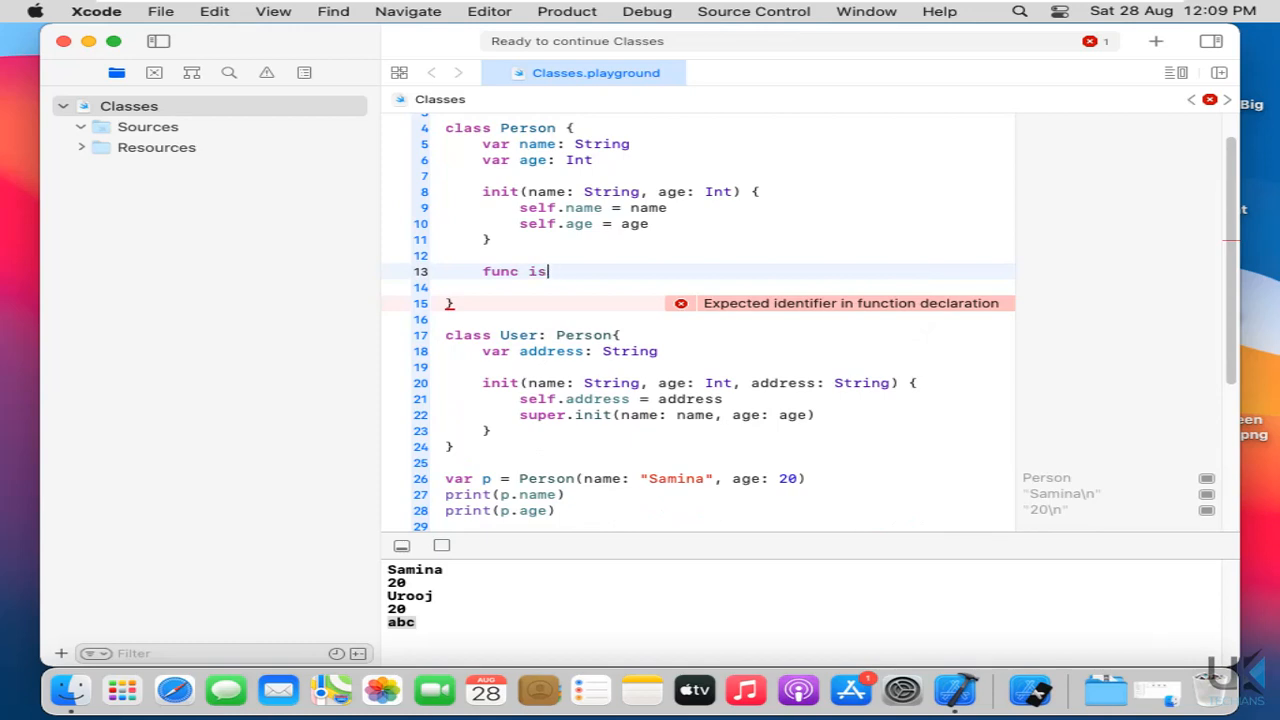
{"action": "type", "text": "Alive"}
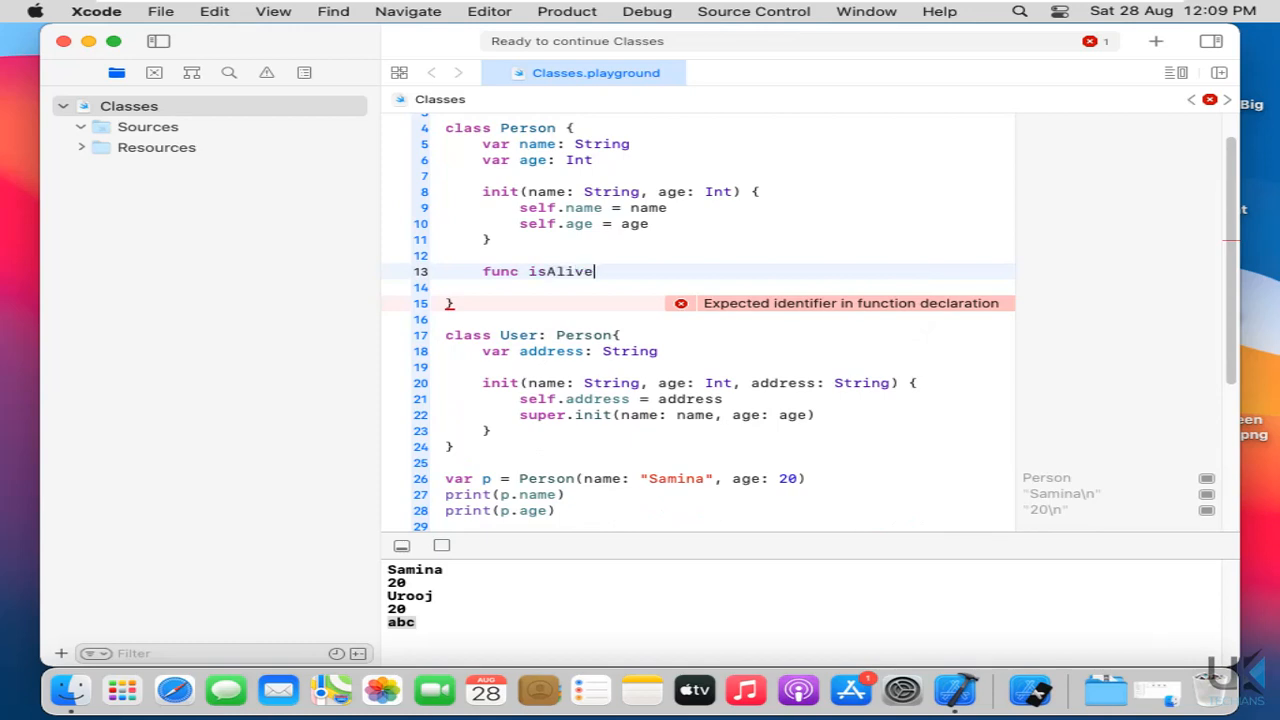
{"action": "type", "text": "(){}"}
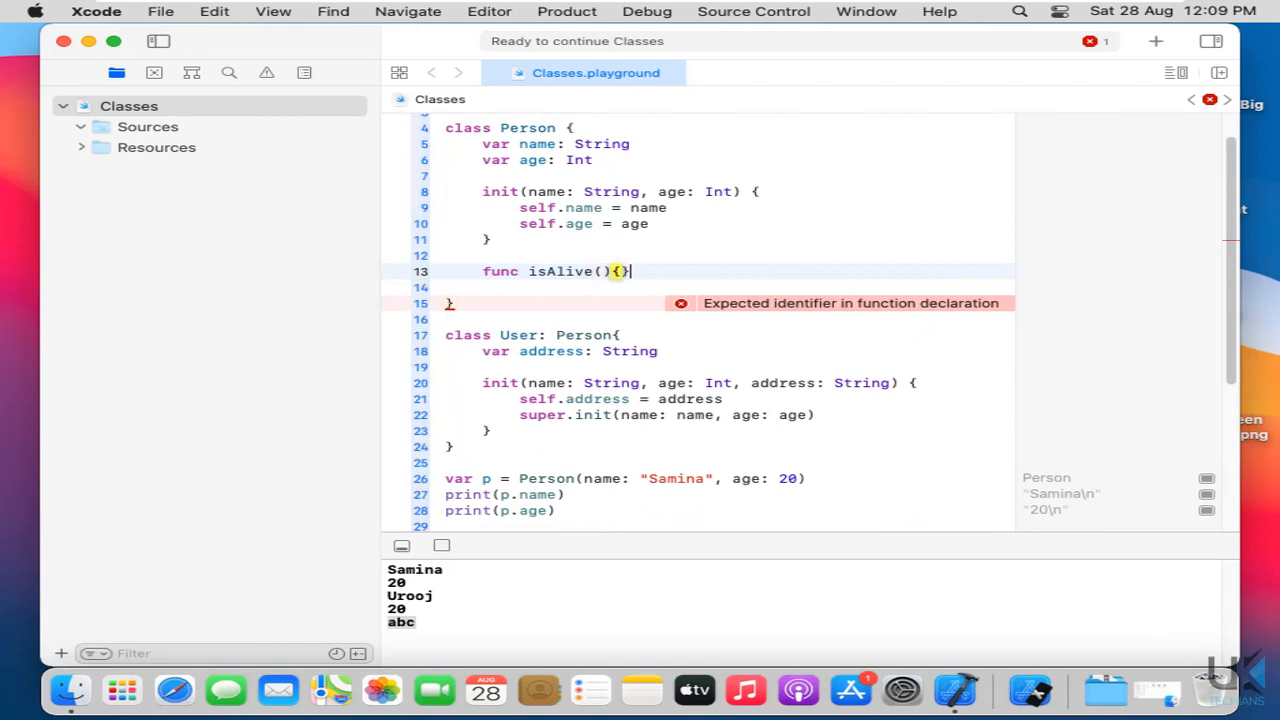
- Add print("Yes I m alive") in the isAlive body
{"action": "type", "text": "p"}
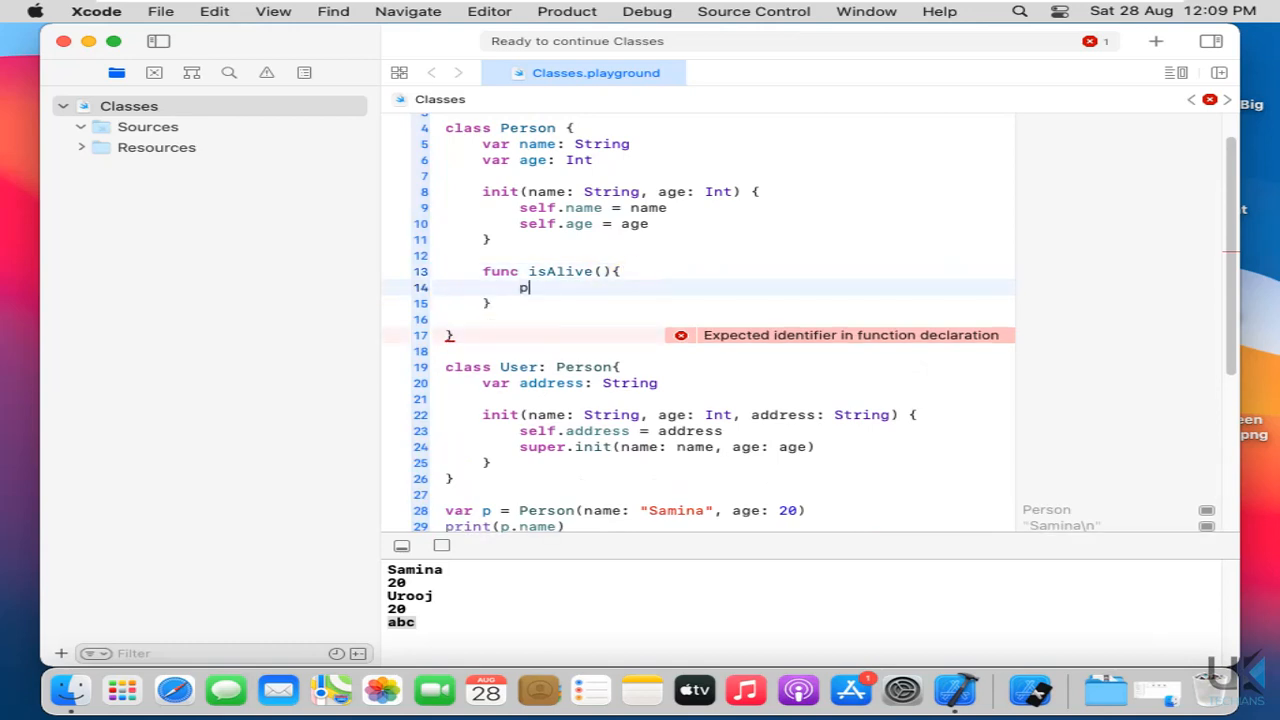
{"action": "type", "text": "rint(\""}
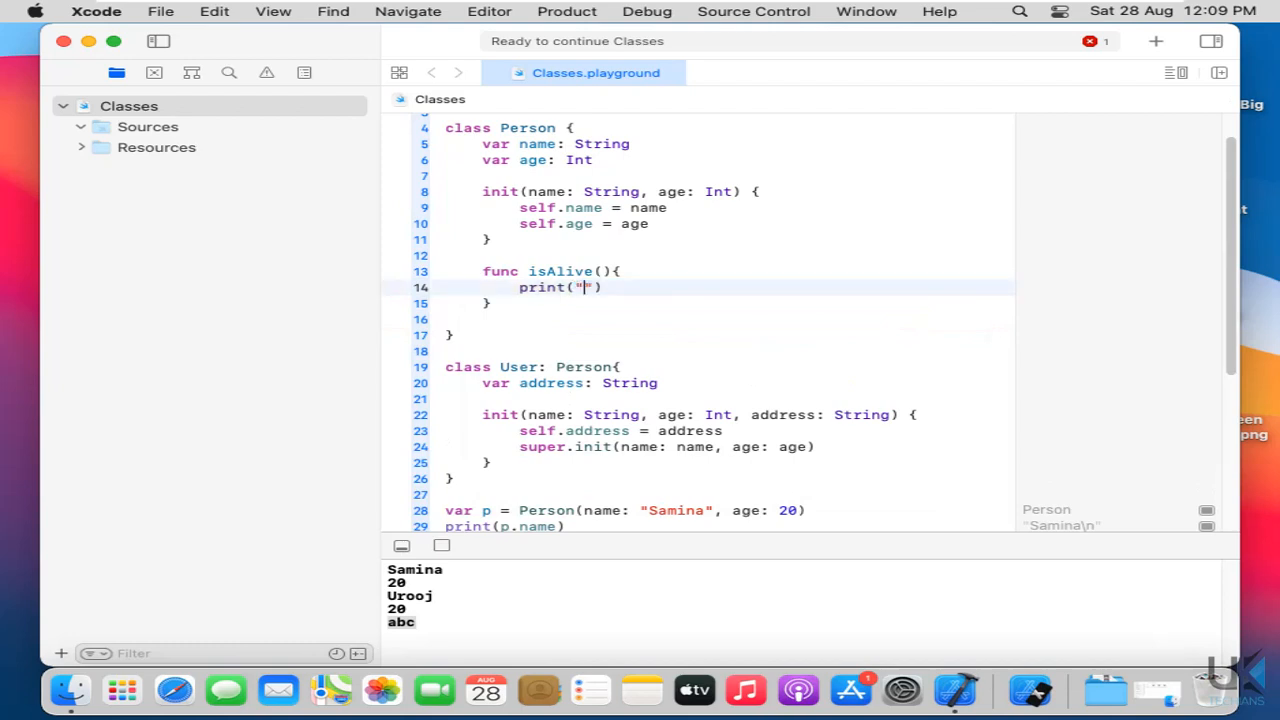
{"action": "type", "text": "Yes I m"}
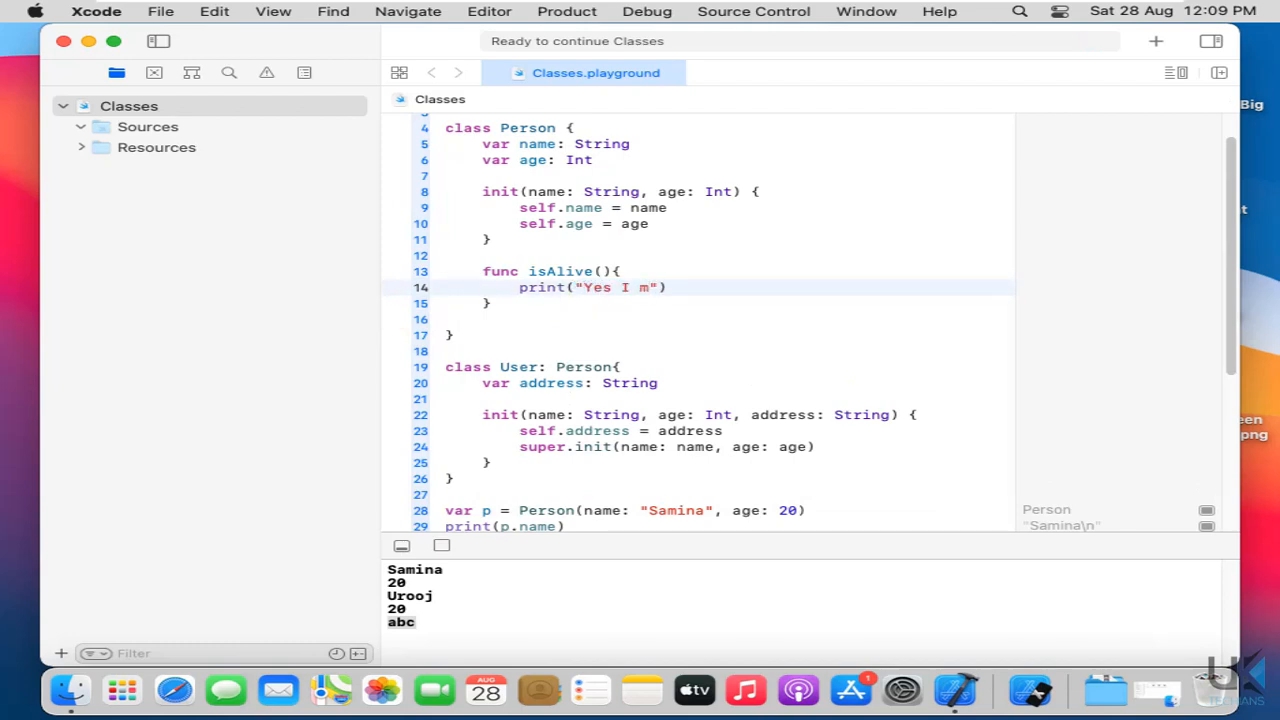
{"action": "type", "text": "al"}
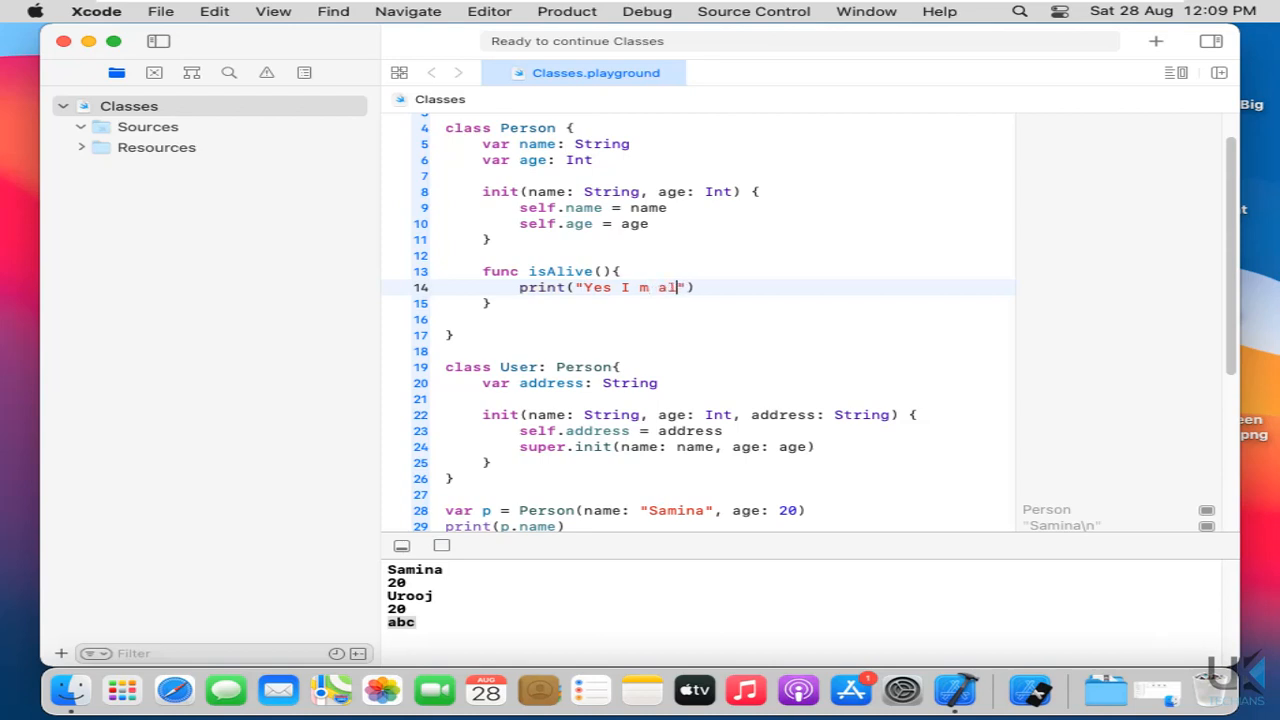
{"action": "type", "text": "ive"}
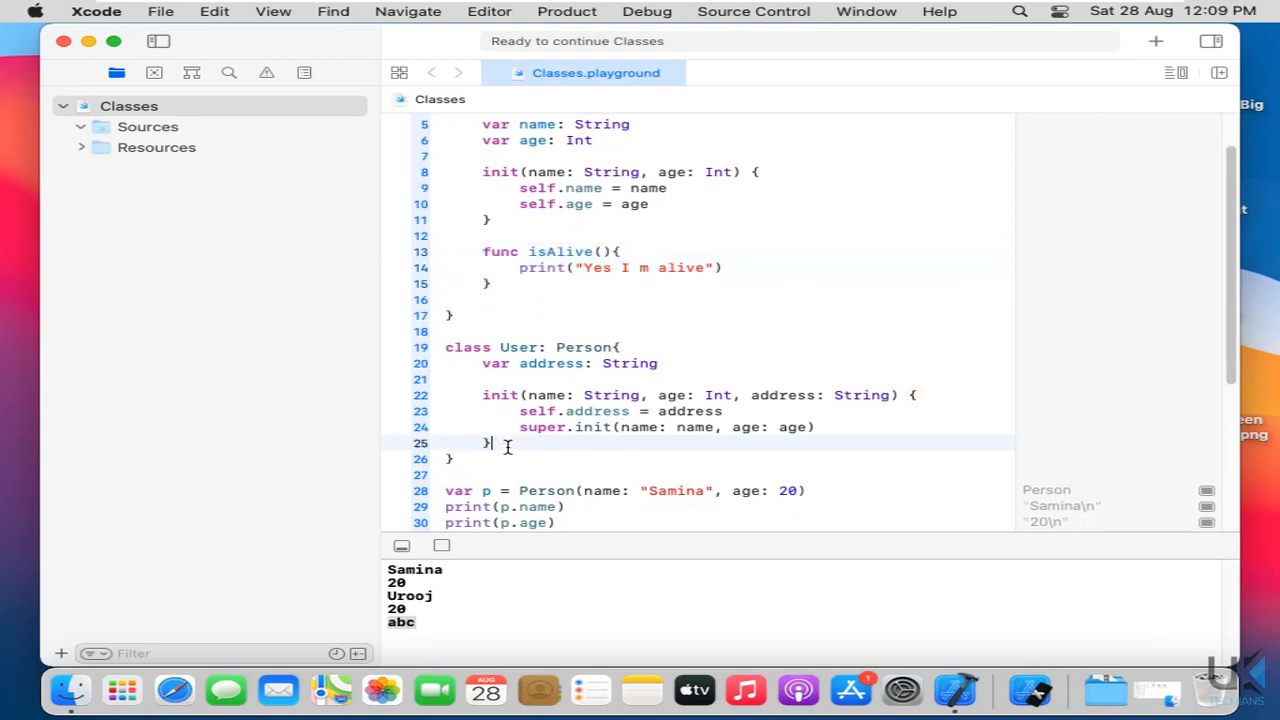
- Write override func isAlive() in User with a body calling super.isAlive()
{"action": "key", "text": "Return"}
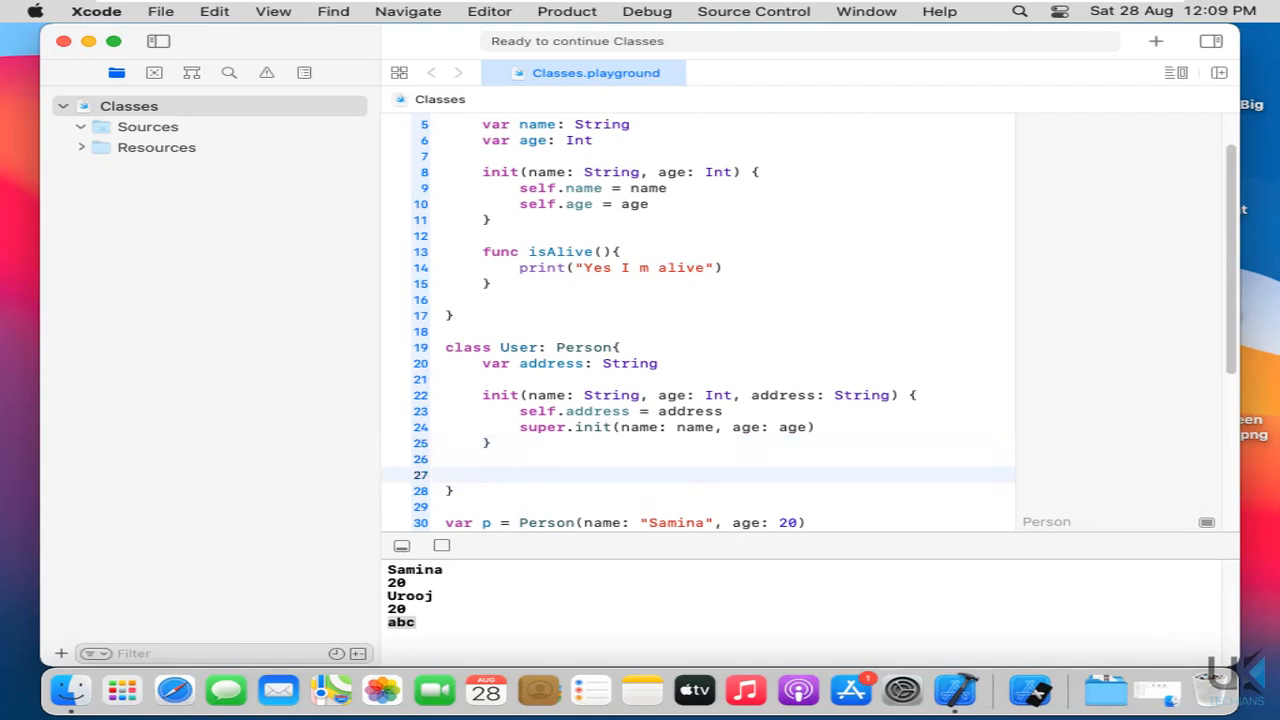
{"action": "left_click", "coordinate": [484, 474]}
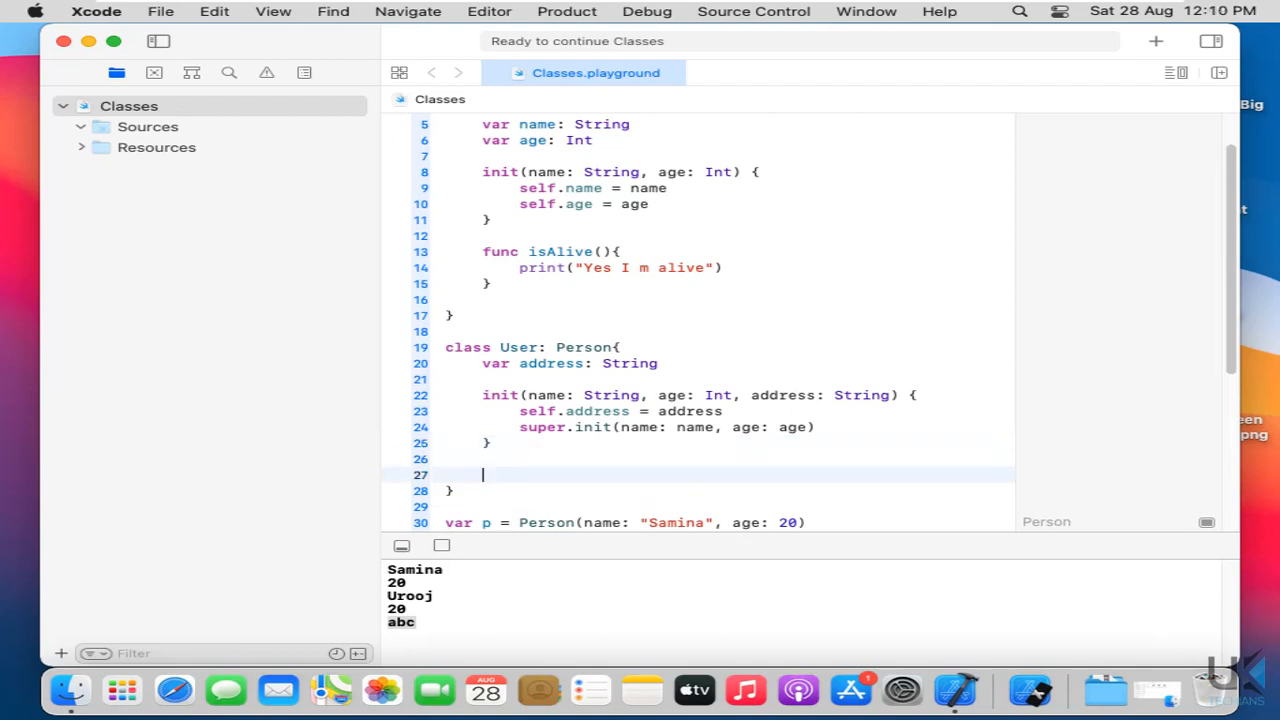
{"action": "type", "text": "override"}
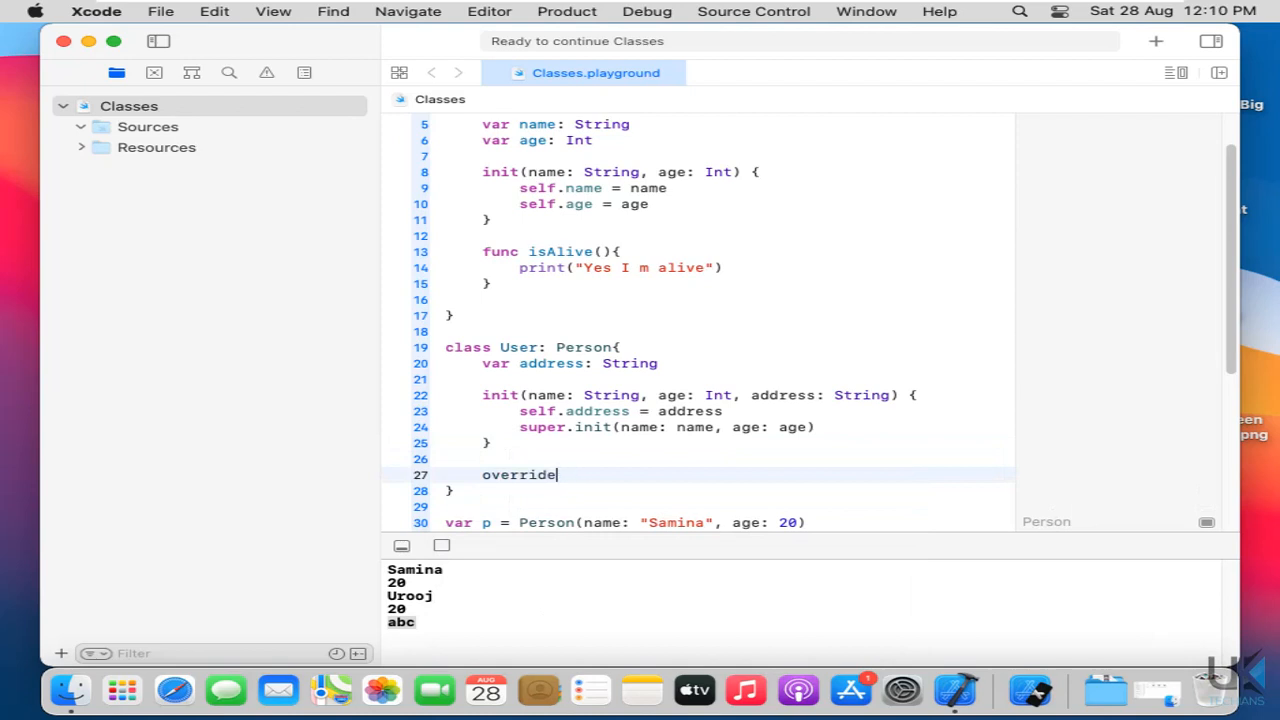
{"action": "type", "text": "func"}
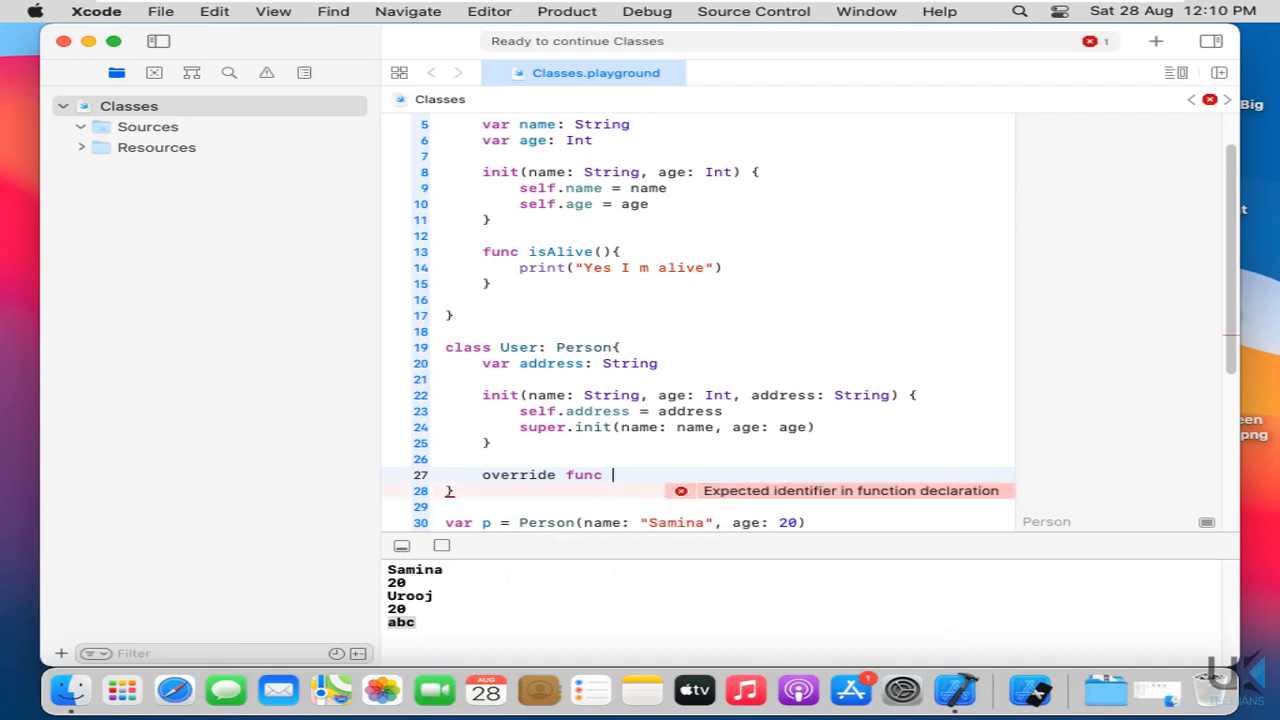
{"action": "type", "text": "isAlive() {"}
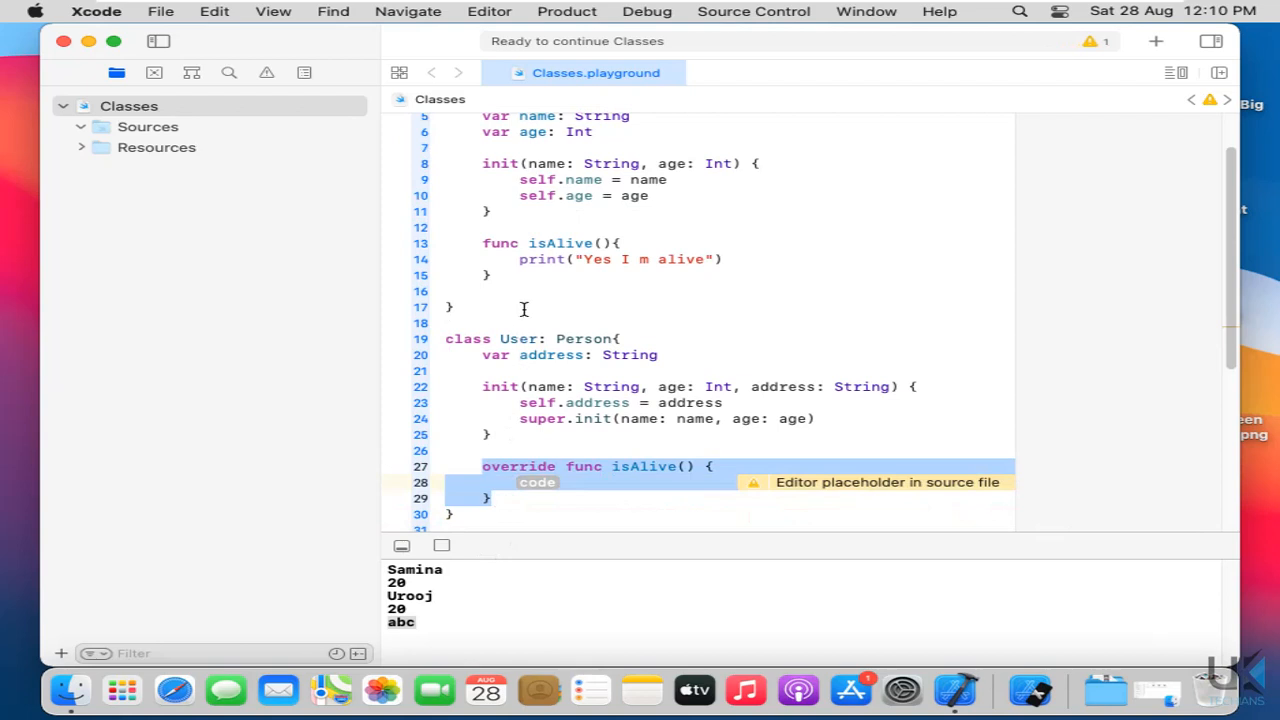
{"action": "mouse_move", "coordinate": [546, 196]}
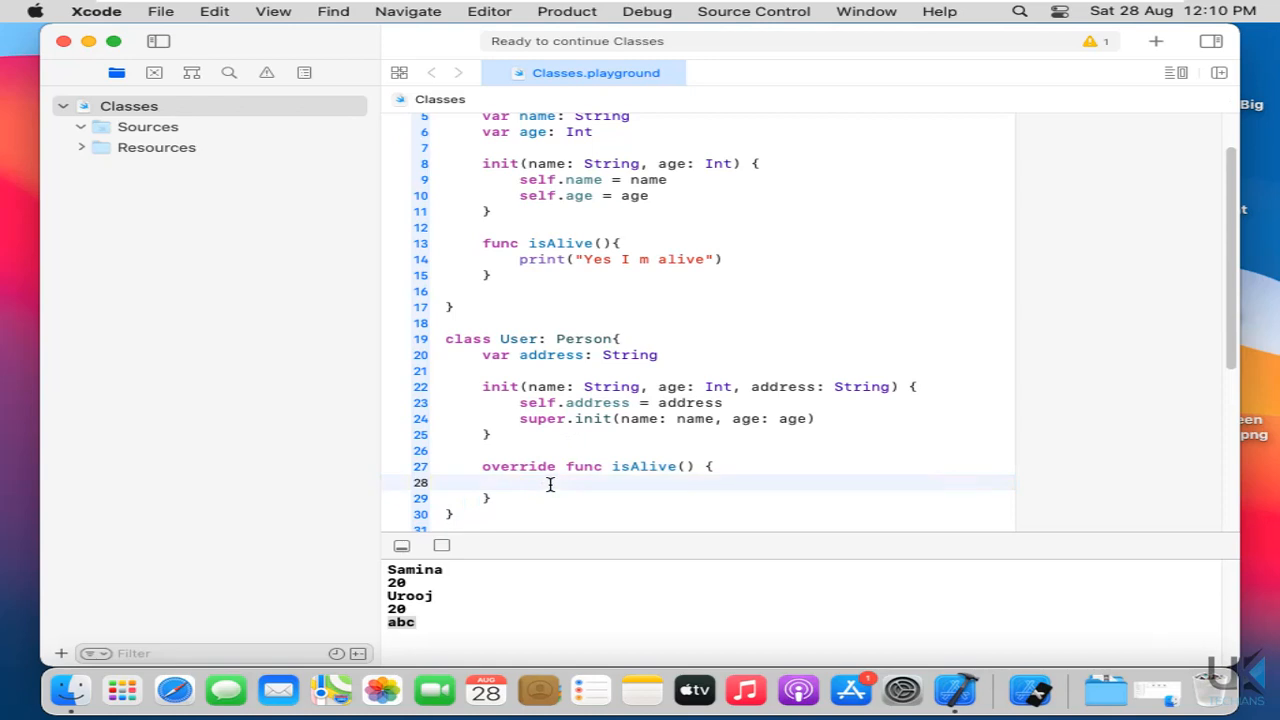
{"action": "type", "text": "super.isAlive("}
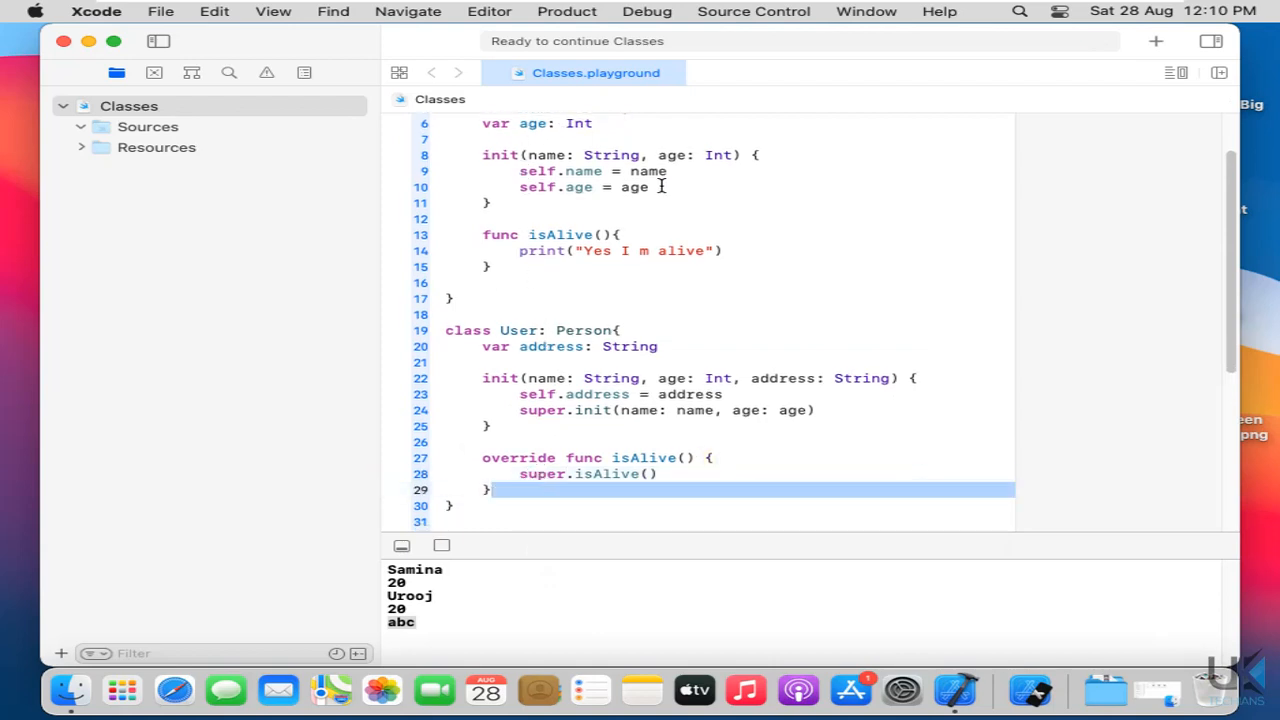
{"action": "scroll", "scroll_direction": "down", "scroll_amount": 3}
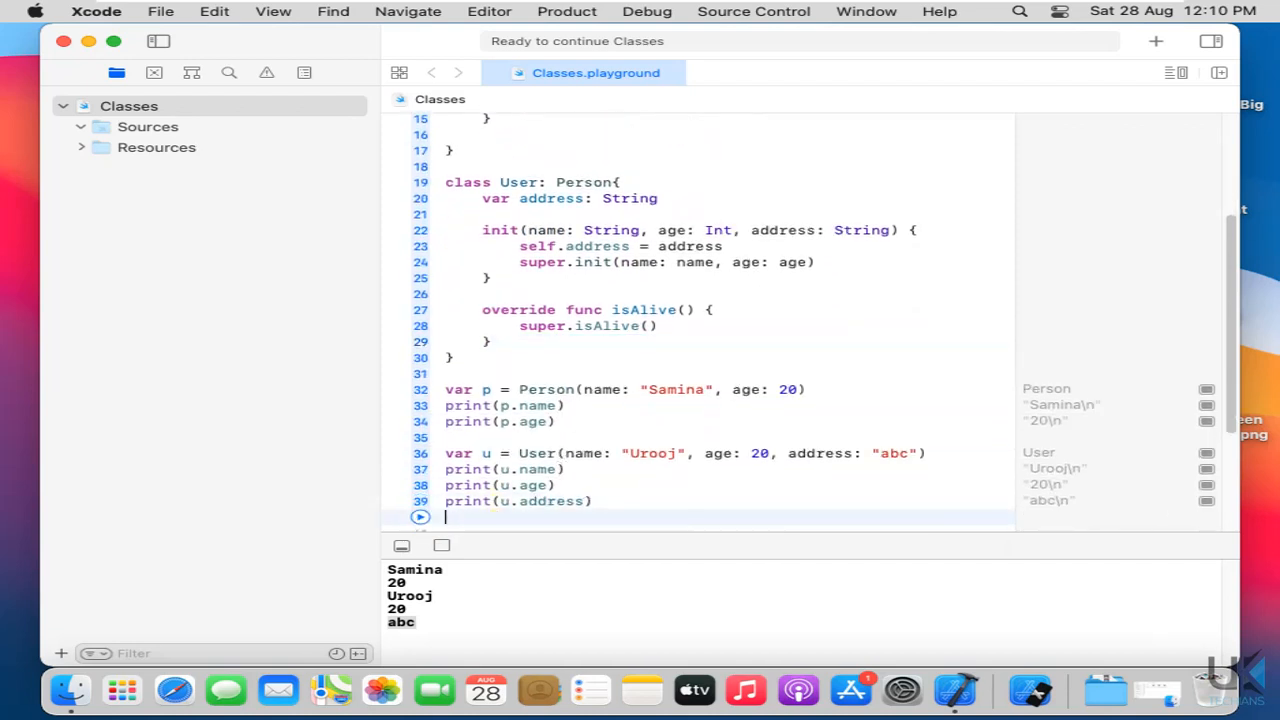
- Call u.isAlive() at the end and run it, printing "Yes I m alive"
{"action": "type", "text": "u"}
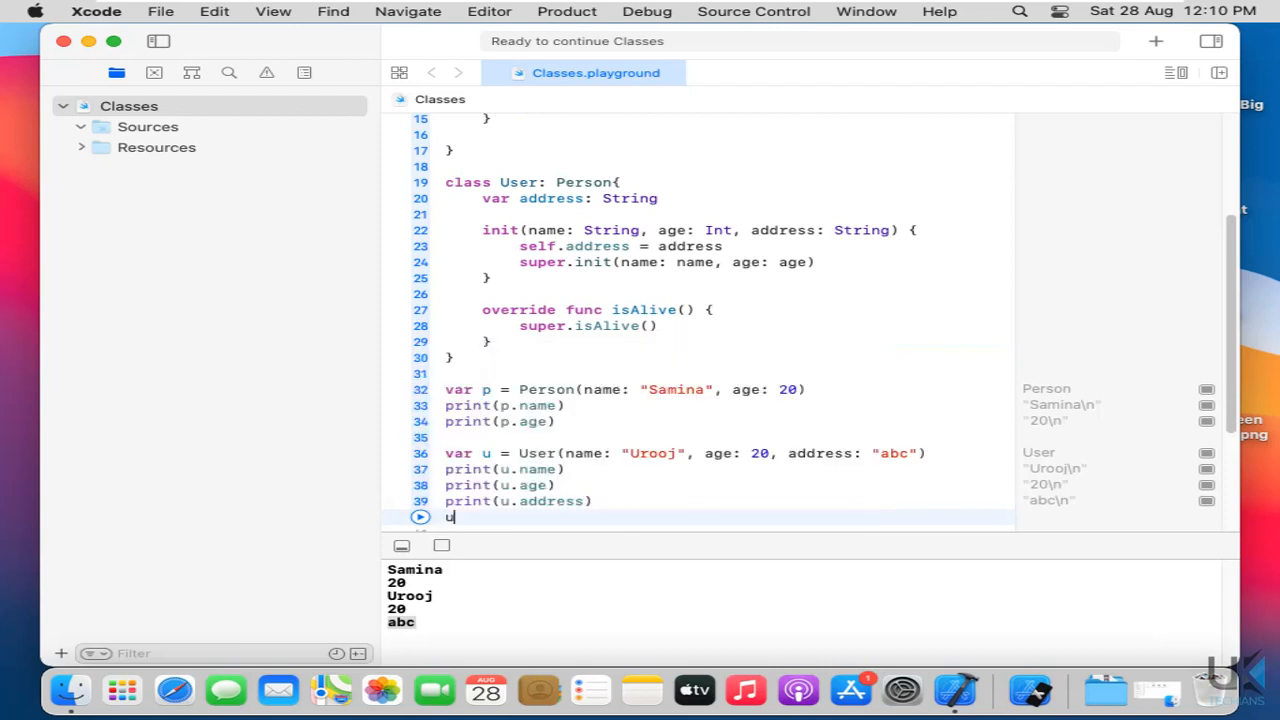
{"action": "type", "text": ".isAlive("}
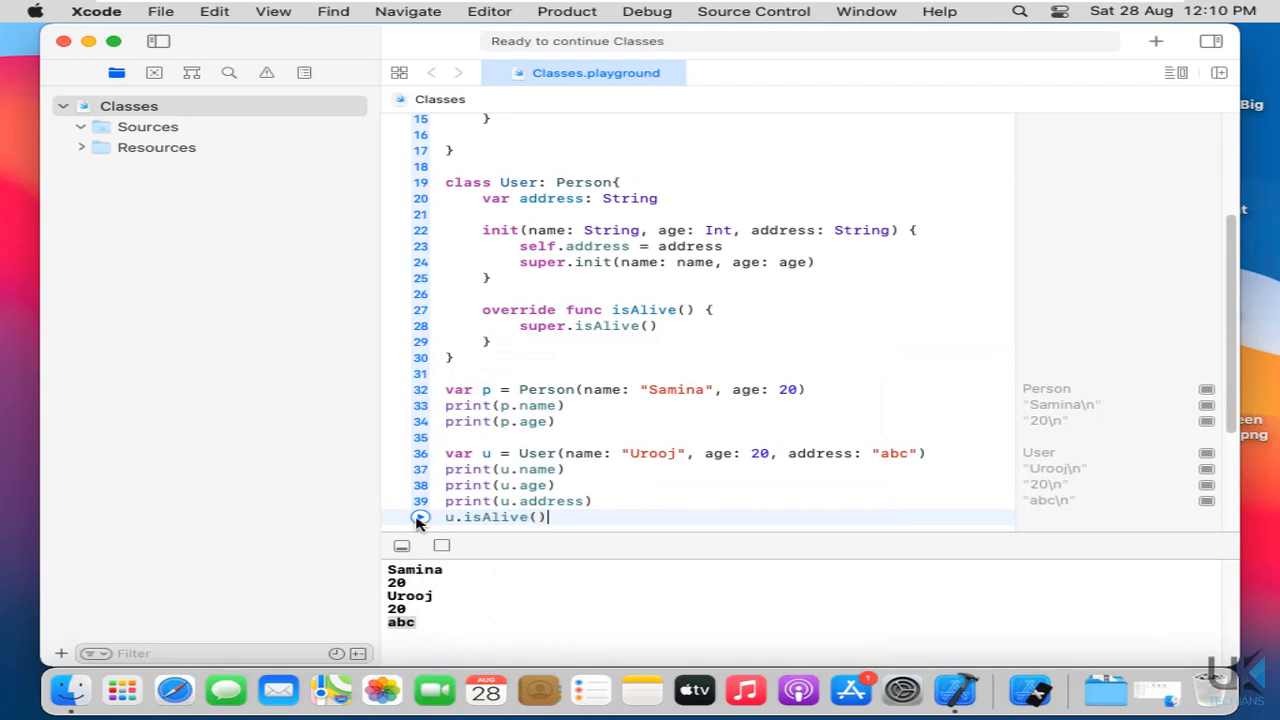
{"action": "left_click", "coordinate": [420, 516]}
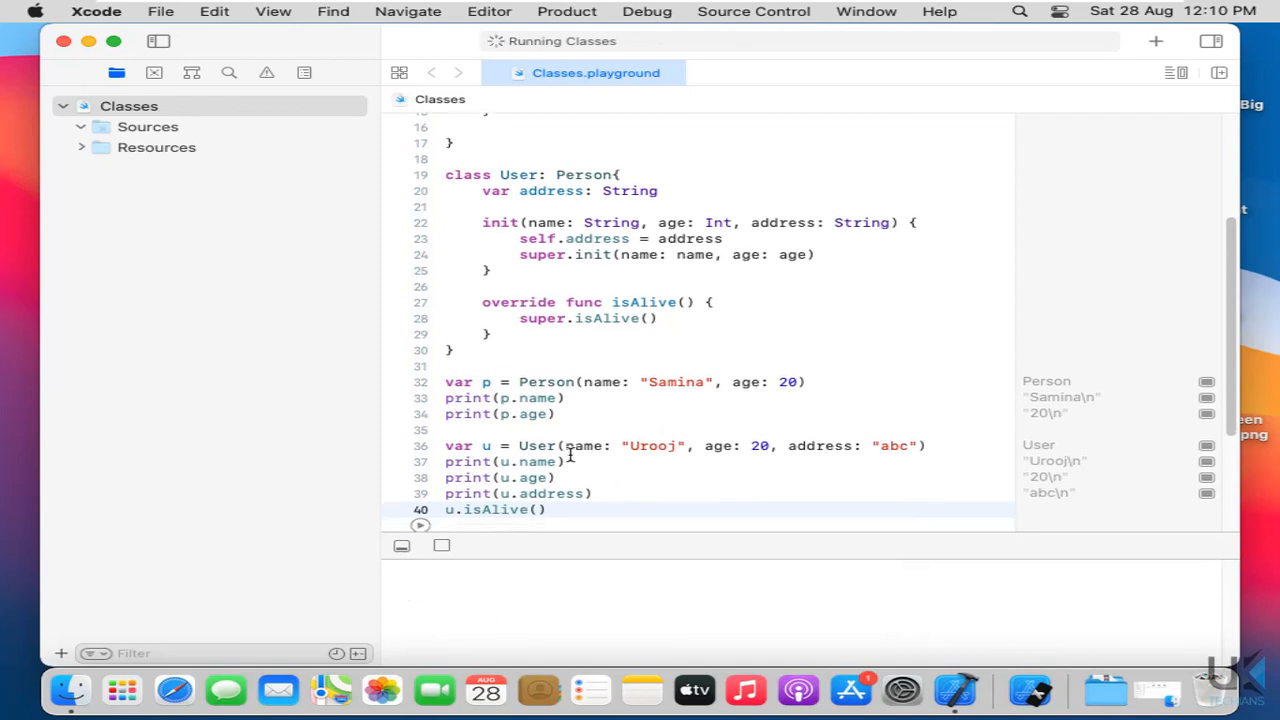
{"action": "left_click", "coordinate": [548, 510]}
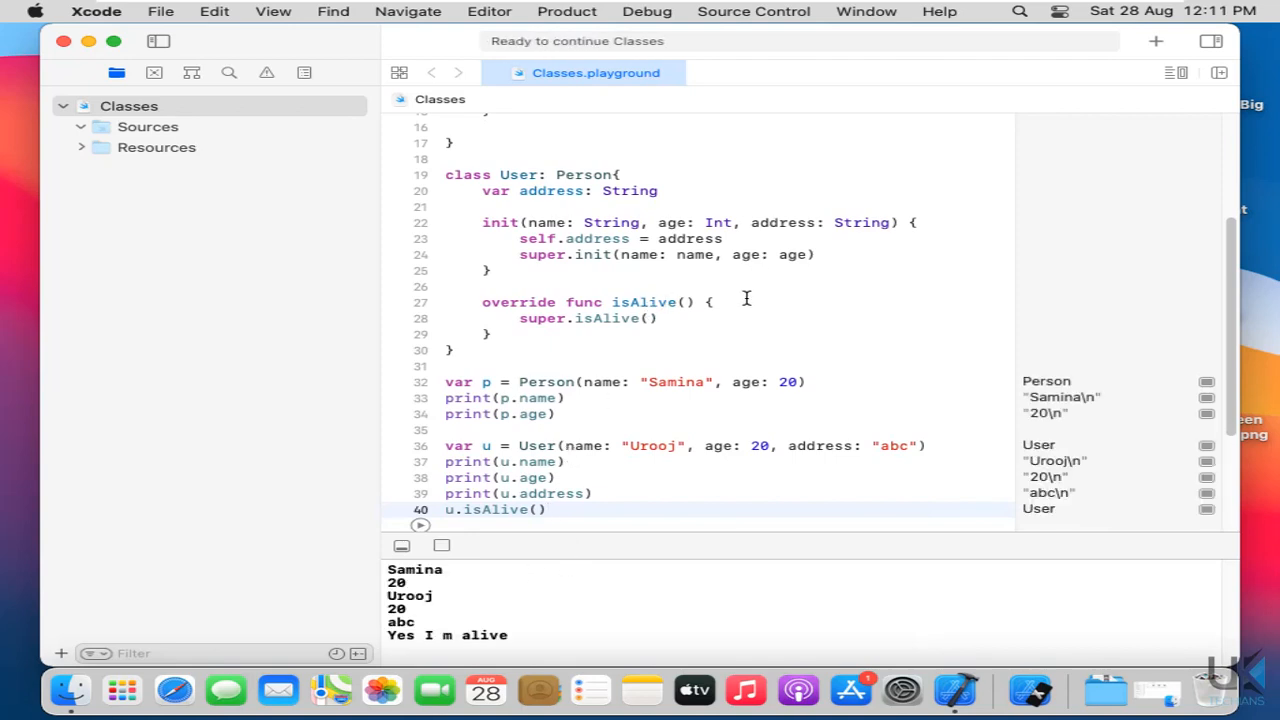
{"action": "left_click", "coordinate": [746, 300]}
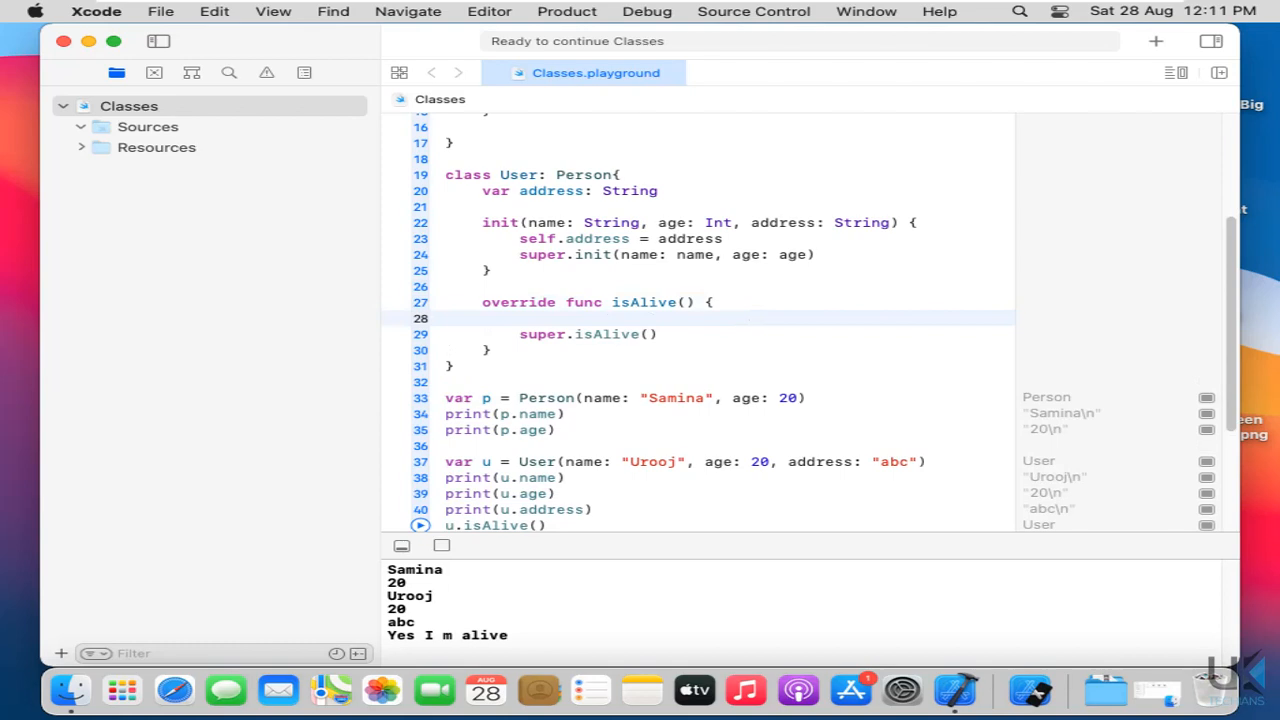
- Add print(name) above super.isAlive() in the override and rerun the playground
{"action": "type", "text": "pri"}
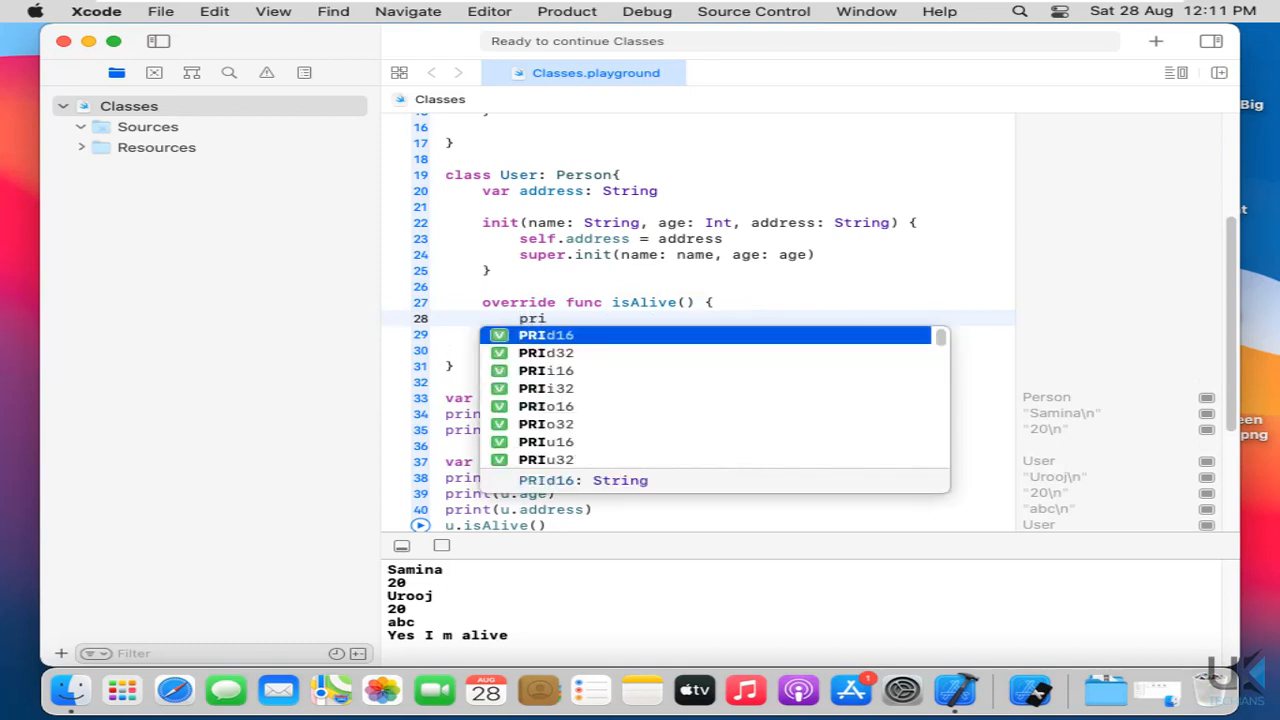
{"action": "key", "text": "Down"}
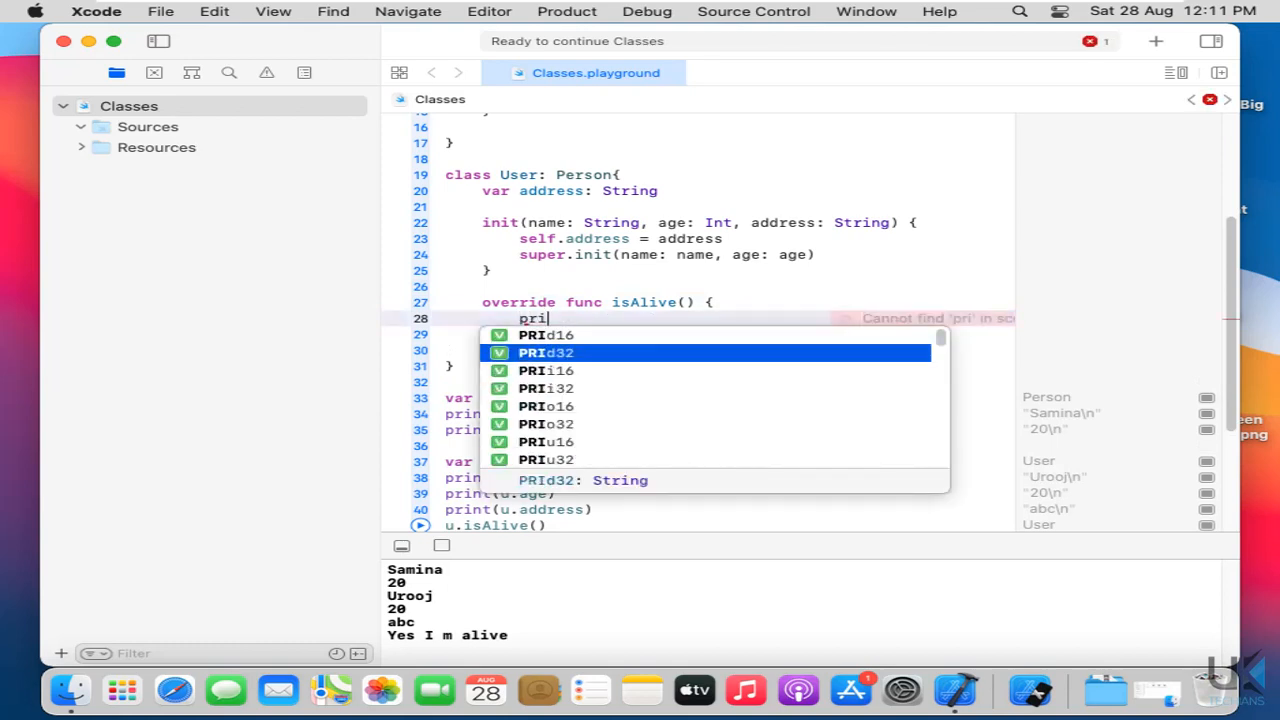
{"action": "key", "text": "Return"}
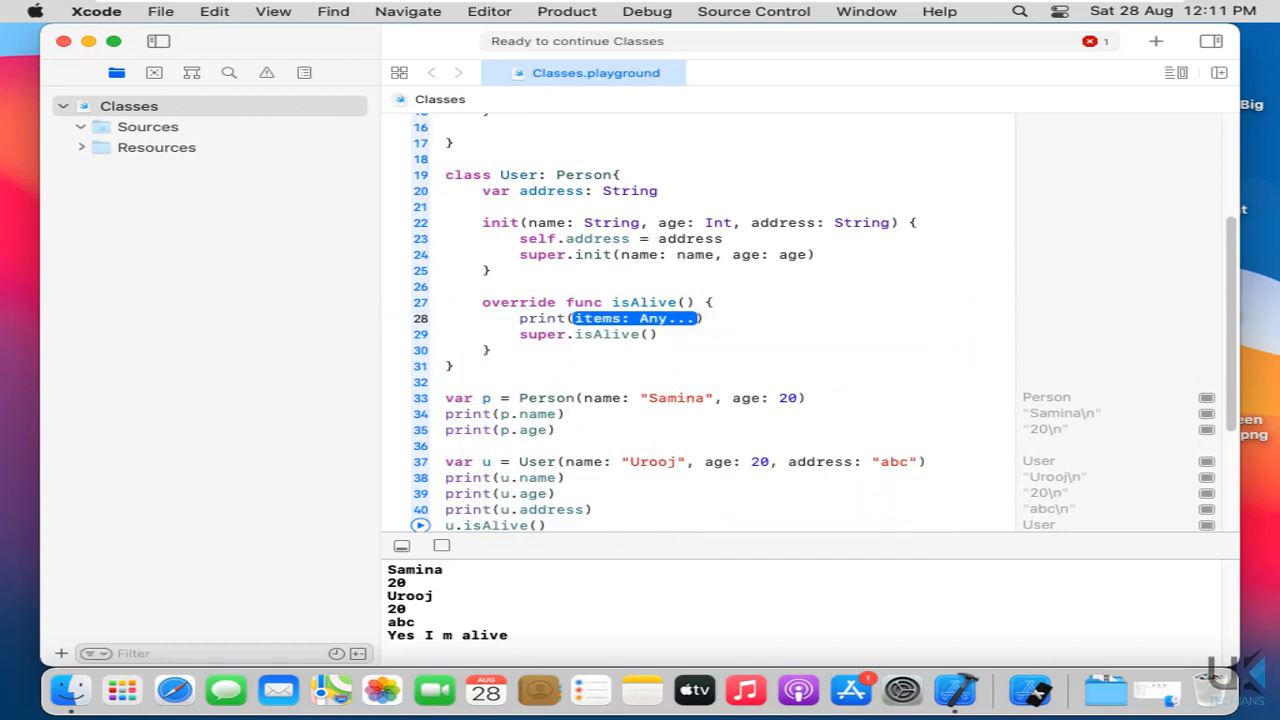
{"action": "type", "text": "name"}
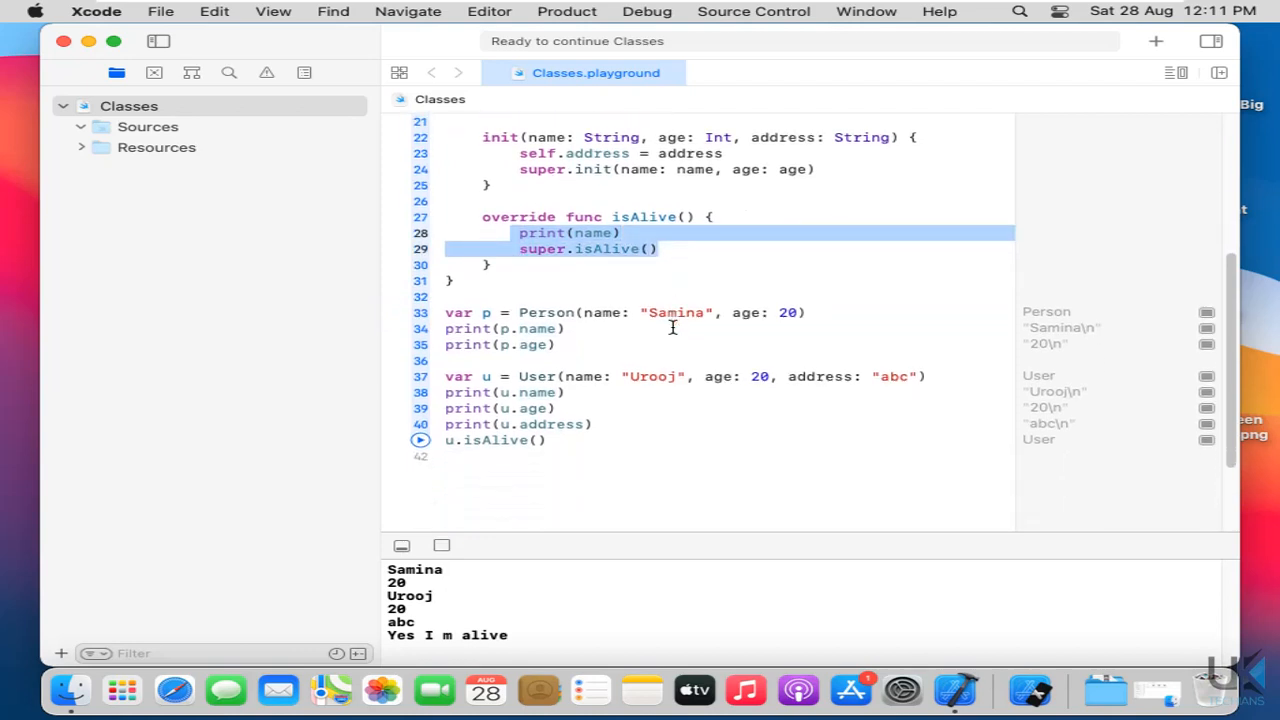
{"action": "left_click", "coordinate": [420, 440]}
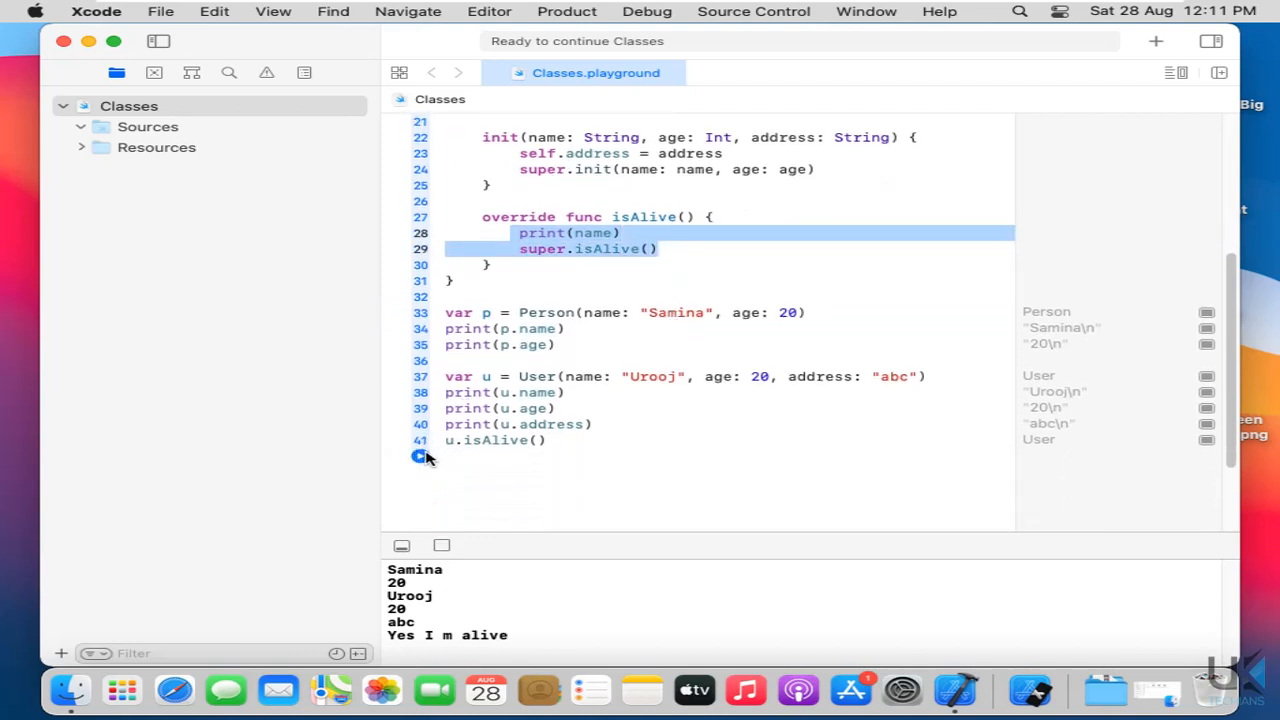
{"action": "left_click", "coordinate": [420, 456]}
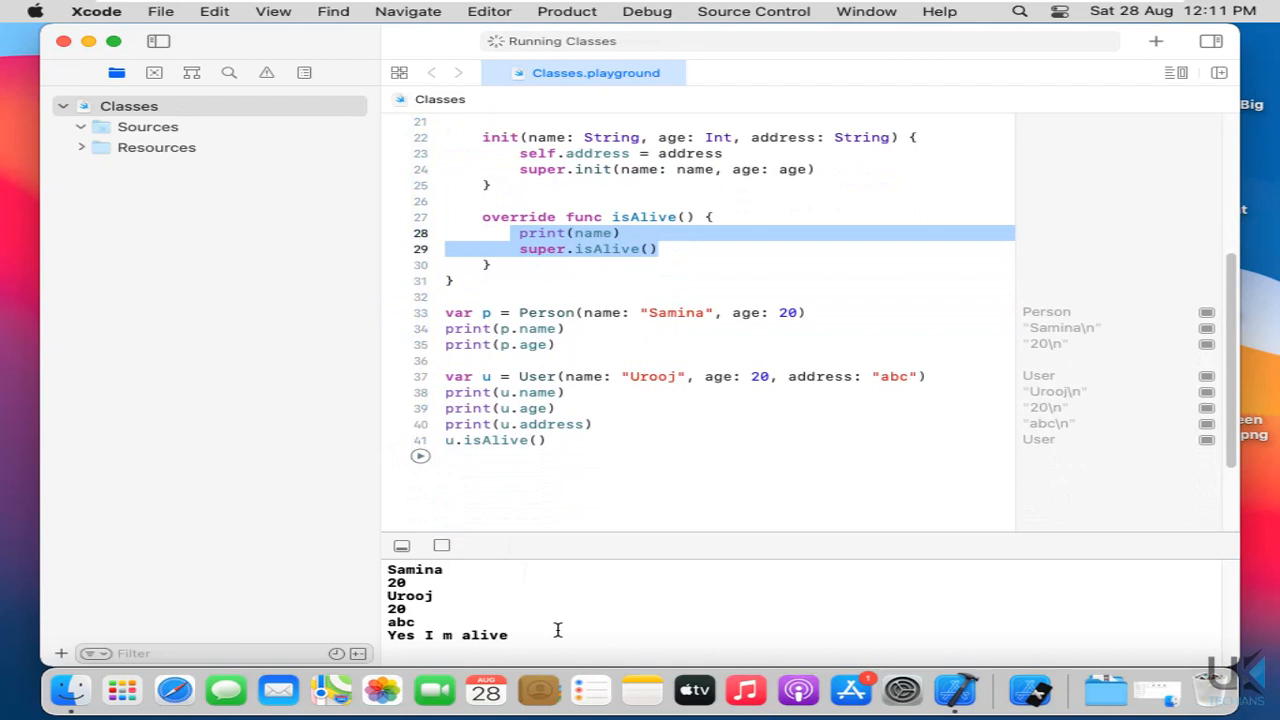